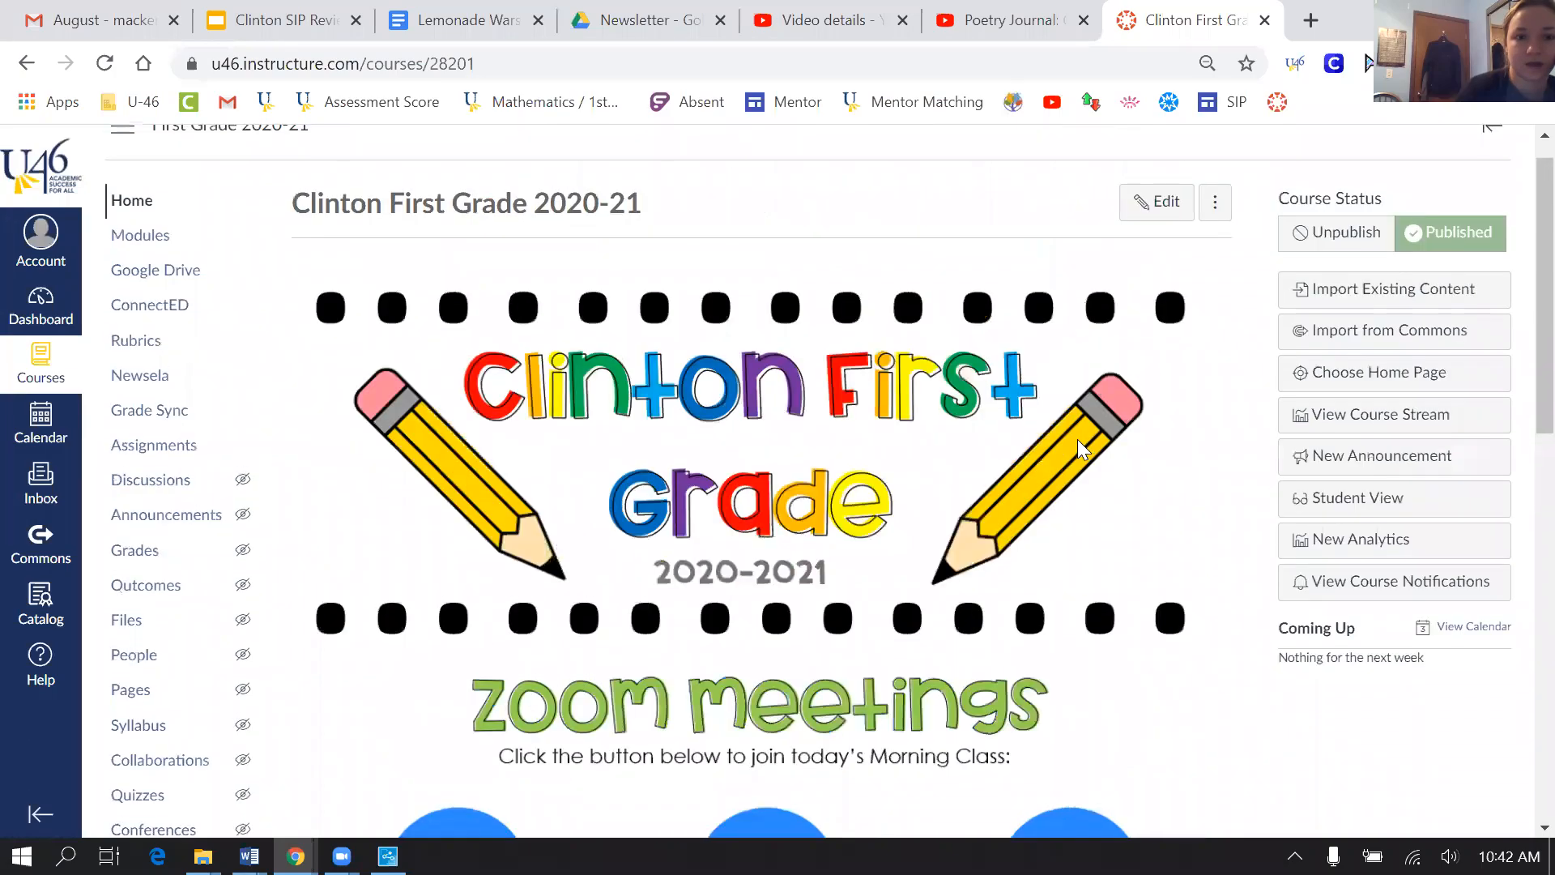
# Scroll through the home page and open the Week 8 module (Oct. 12–16)
pyautogui.scroll(3)
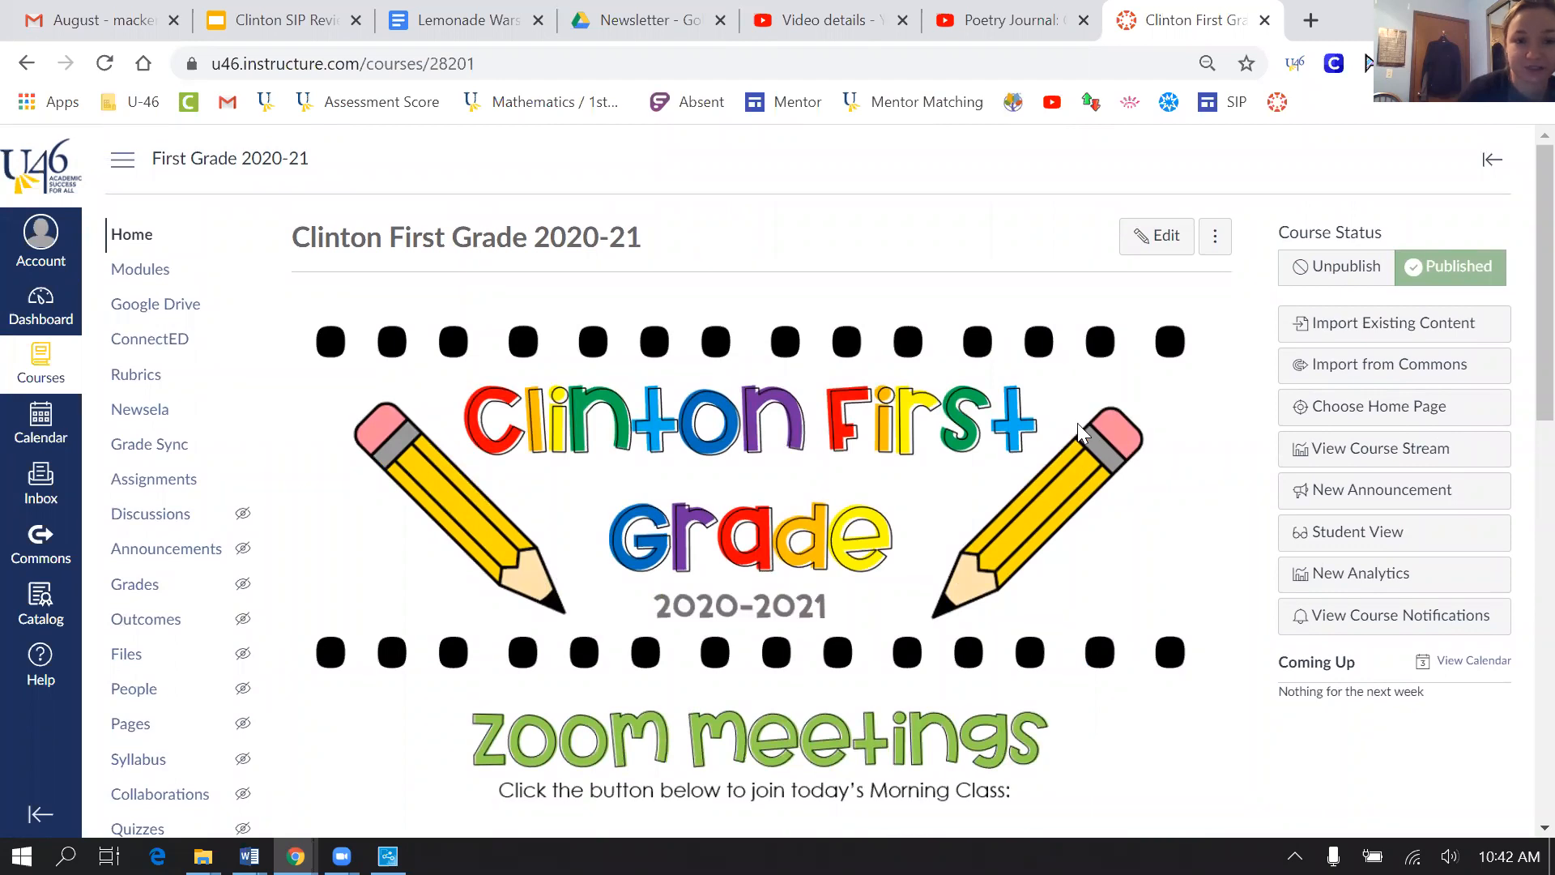
pyautogui.scroll(-3)
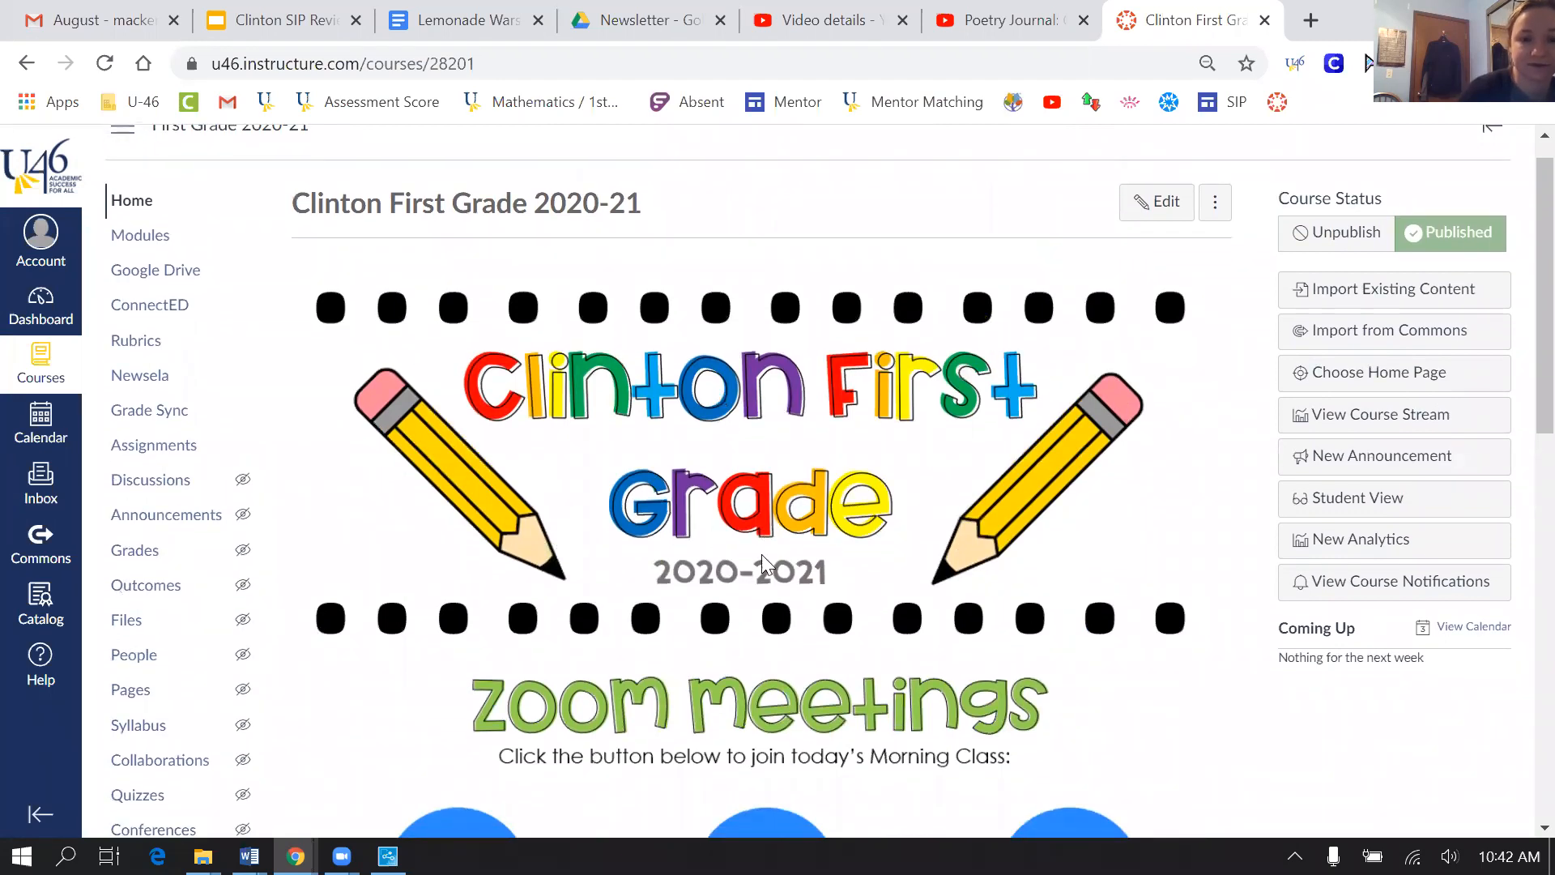
pyautogui.scroll(-3)
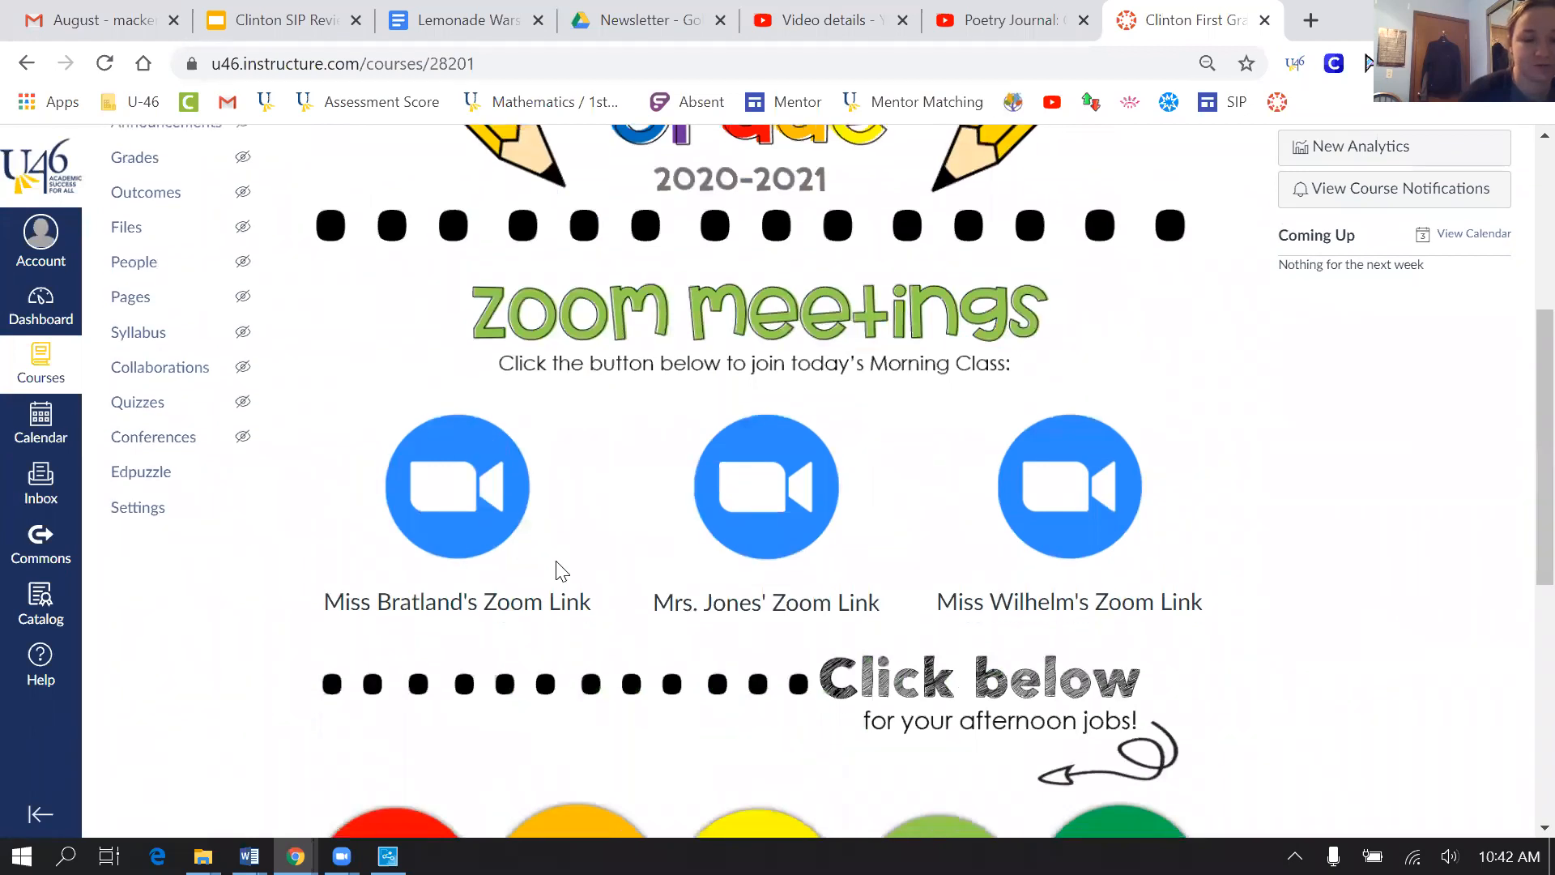
pyautogui.scroll(-3)
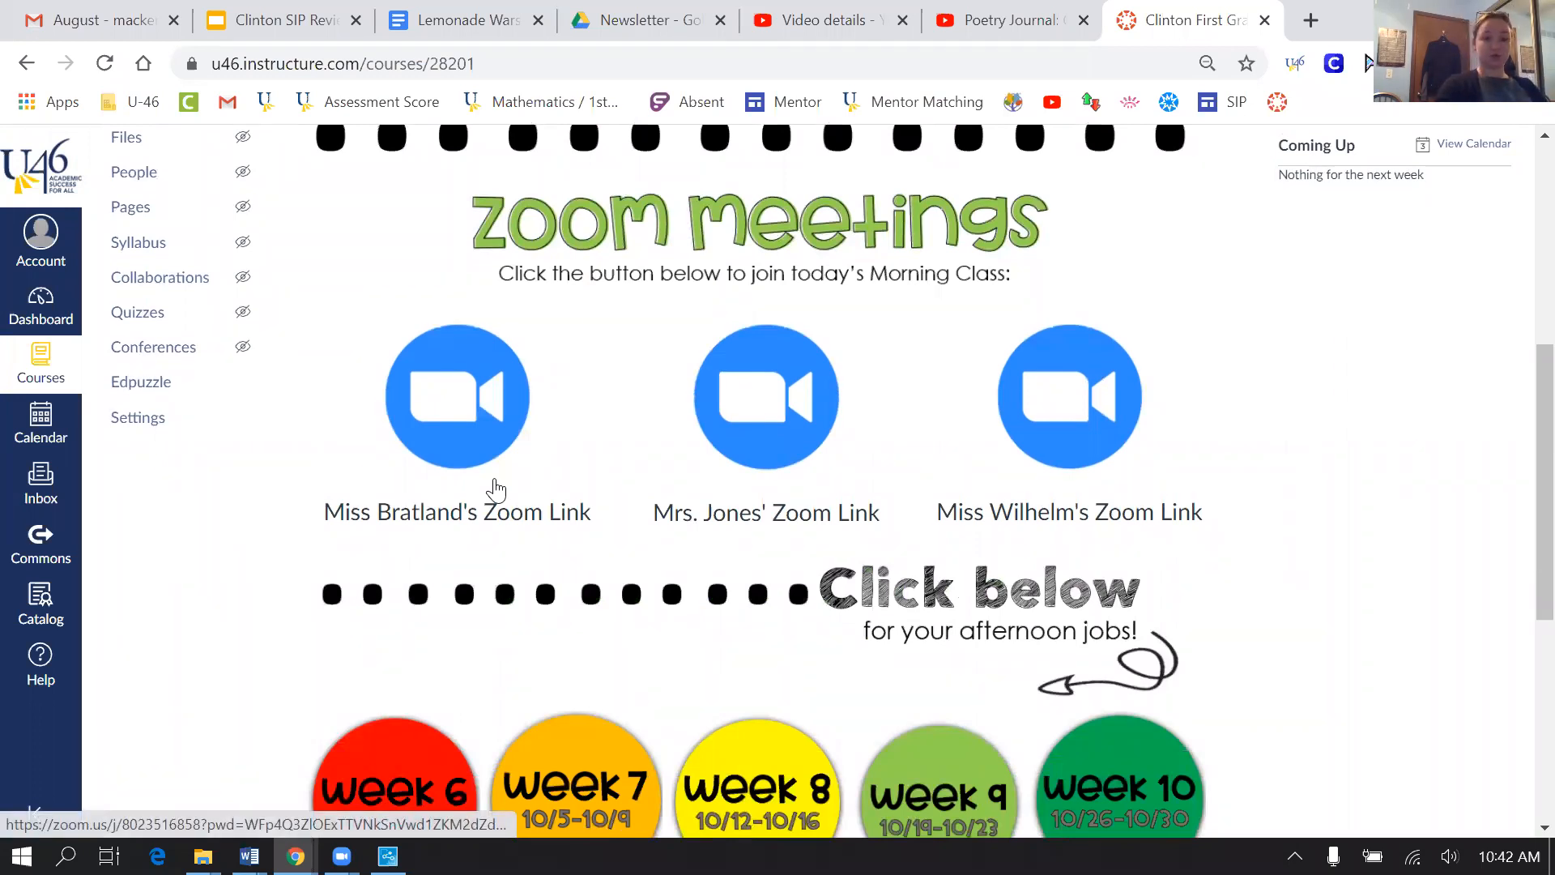
pyautogui.scroll(-3)
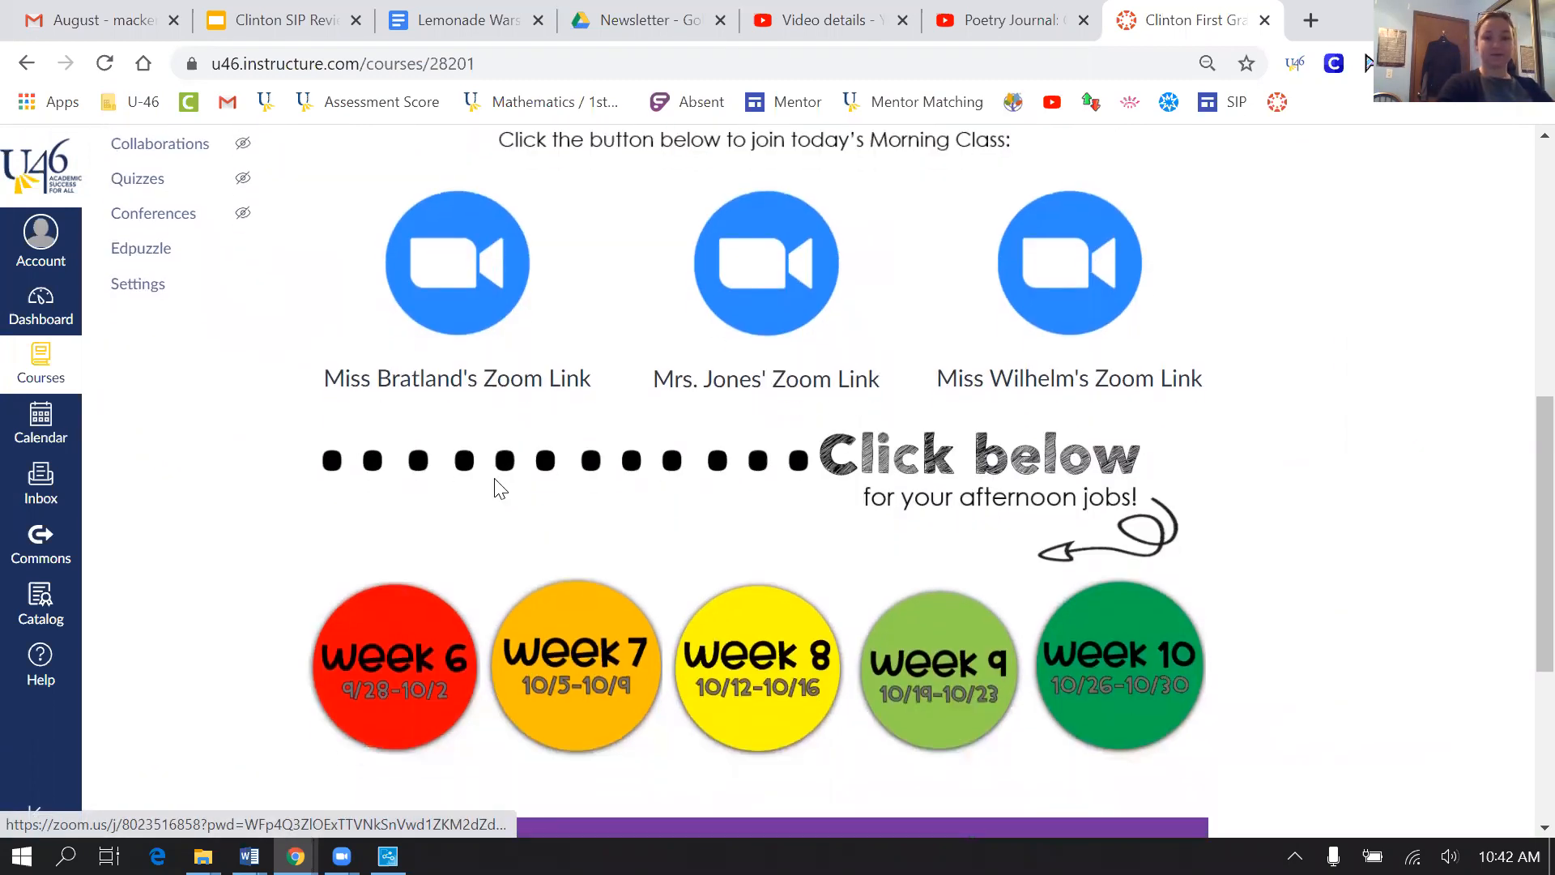
pyautogui.scroll(-3)
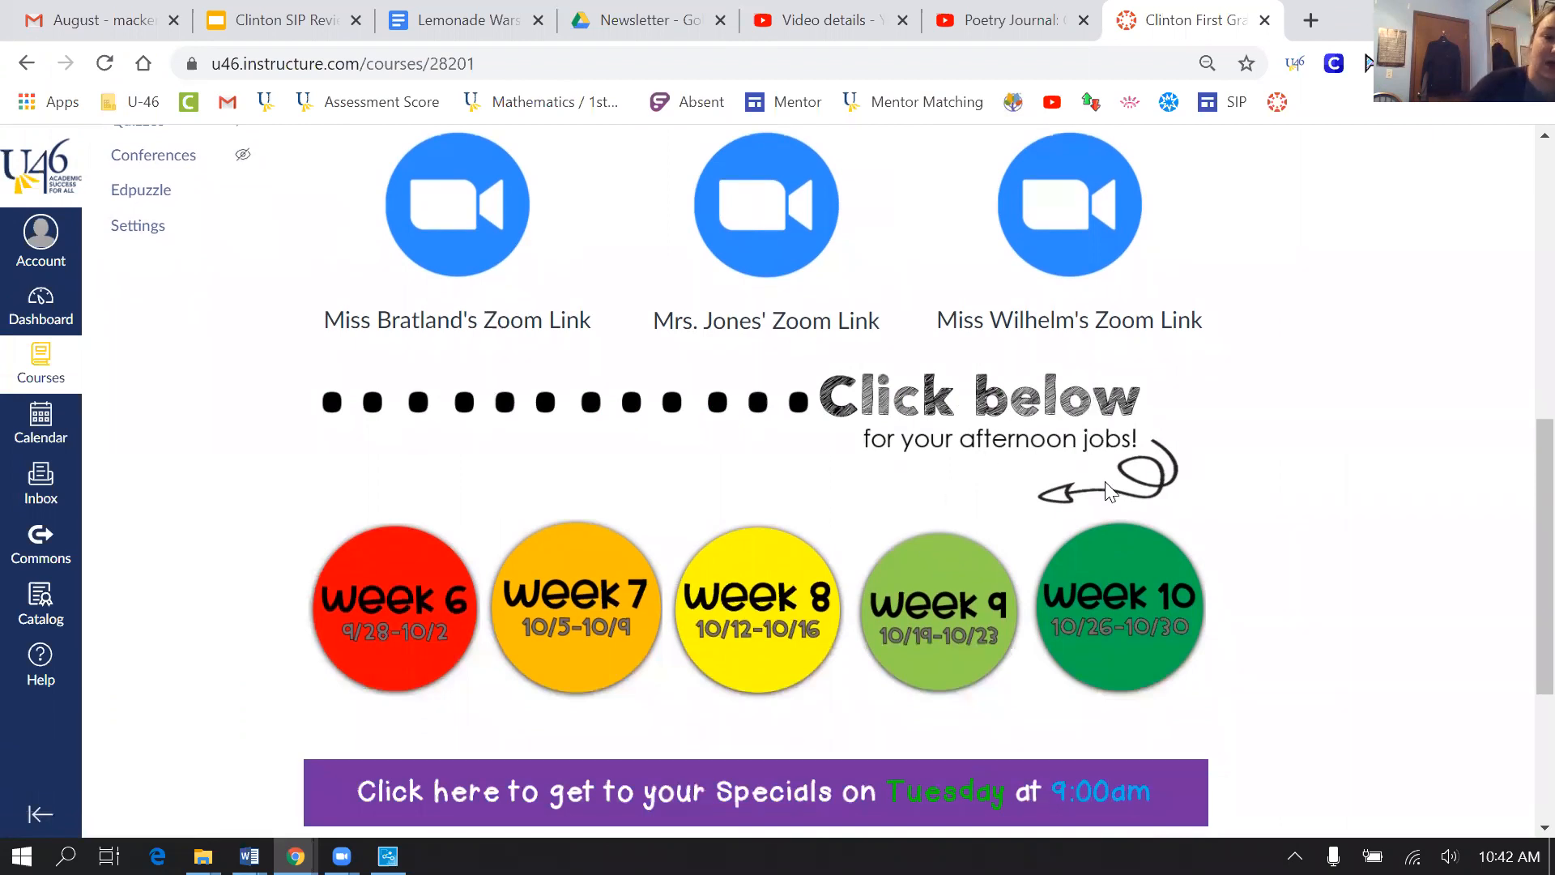
pyautogui.moveTo(803, 596)
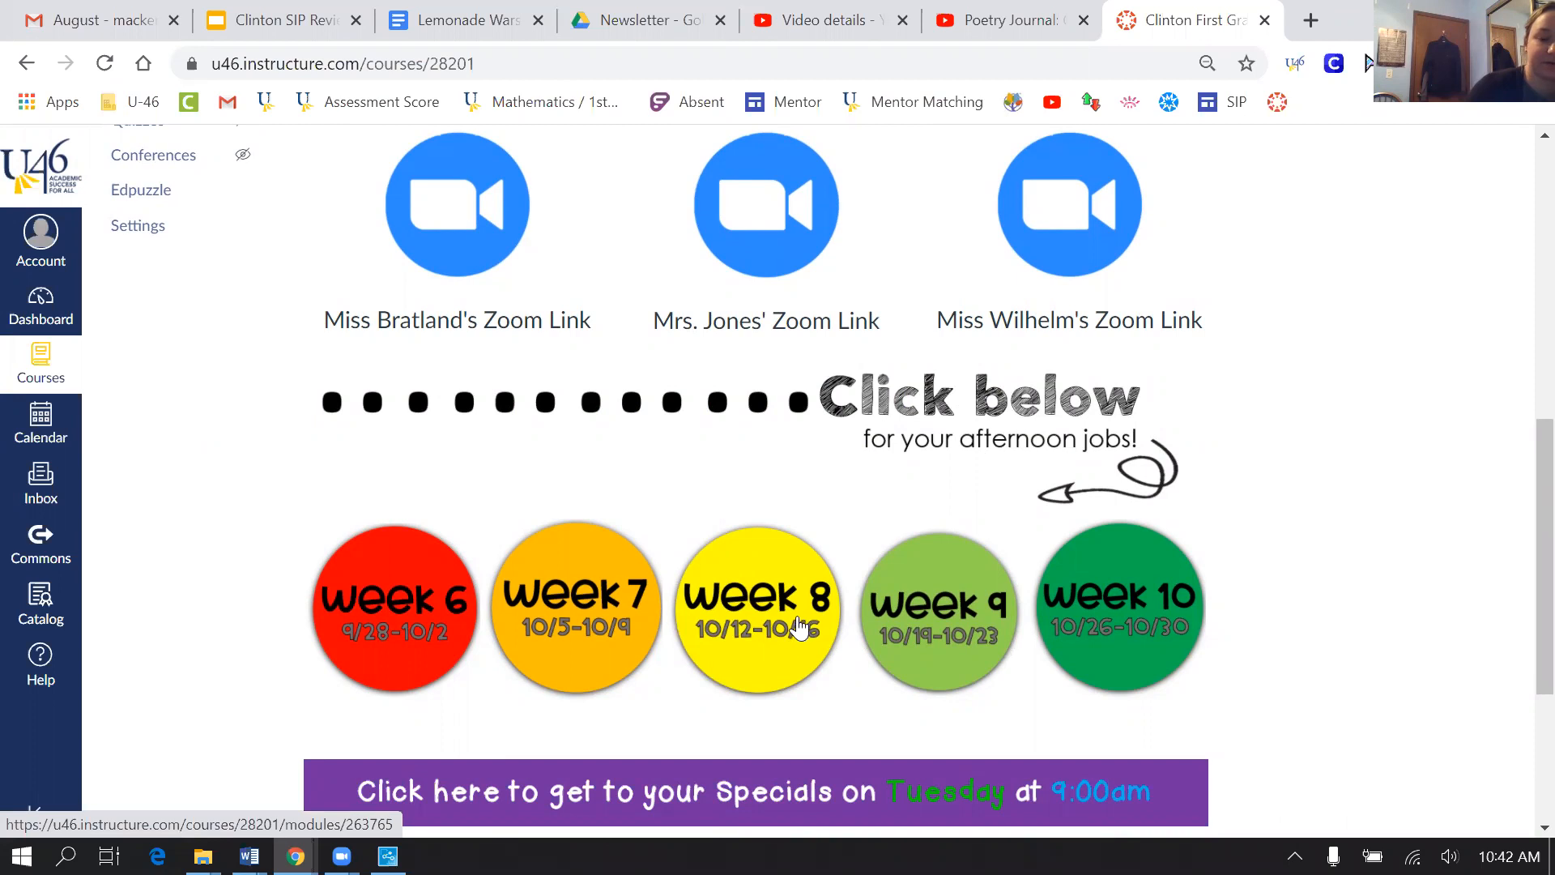
pyautogui.click(757, 625)
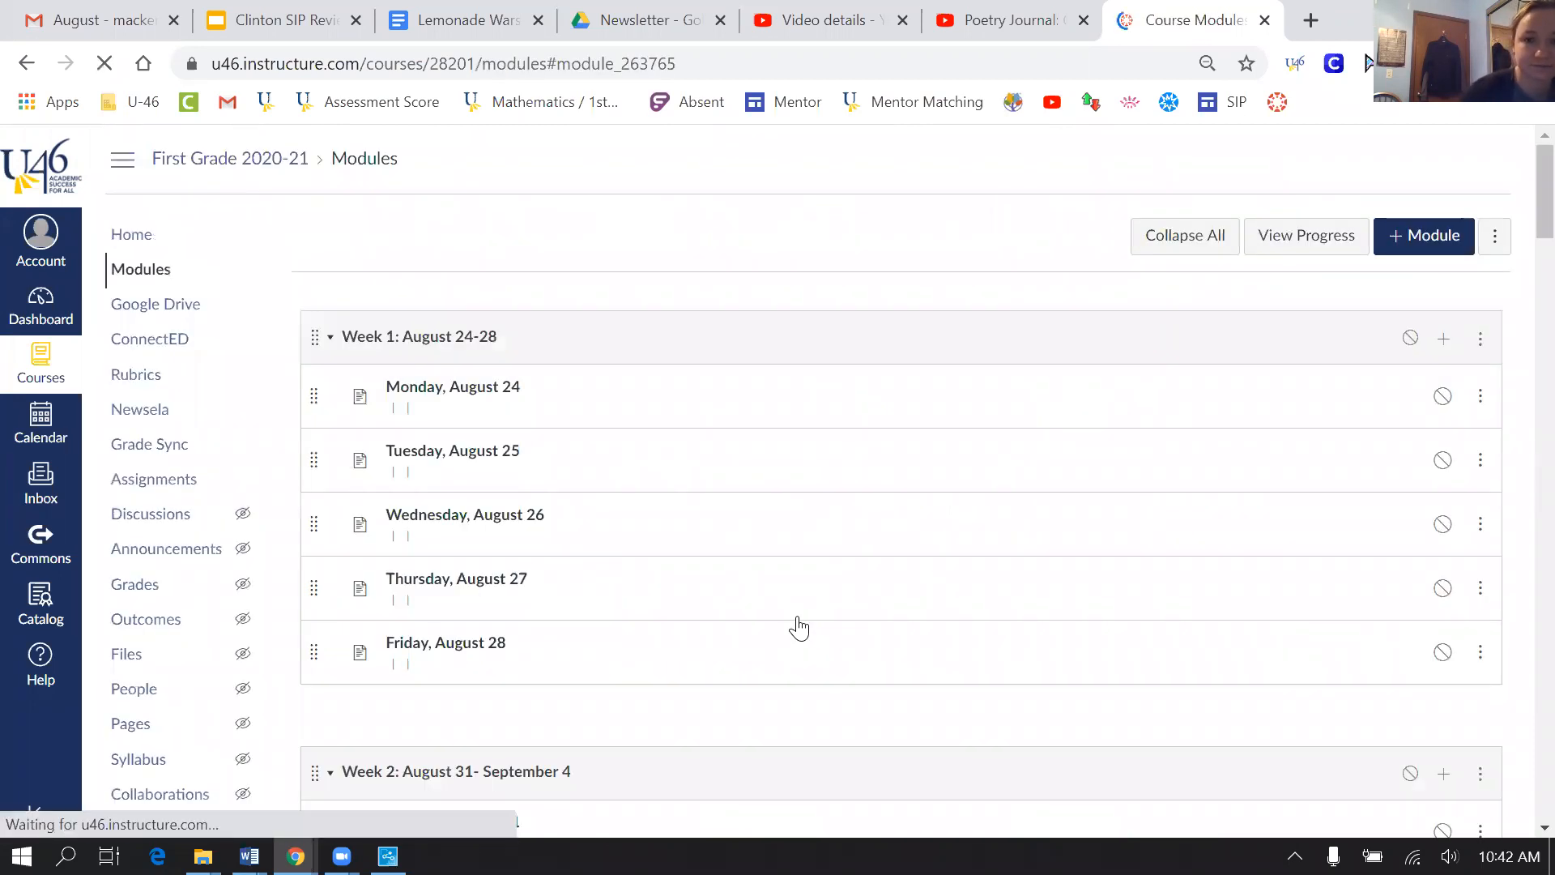
# Open the Tuesday, October 13 daily page from the Week 8 module
pyautogui.scroll(-3)
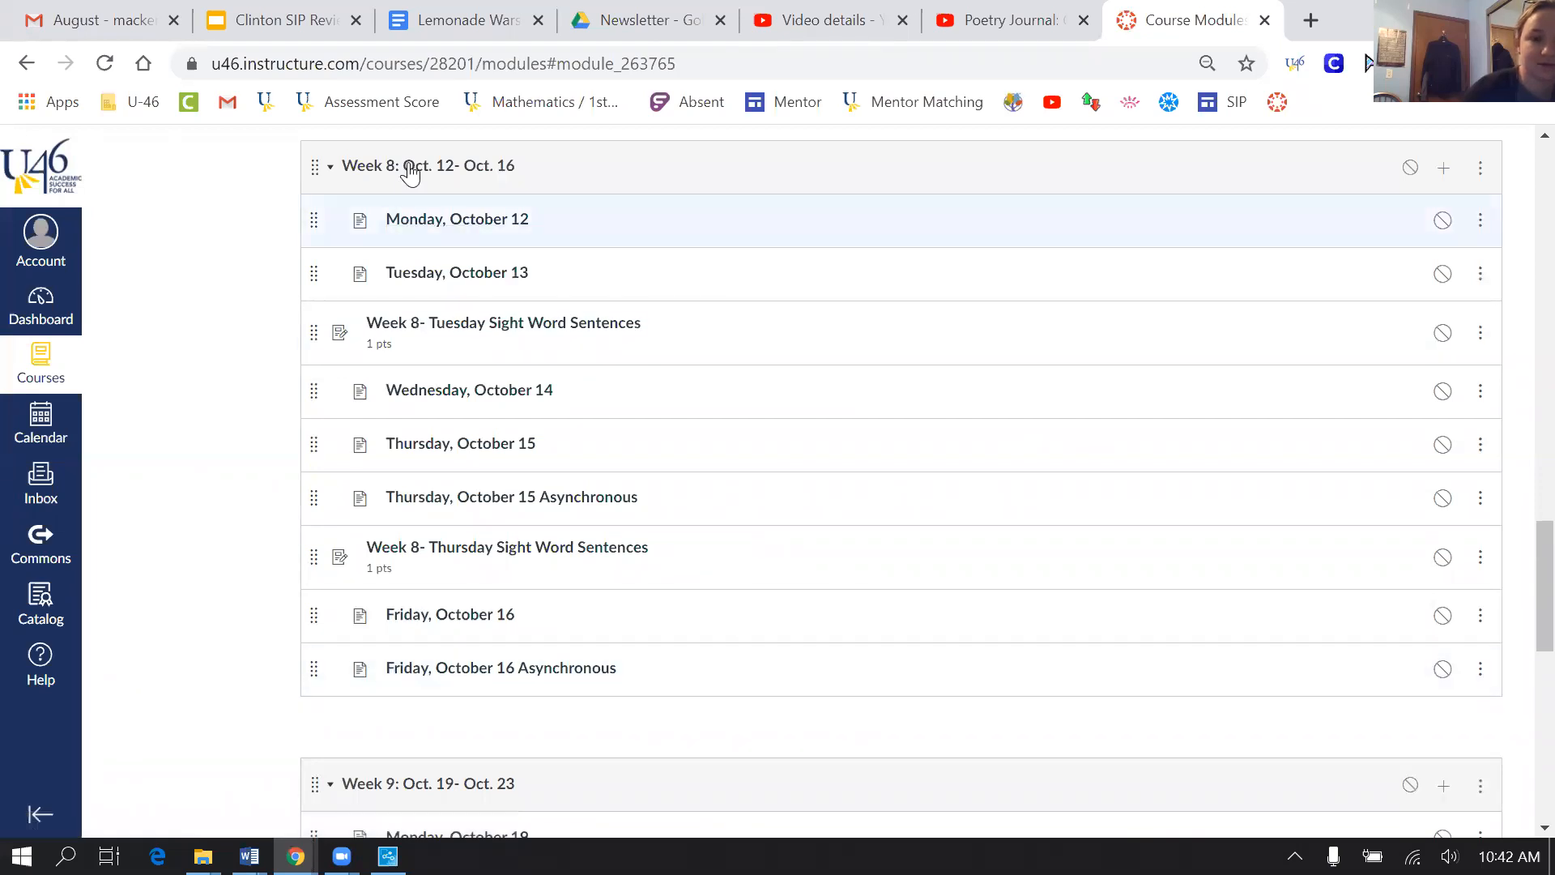
pyautogui.moveTo(441, 206)
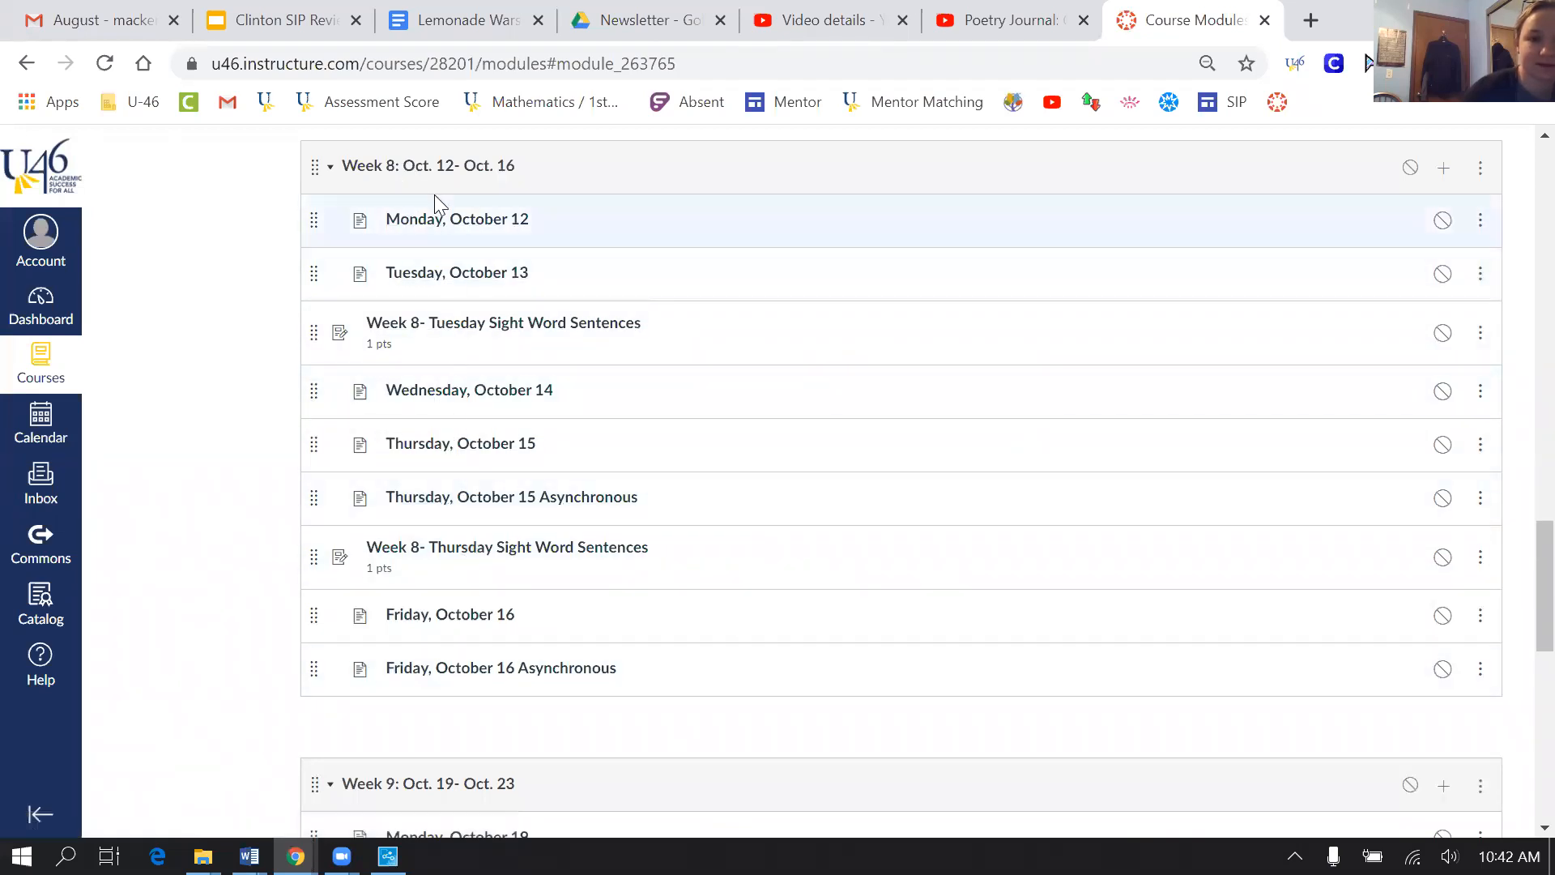
pyautogui.click(455, 272)
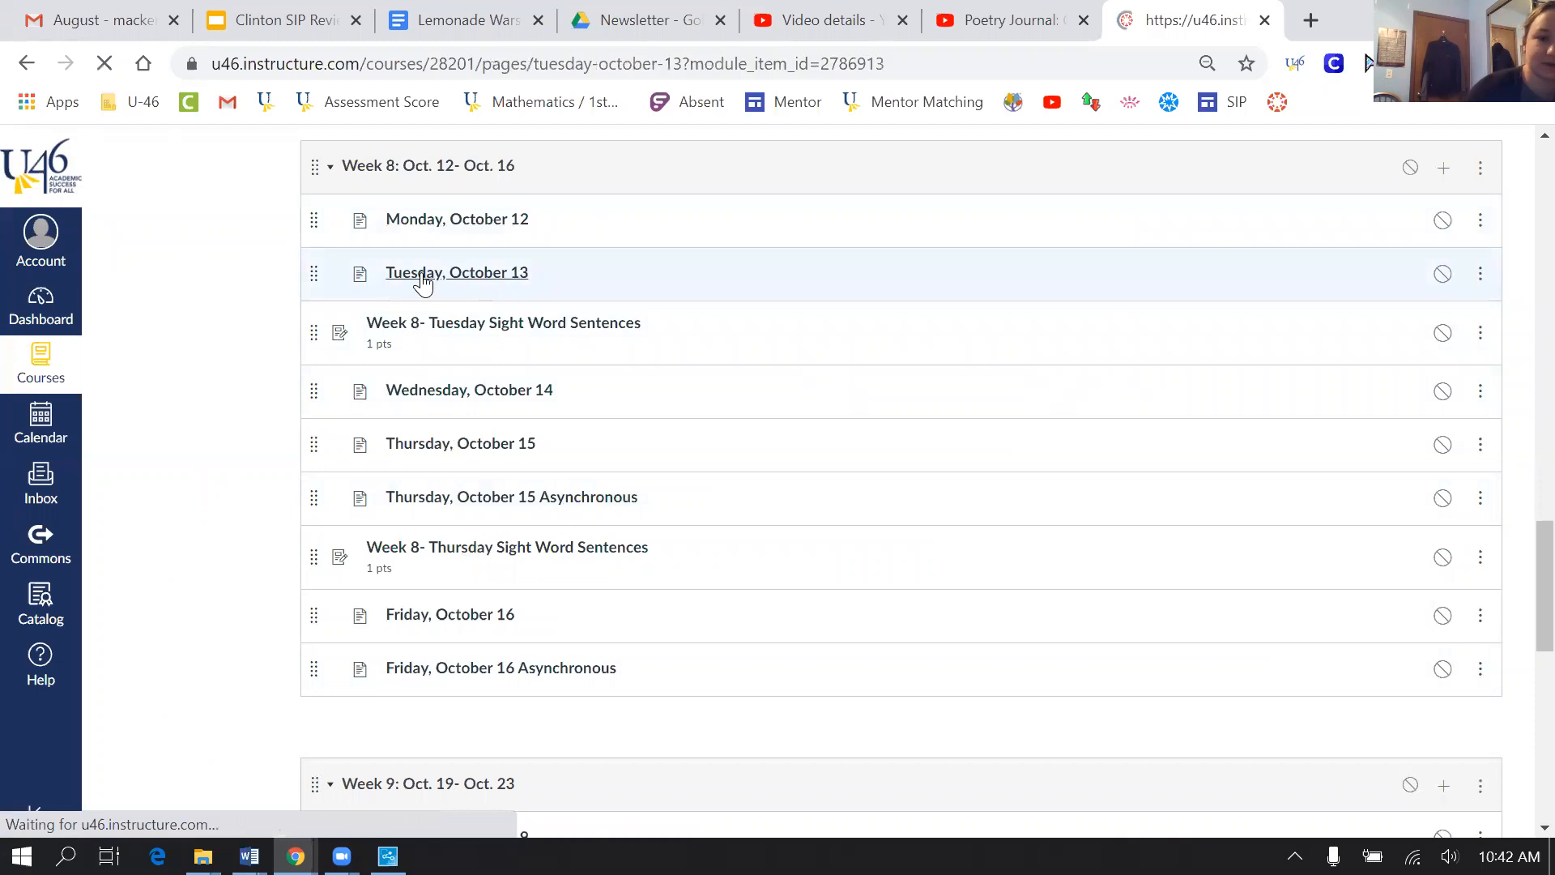
# Read down the Tuesday, October 13 page to the Time / Subject / How to schedule table
pyautogui.click(457, 272)
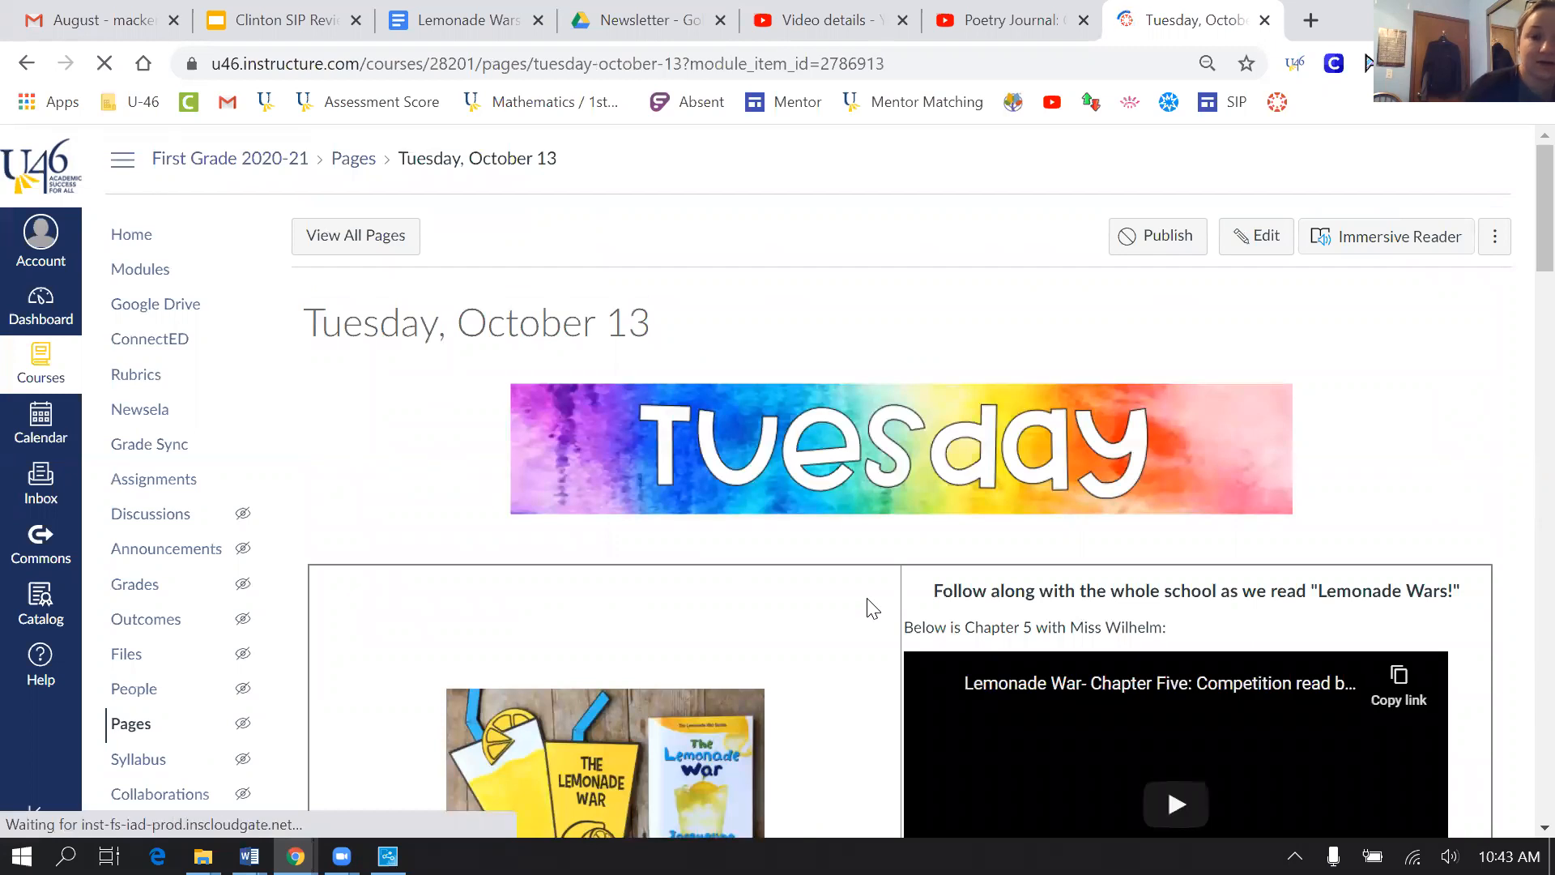
pyautogui.scroll(-3)
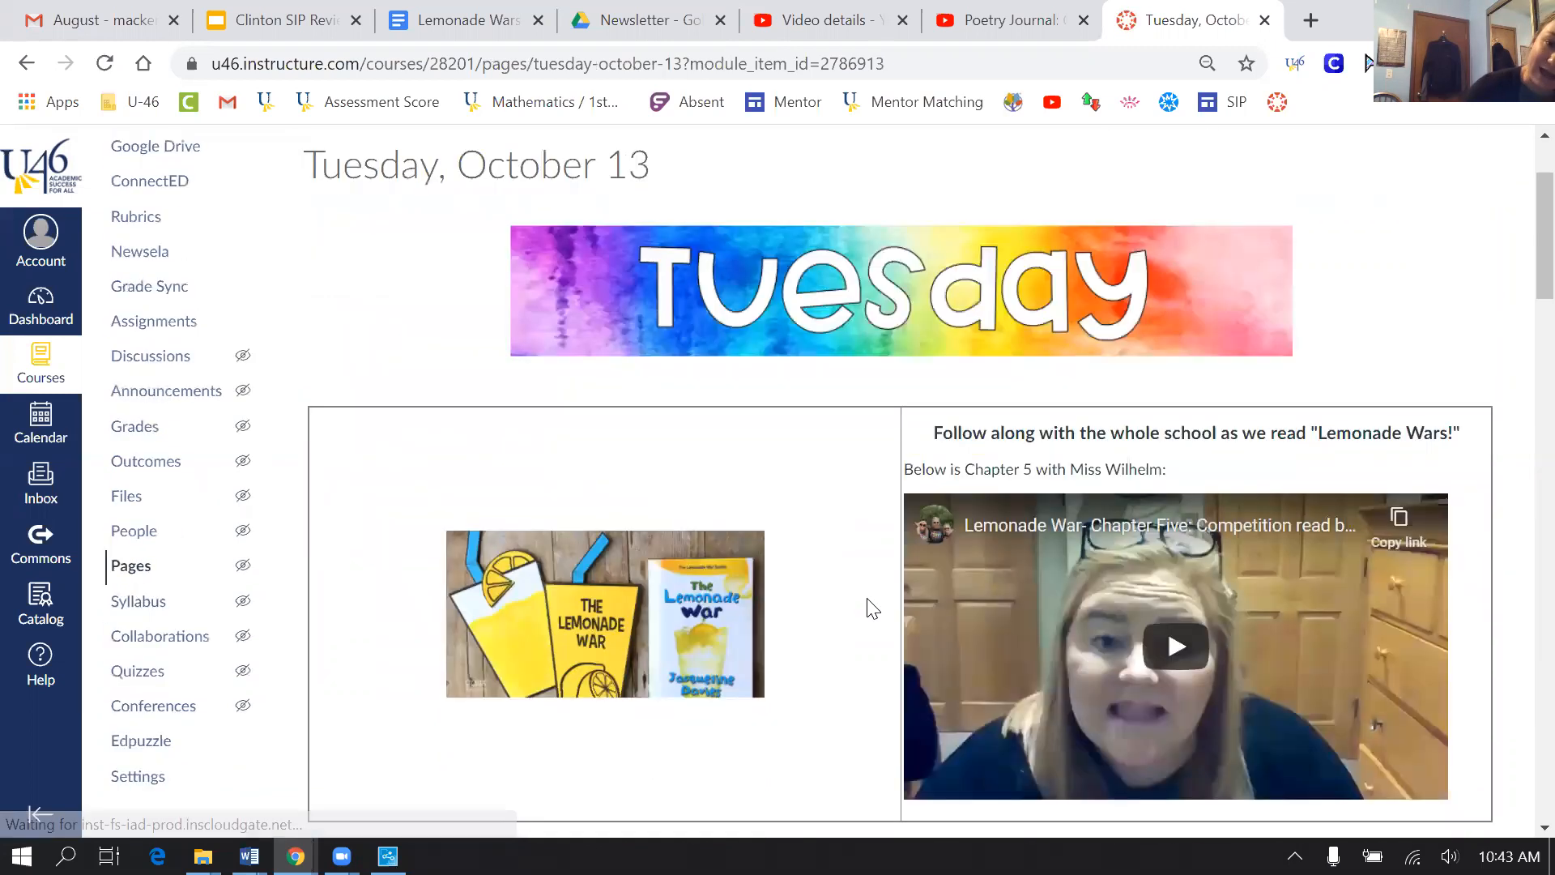
pyautogui.scroll(-3)
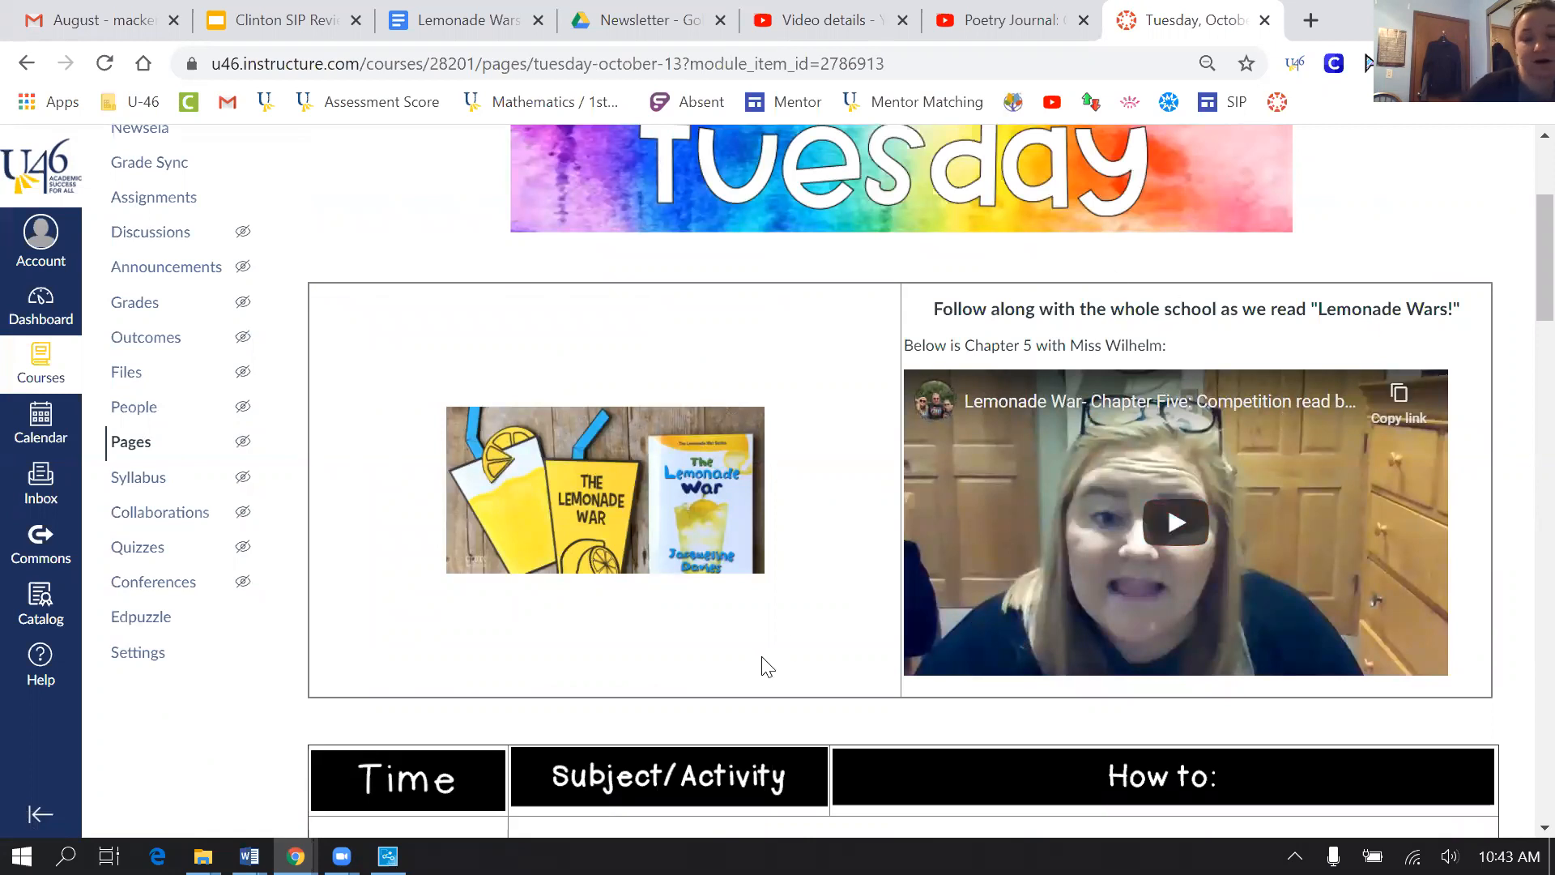
pyautogui.moveTo(863, 544)
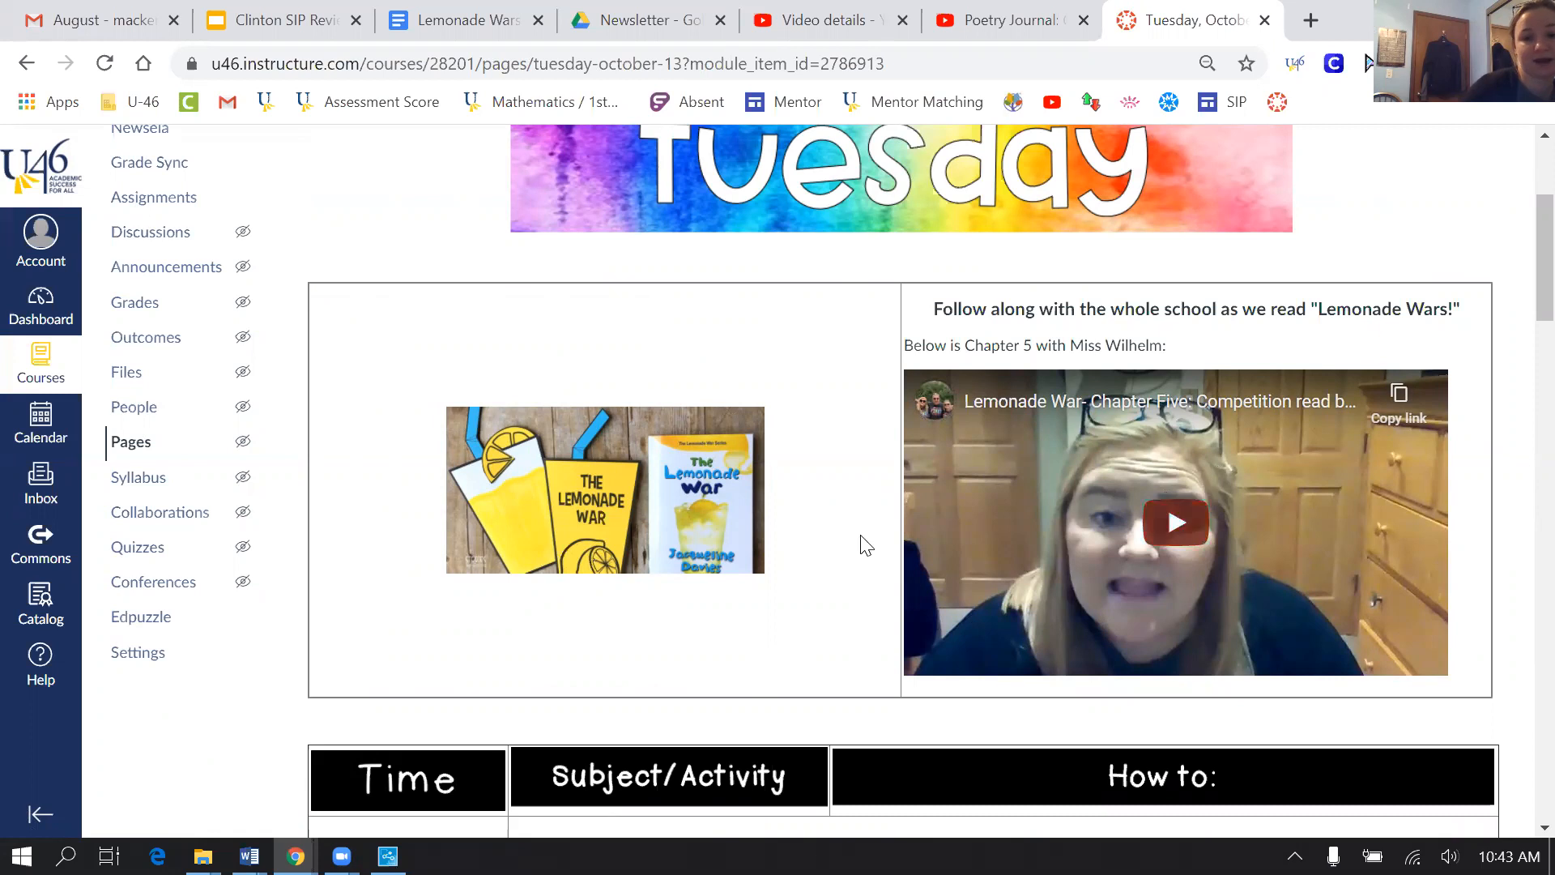
pyautogui.scroll(-3)
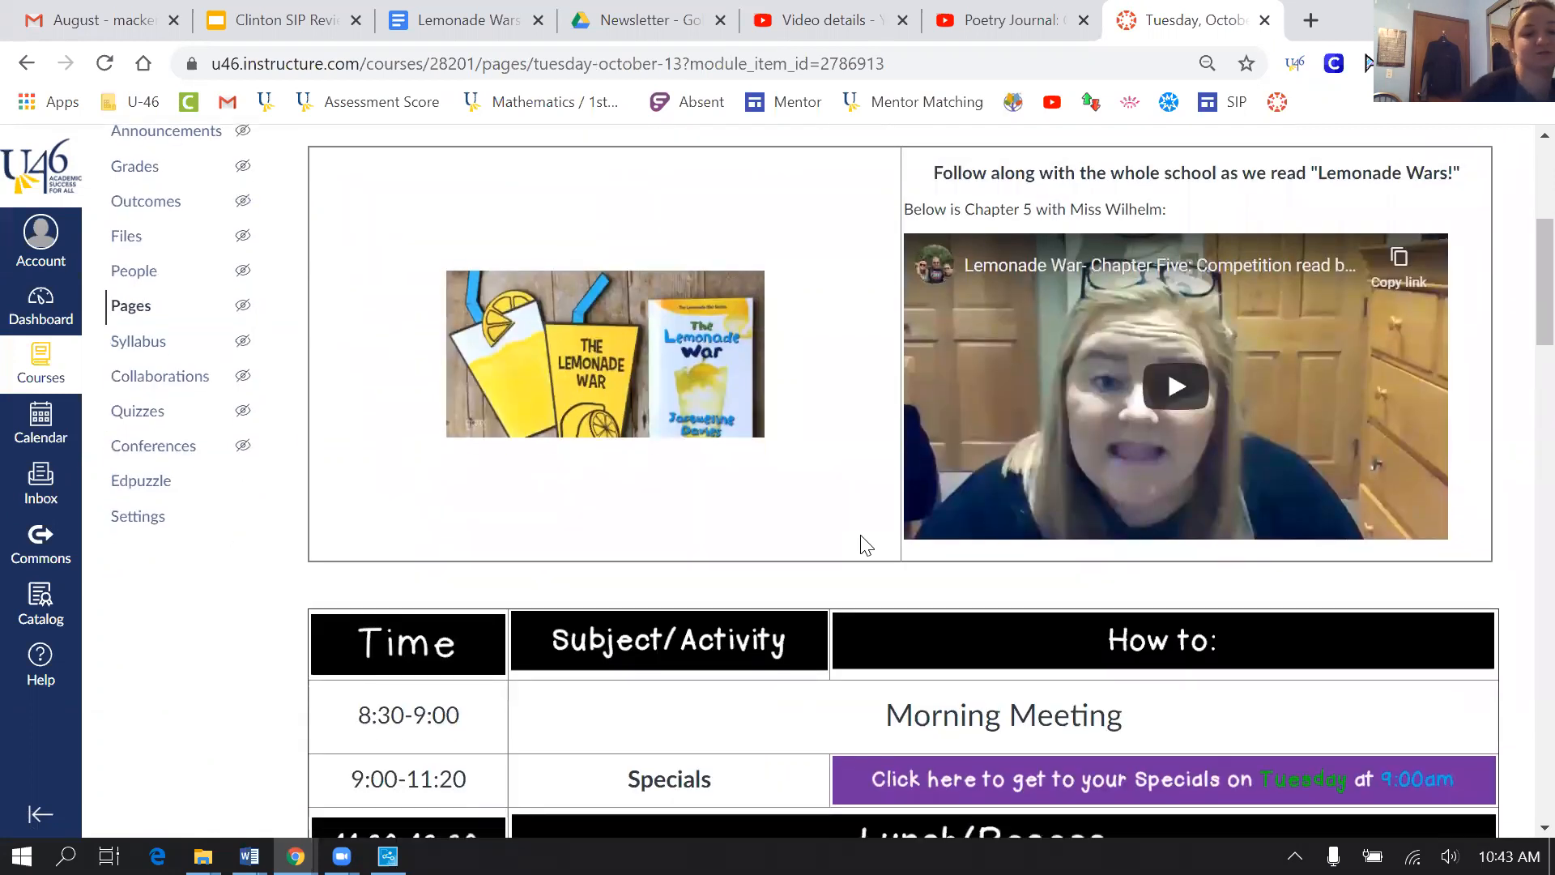
pyautogui.scroll(-3)
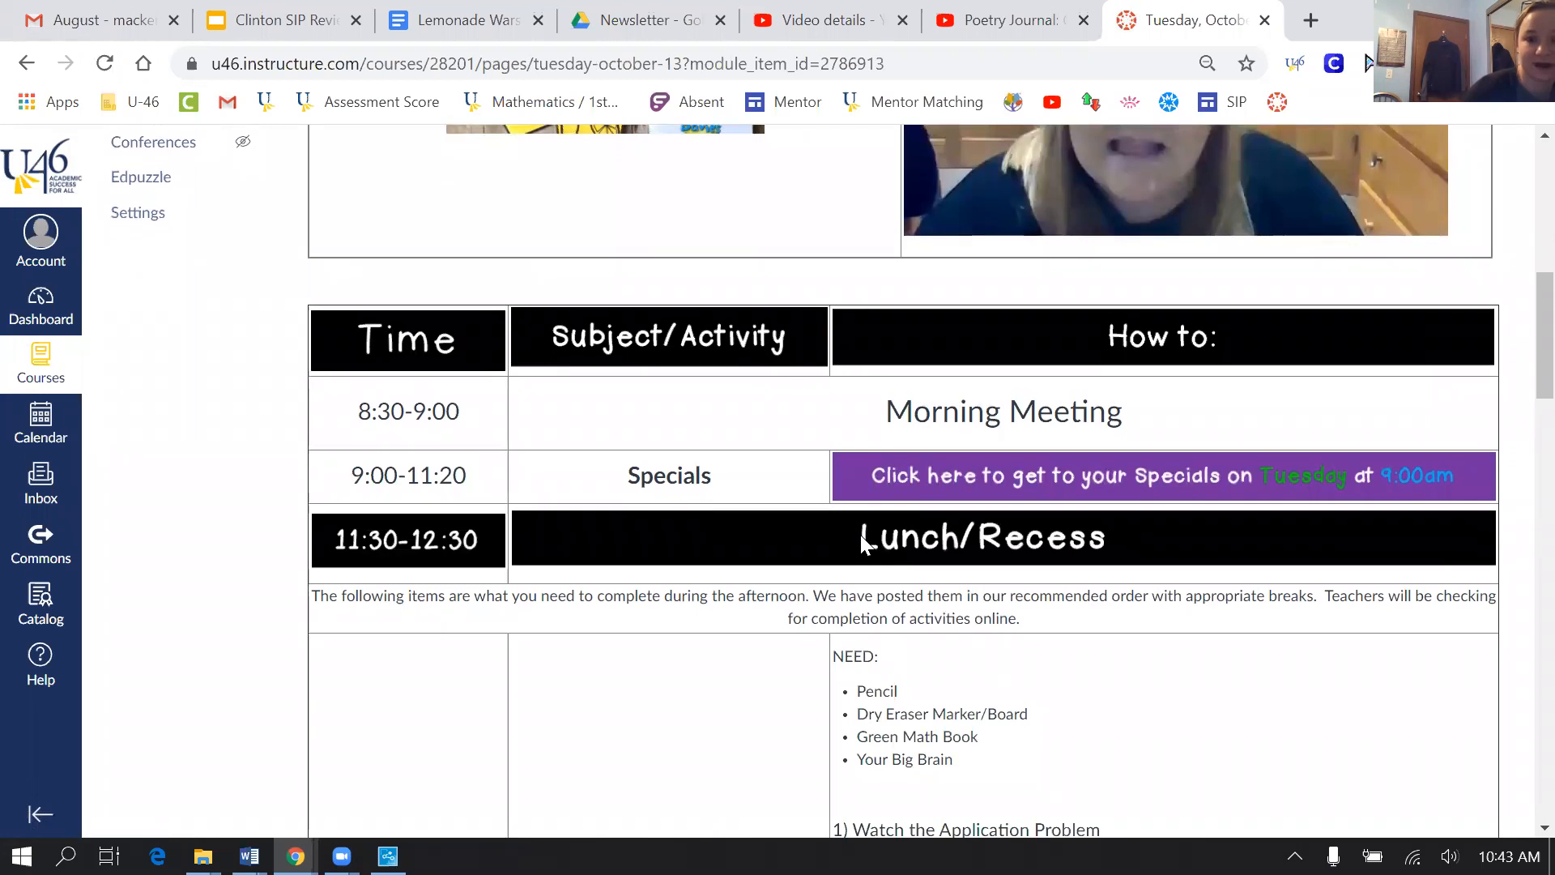
pyautogui.scroll(3)
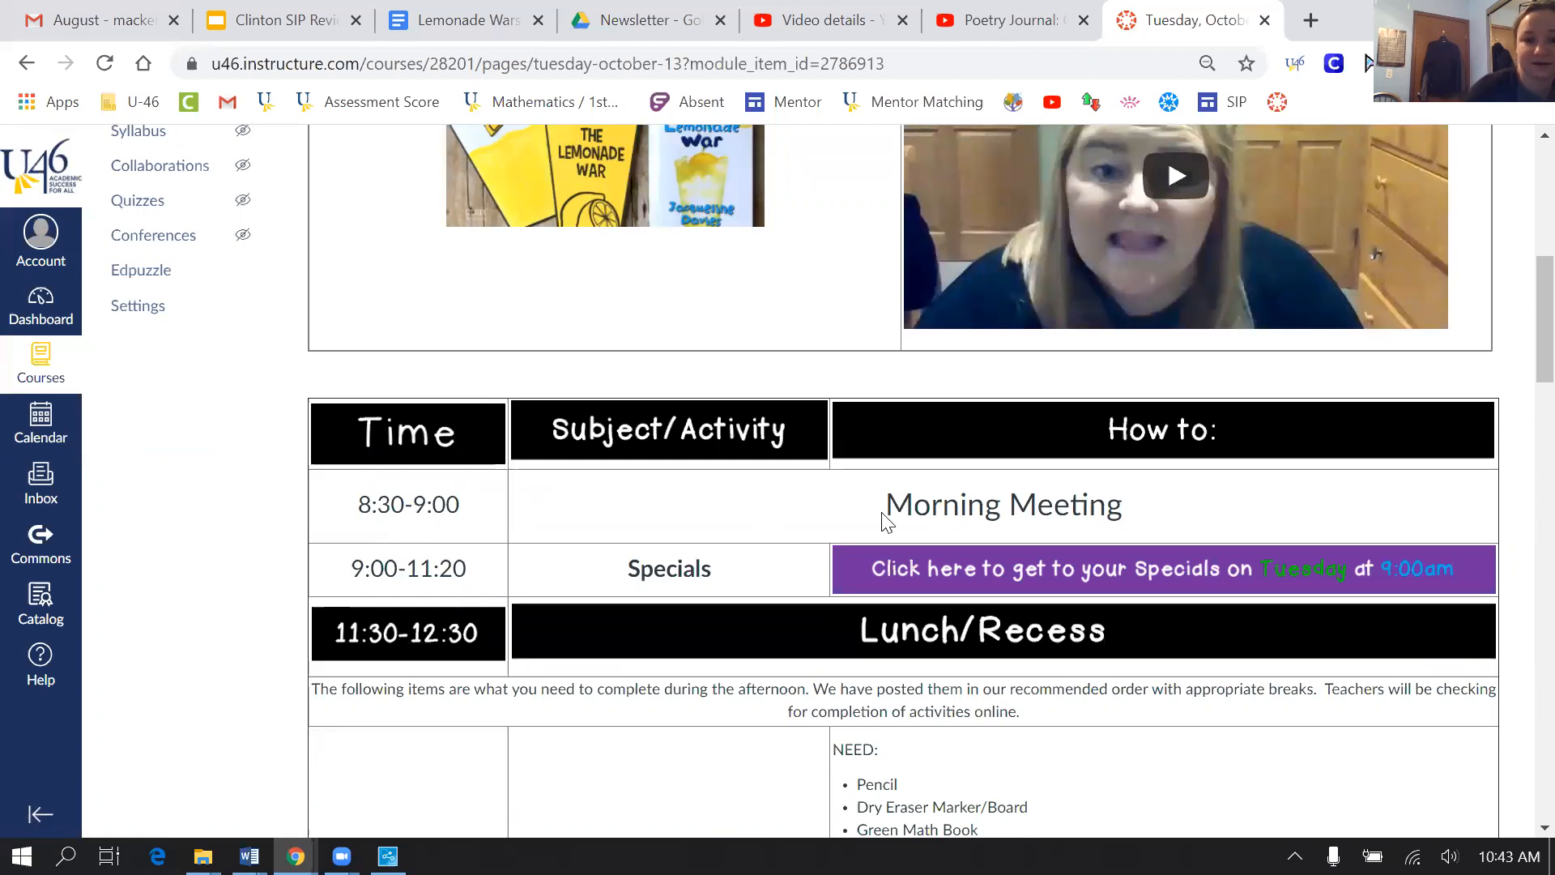
pyautogui.scroll(-3)
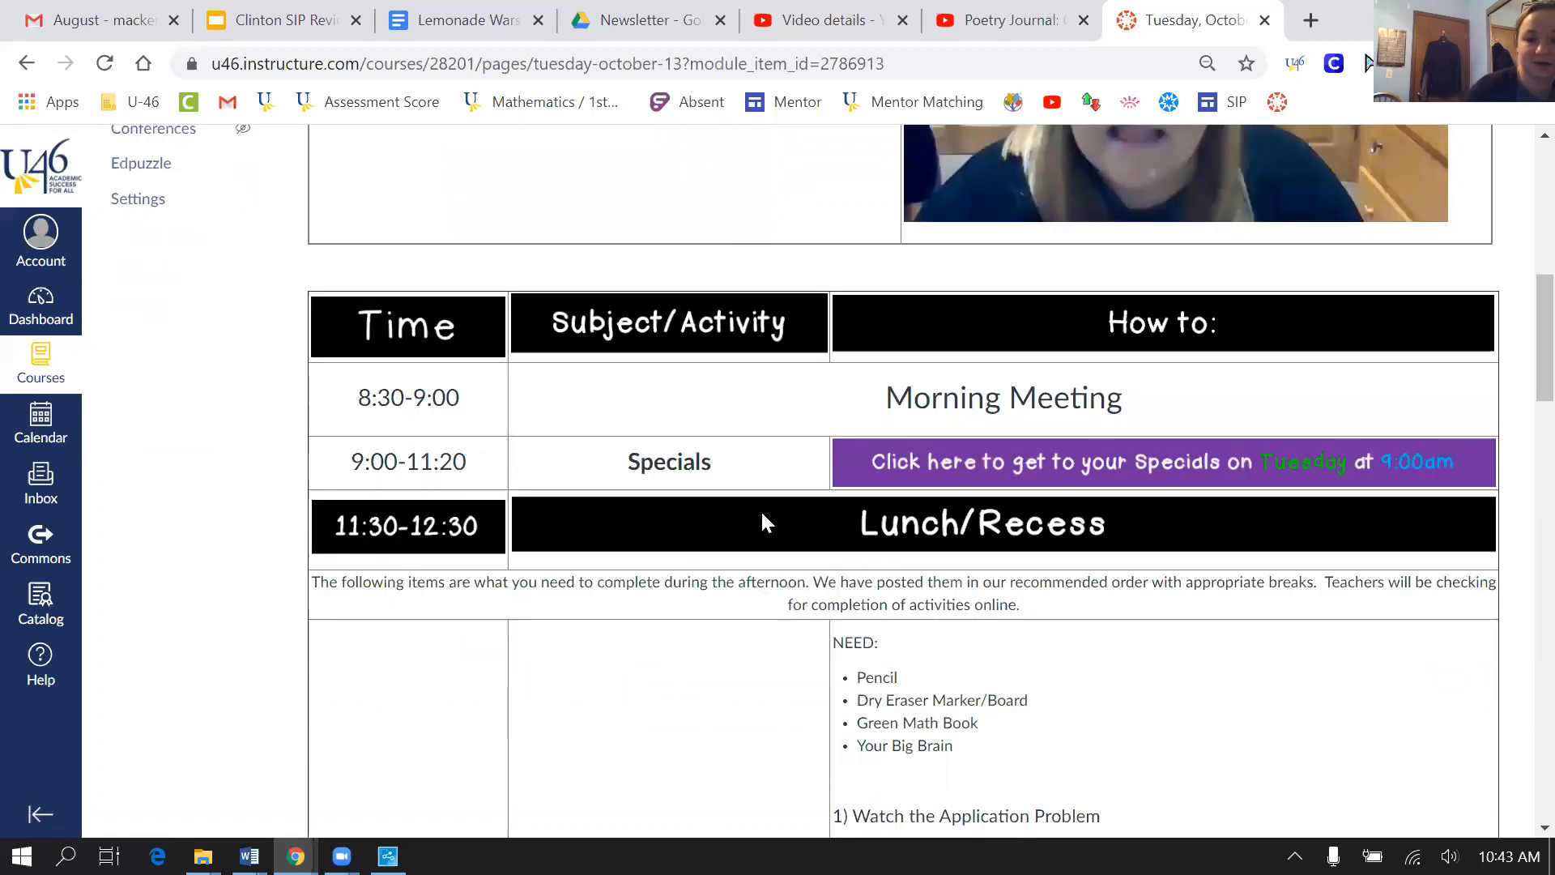
pyautogui.moveTo(950, 505)
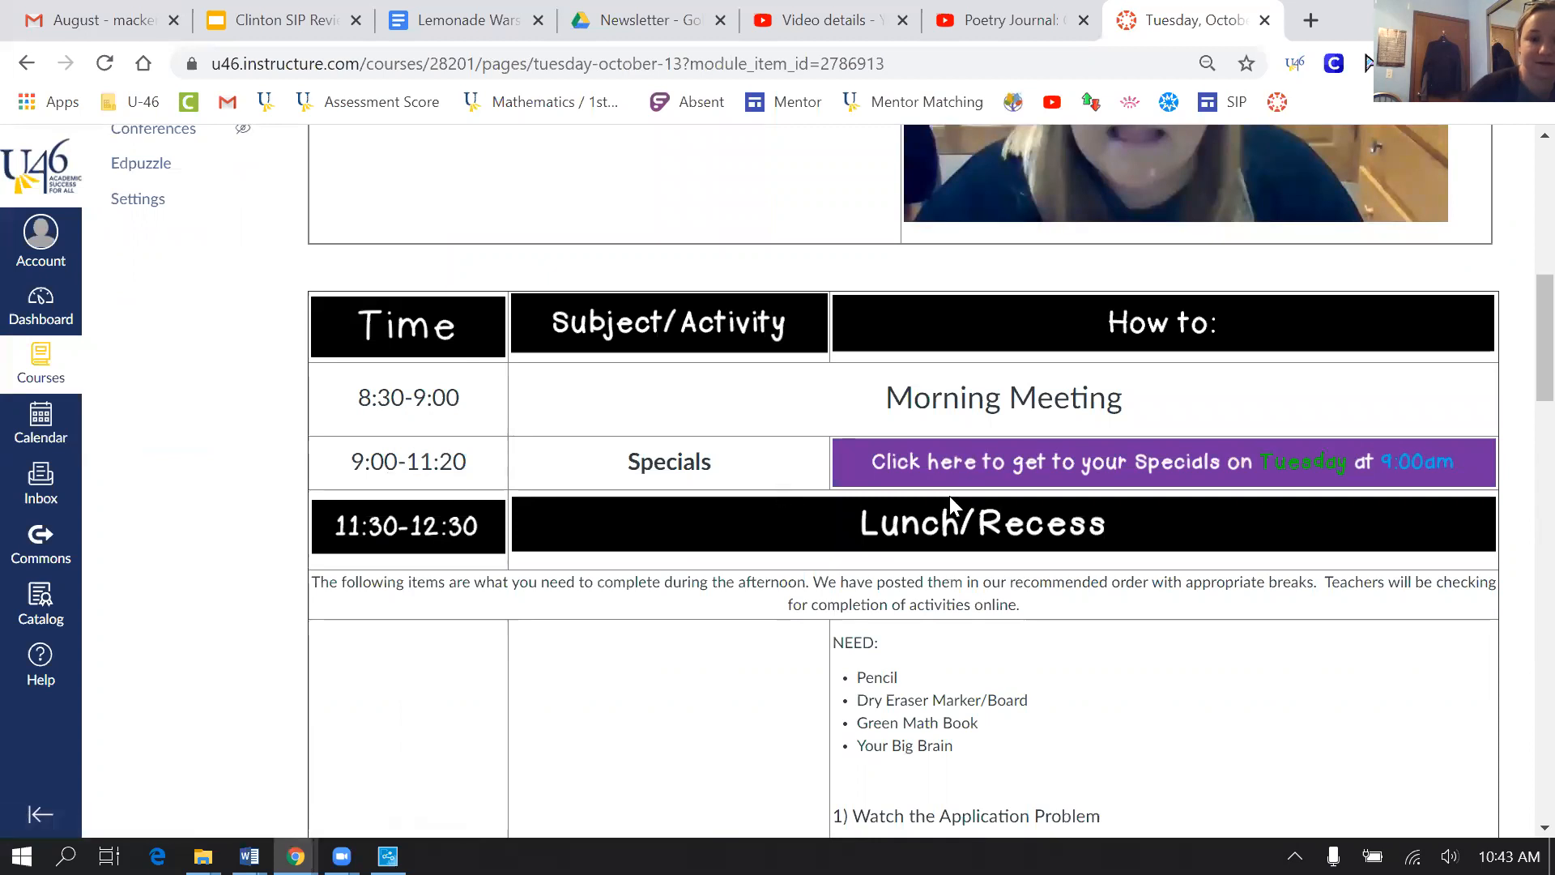
# Open the Specials: Art, Music, PE page from the Tuesday schedule and view its times
pyautogui.click(1032, 468)
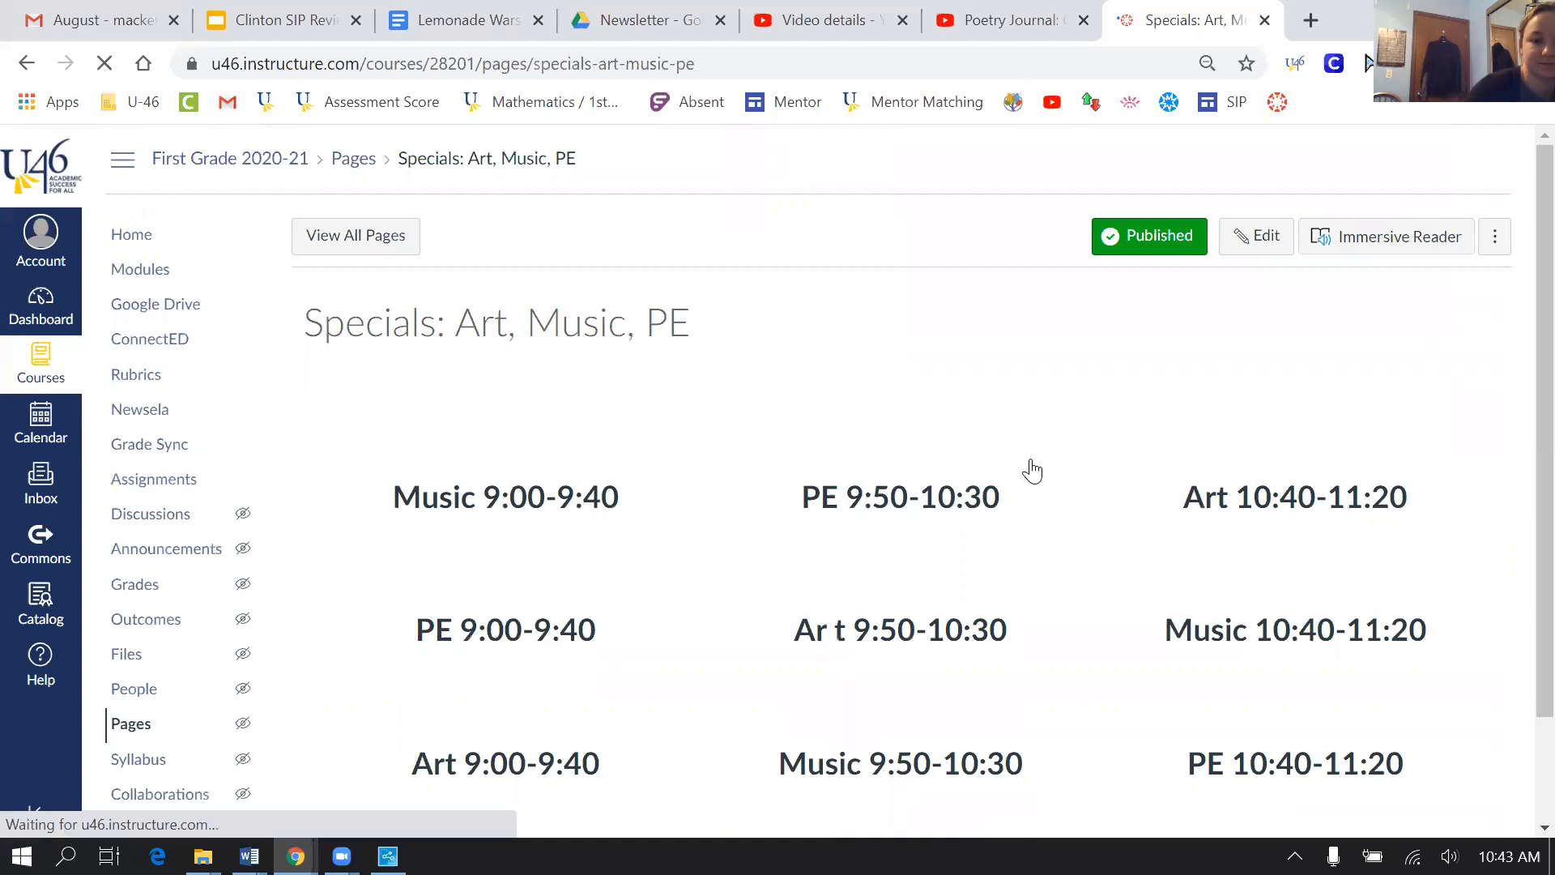
pyautogui.scroll(-3)
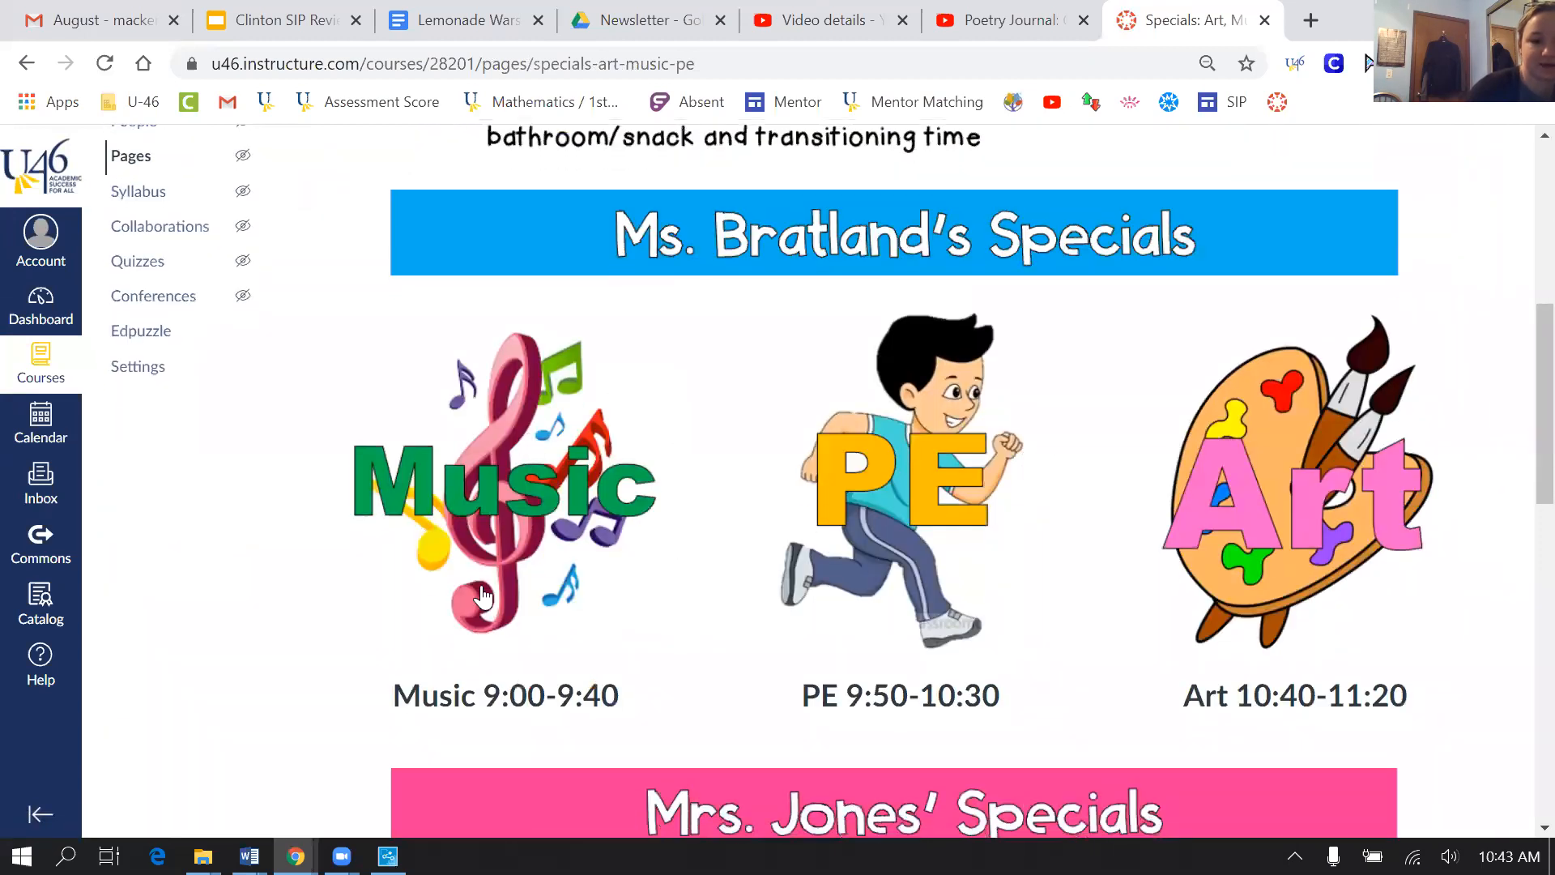
pyautogui.moveTo(1367, 606)
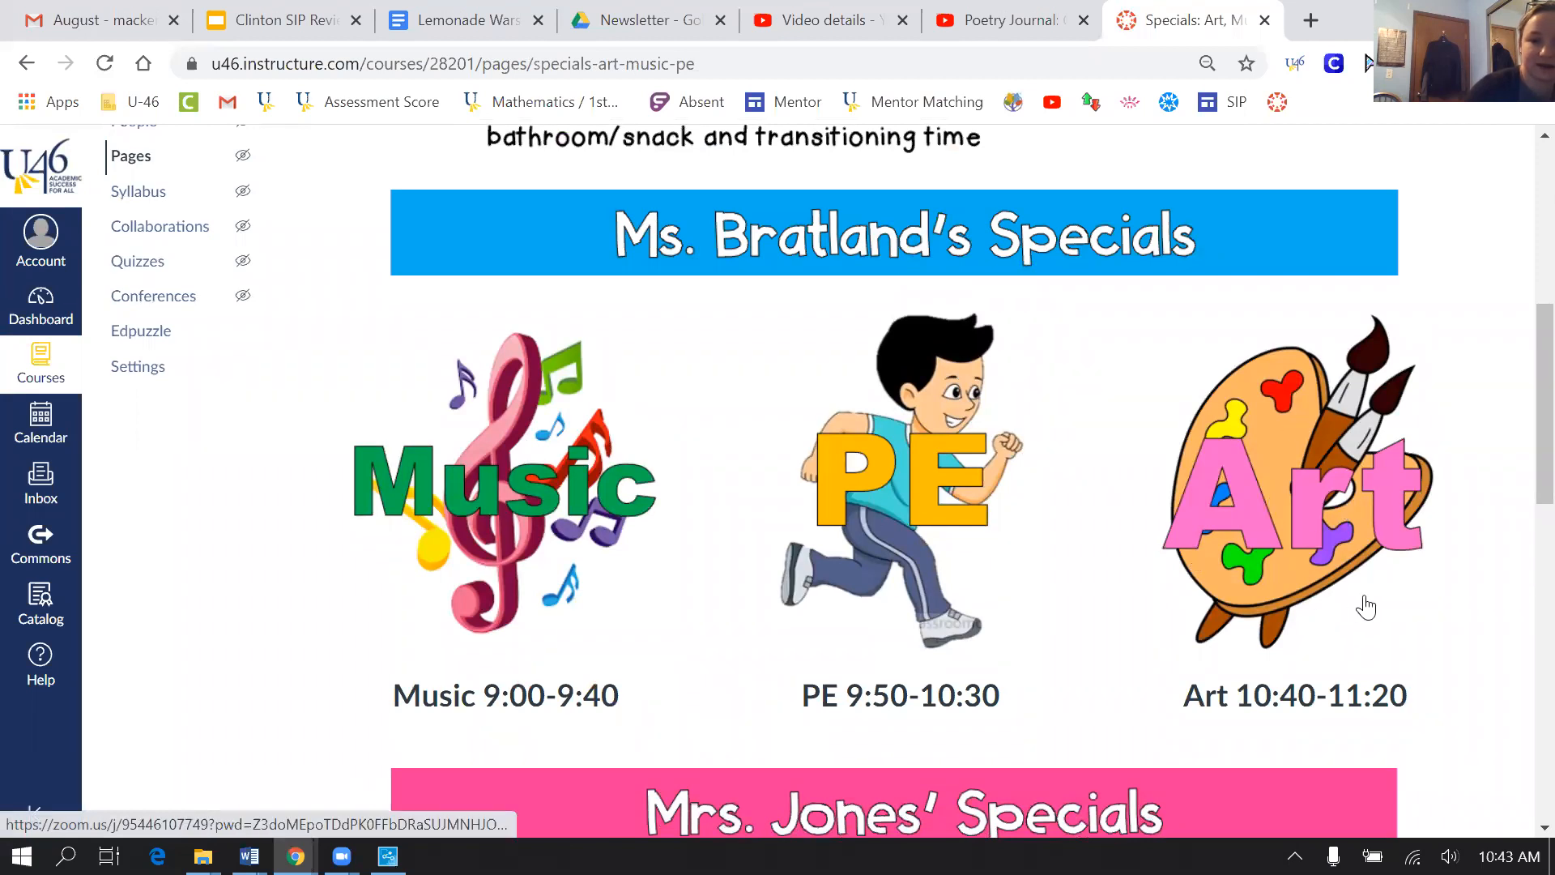
pyautogui.moveTo(694, 208)
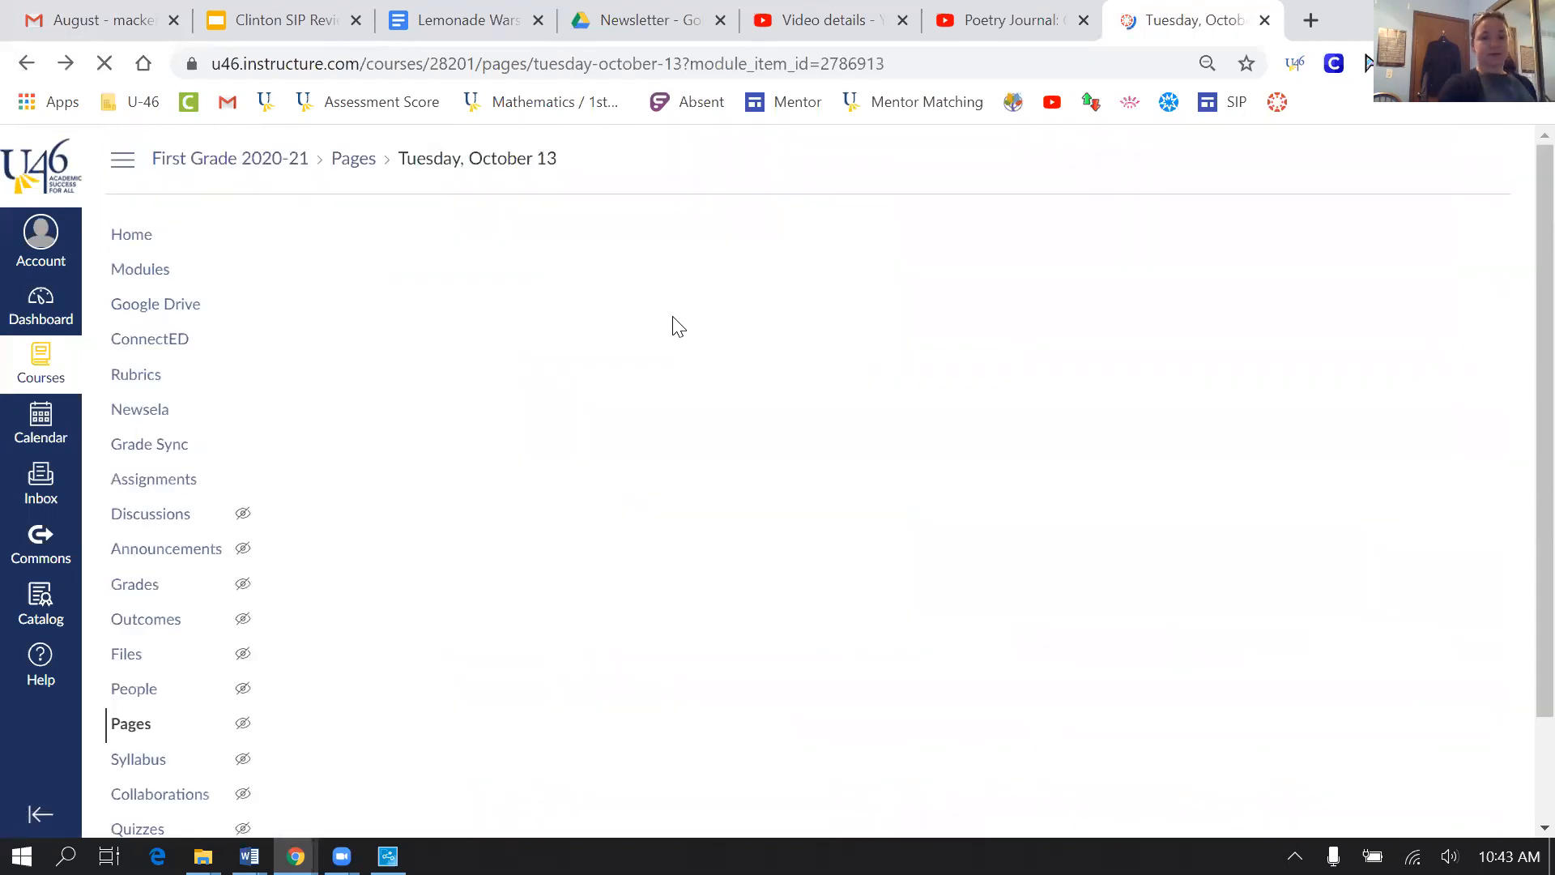
pyautogui.scroll(-3)
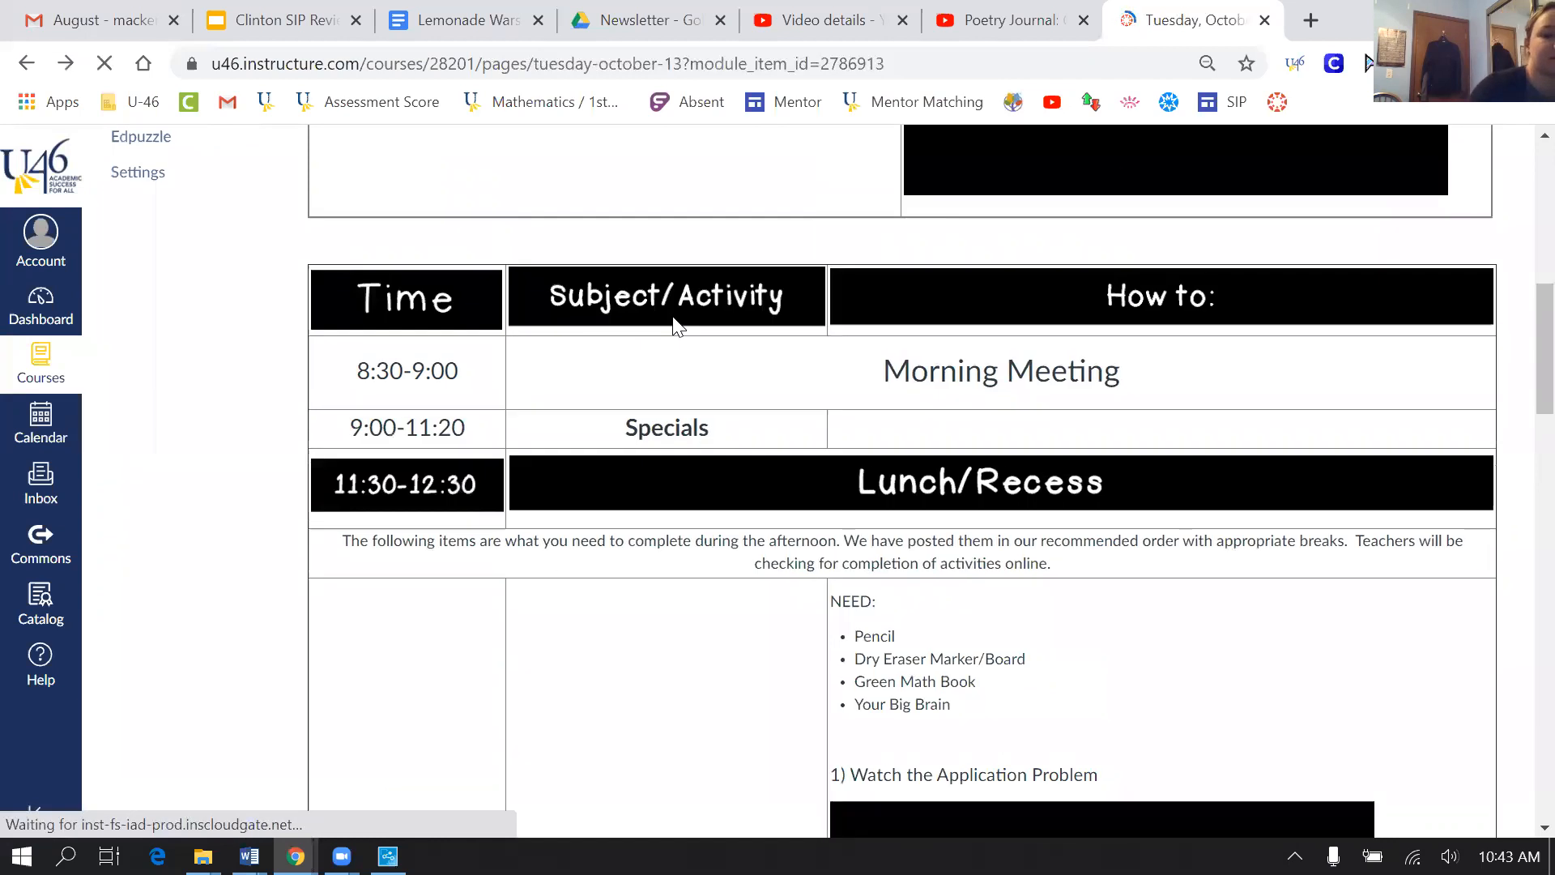
pyautogui.scroll(-3)
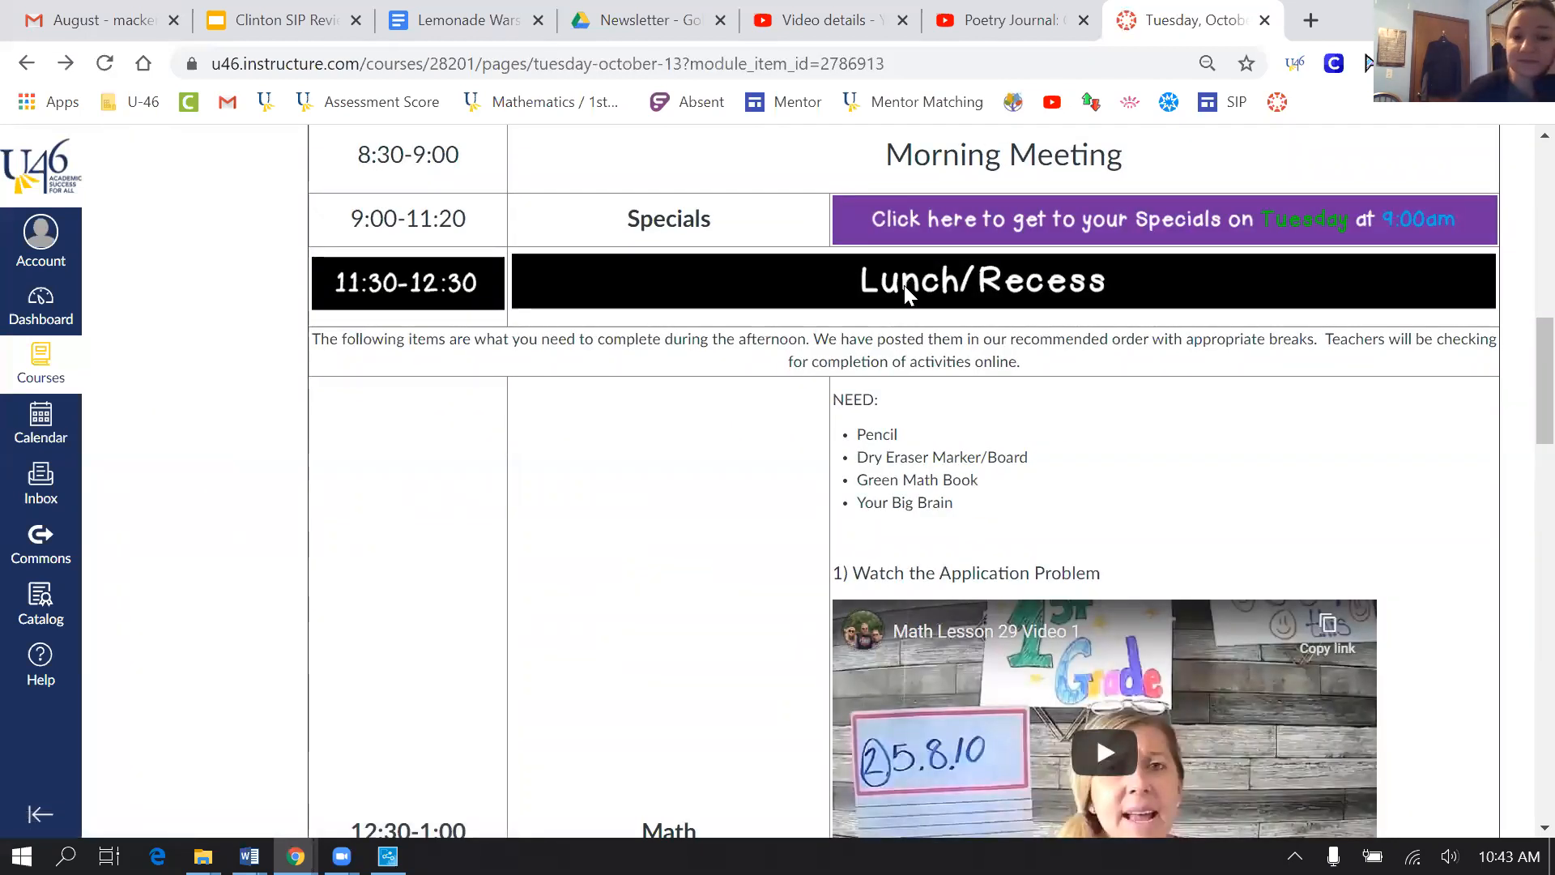
pyautogui.scroll(-3)
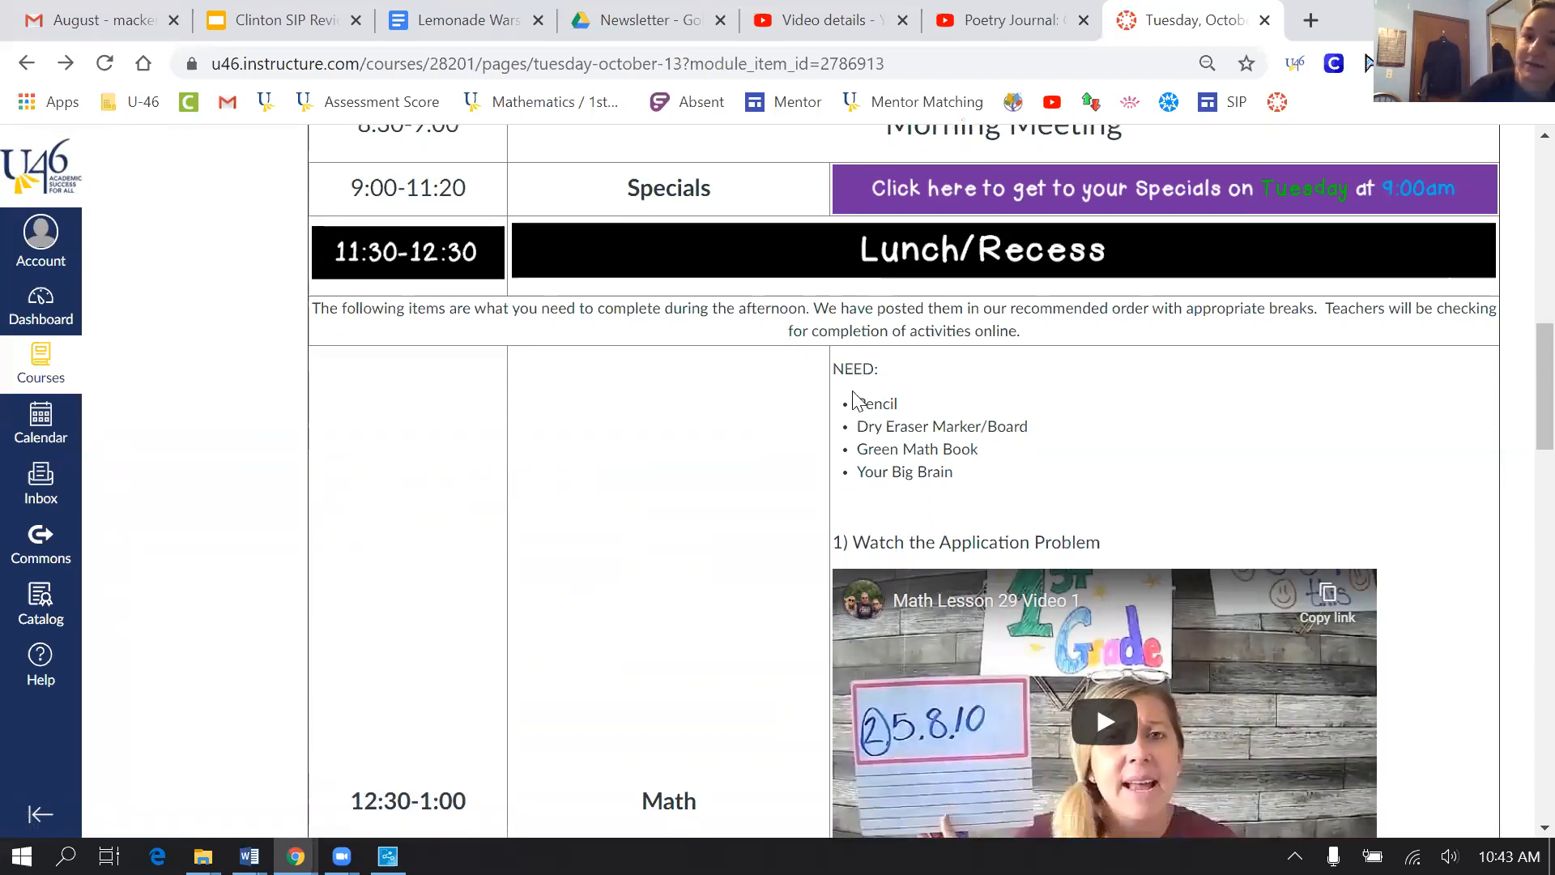
pyautogui.scroll(-3)
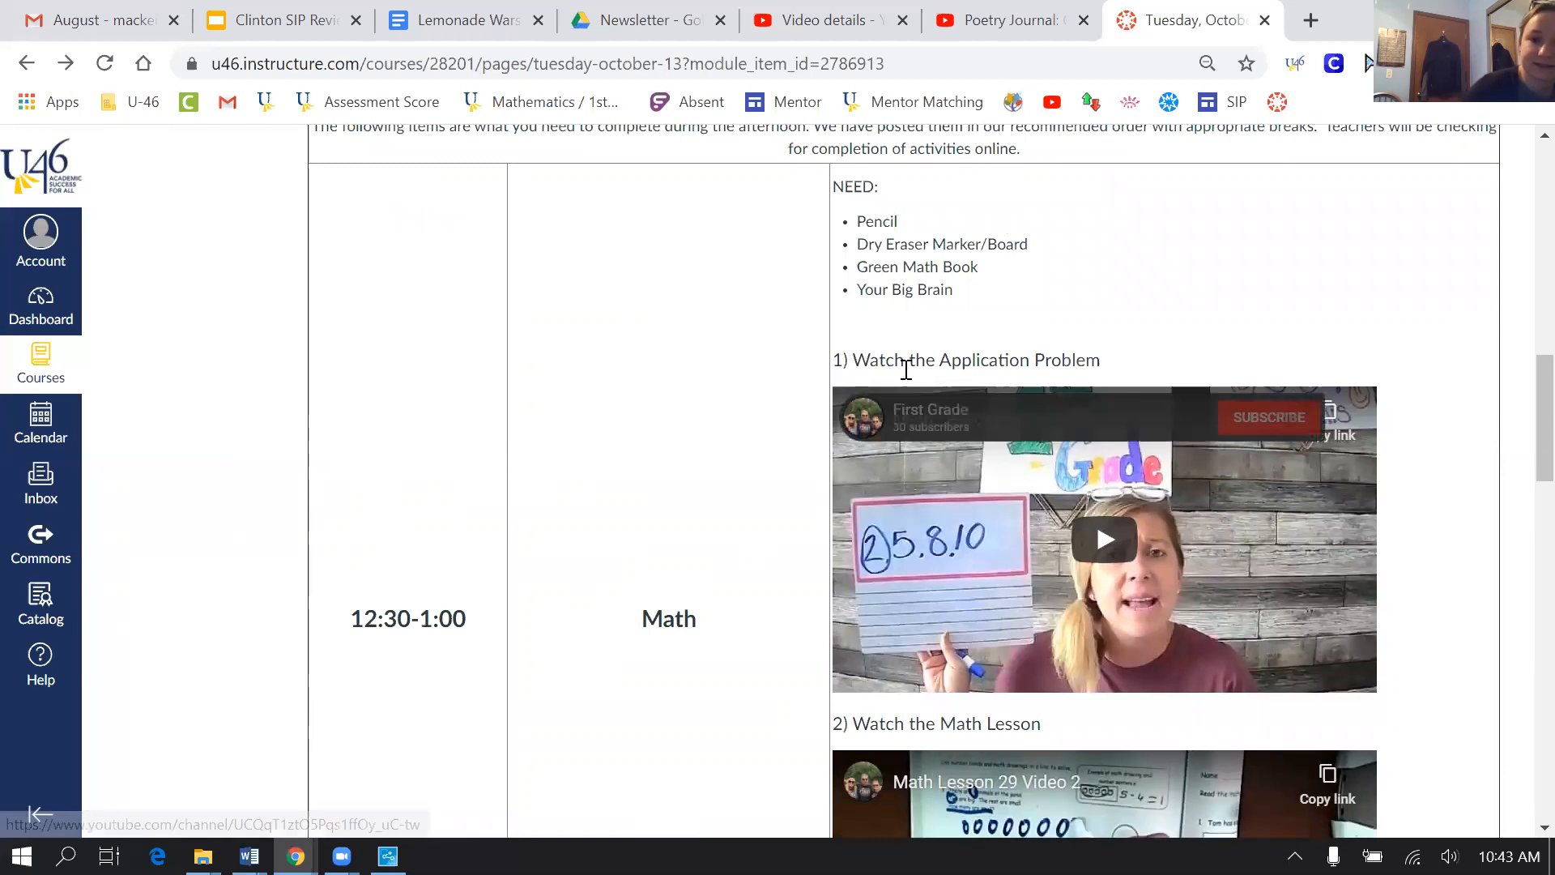
pyautogui.scroll(-3)
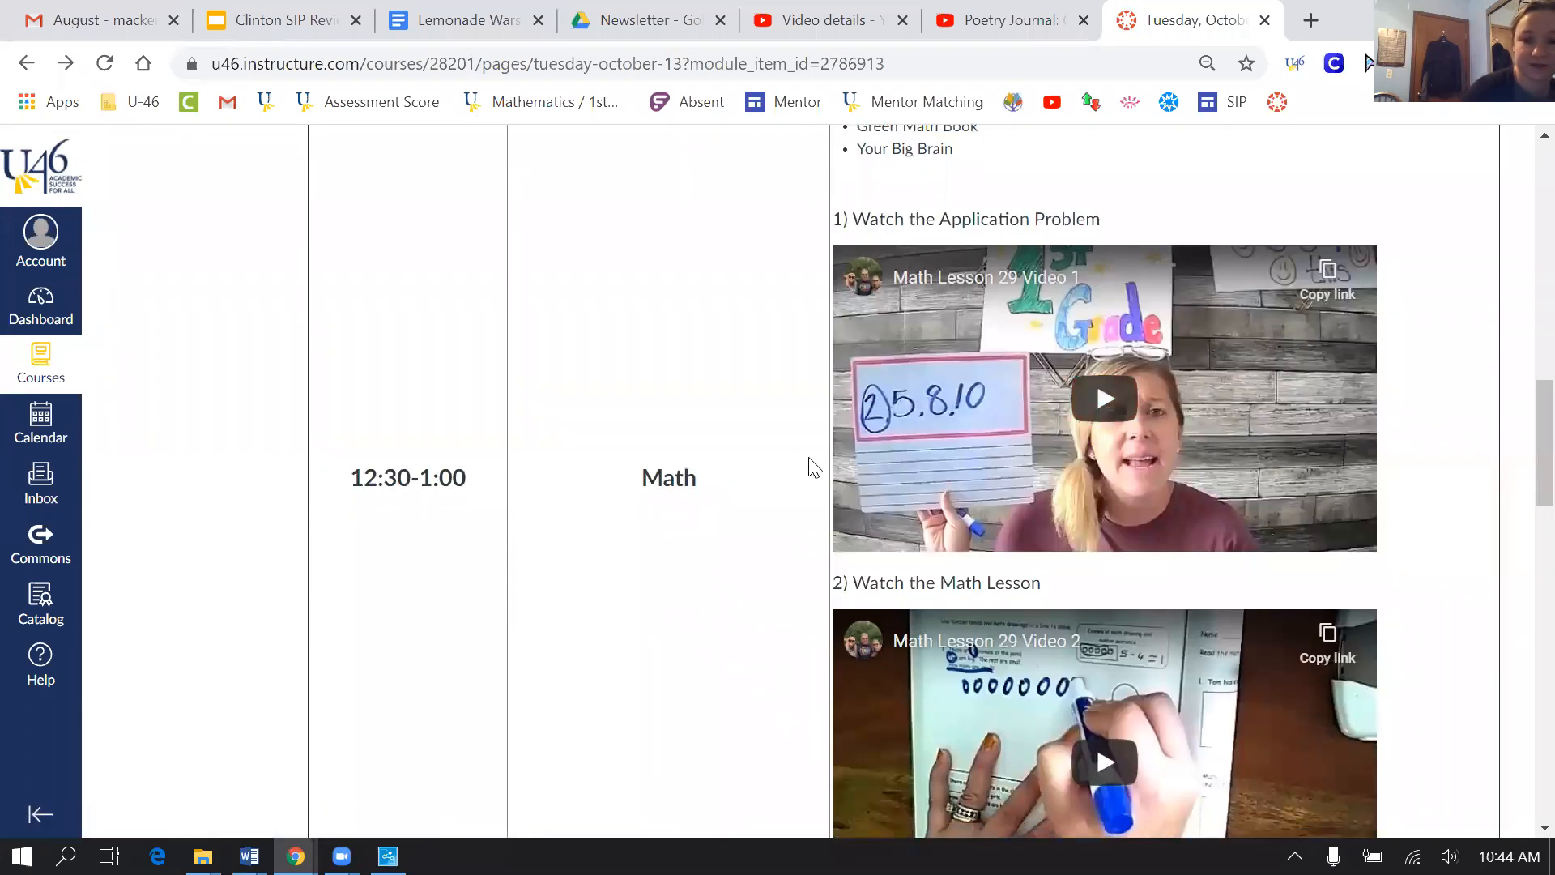
pyautogui.scroll(-3)
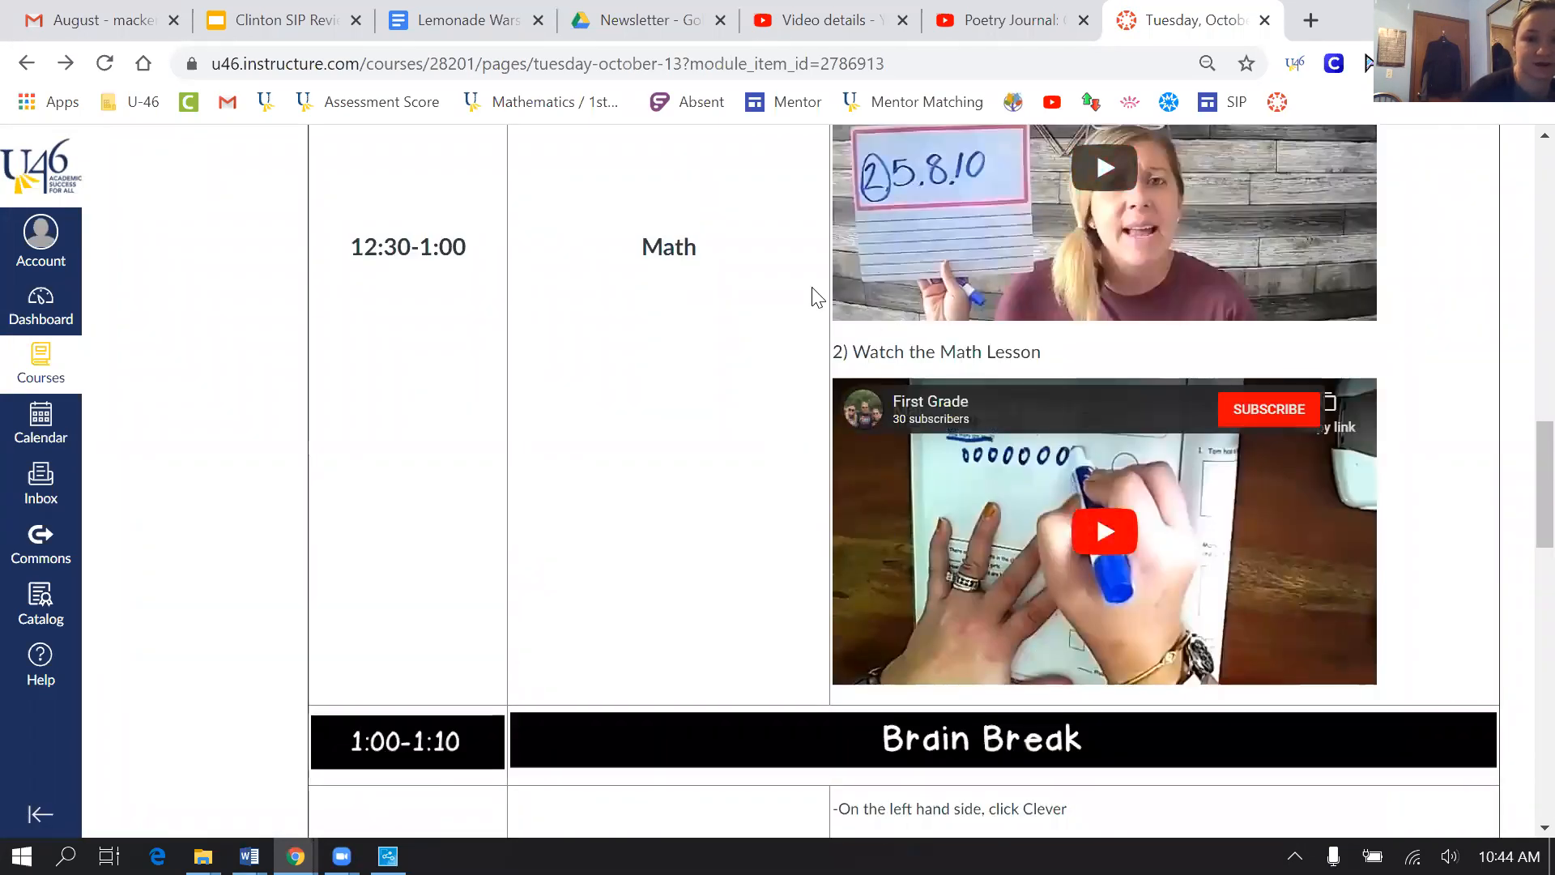
pyautogui.scroll(-3)
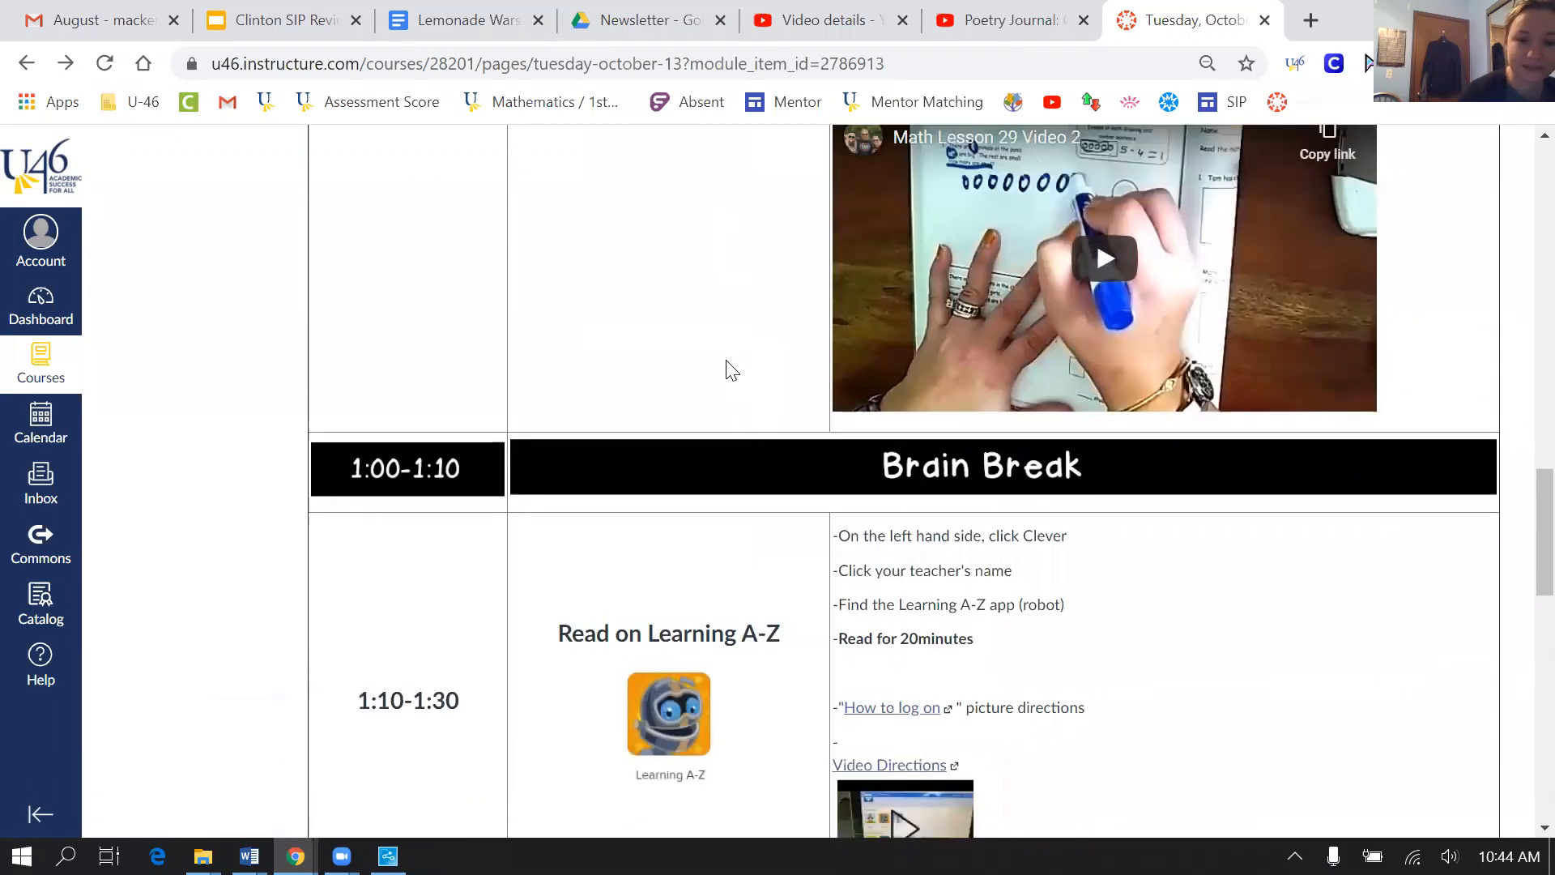
pyautogui.scroll(-3)
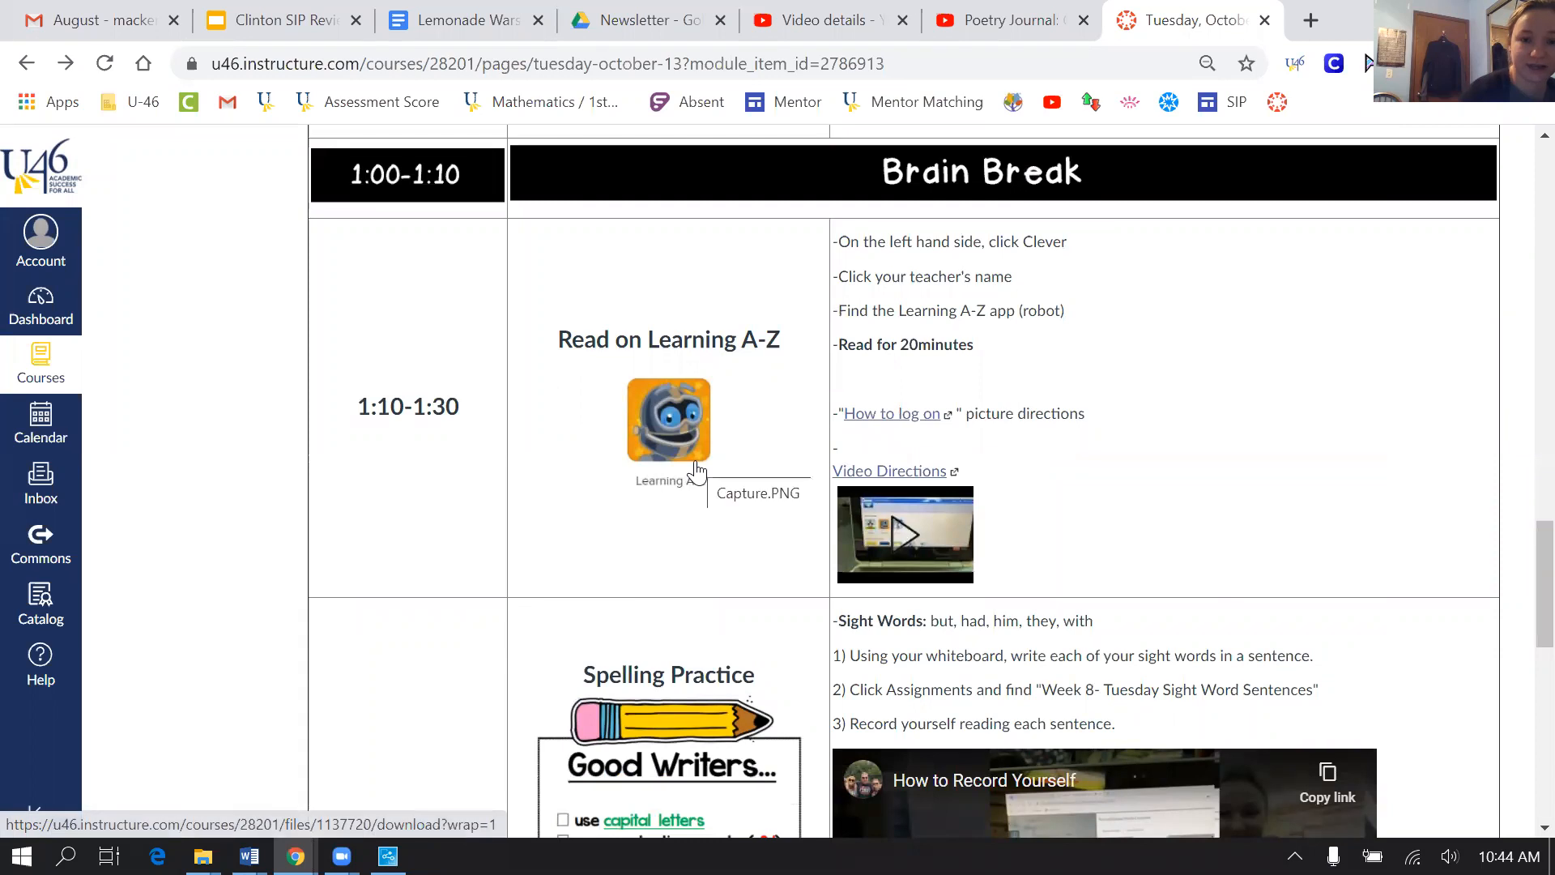
pyautogui.moveTo(912, 453)
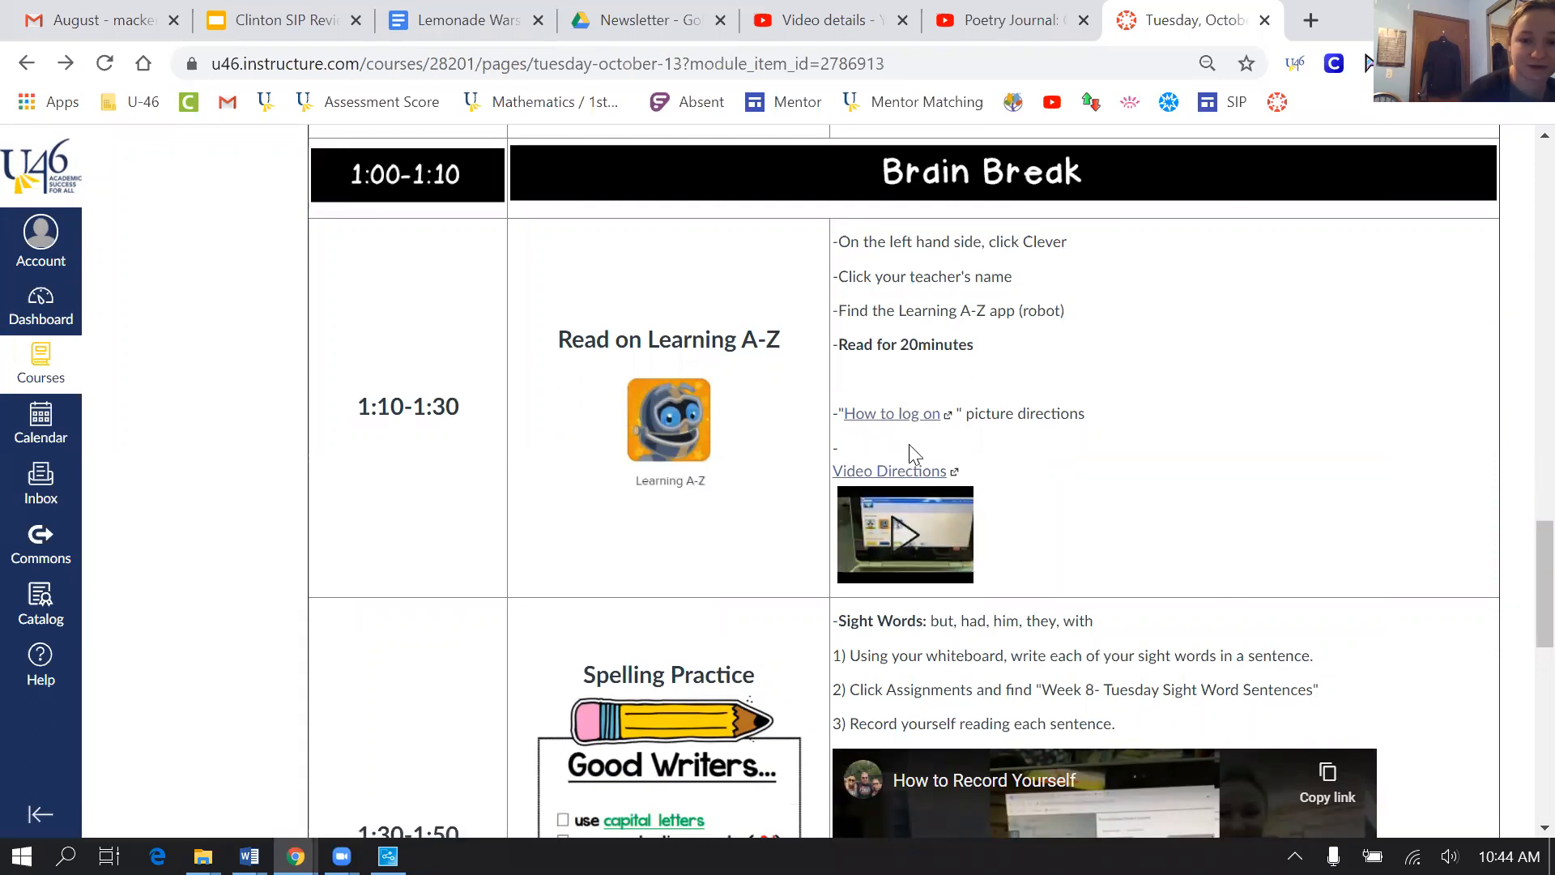
pyautogui.scroll(-3)
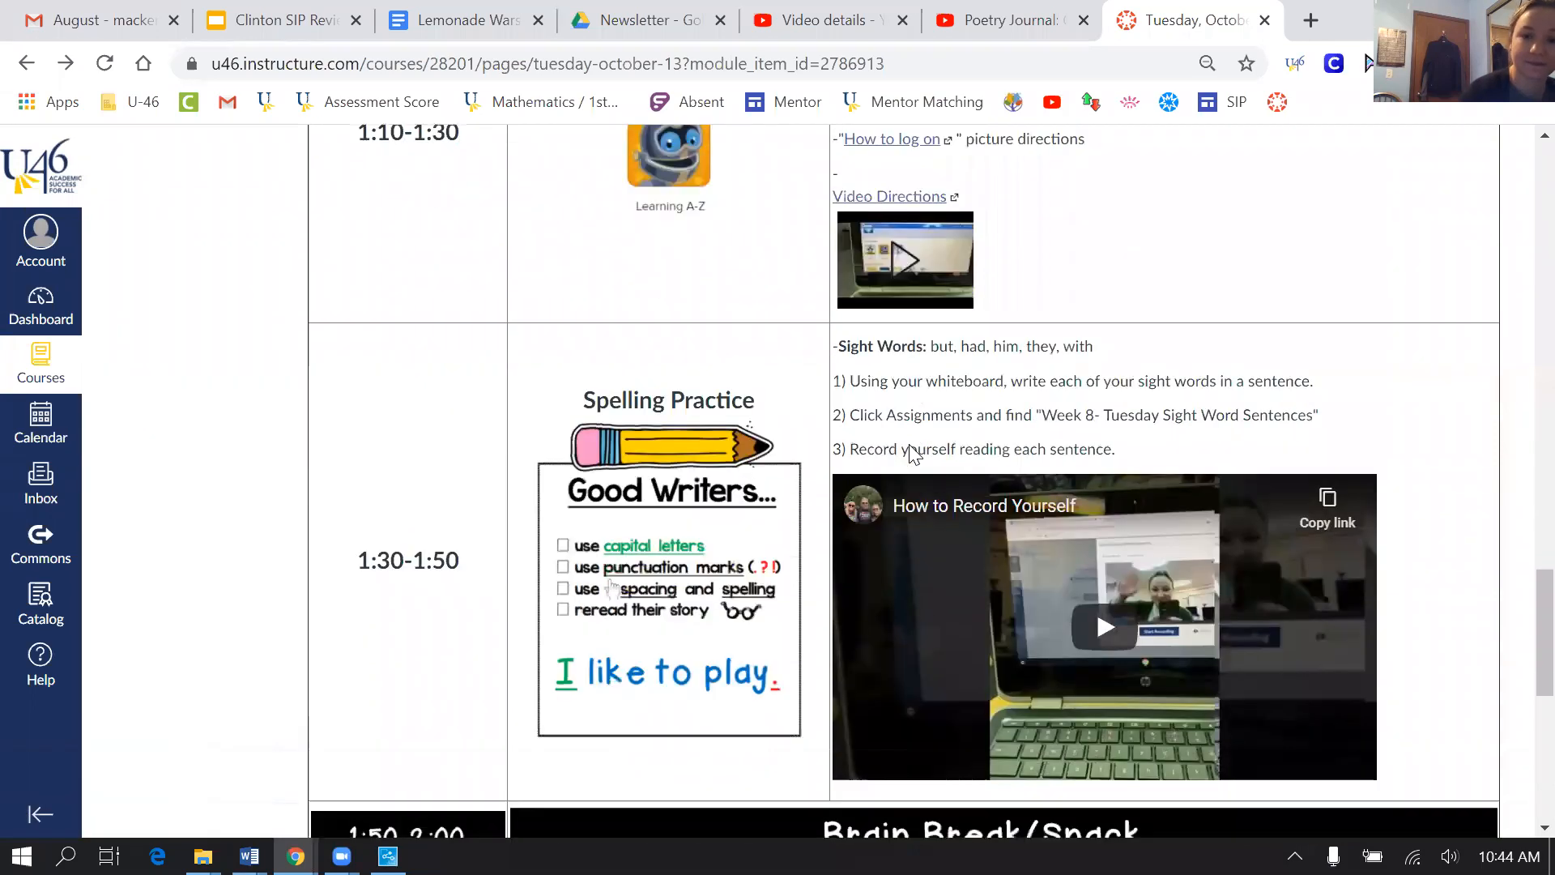
pyautogui.scroll(-3)
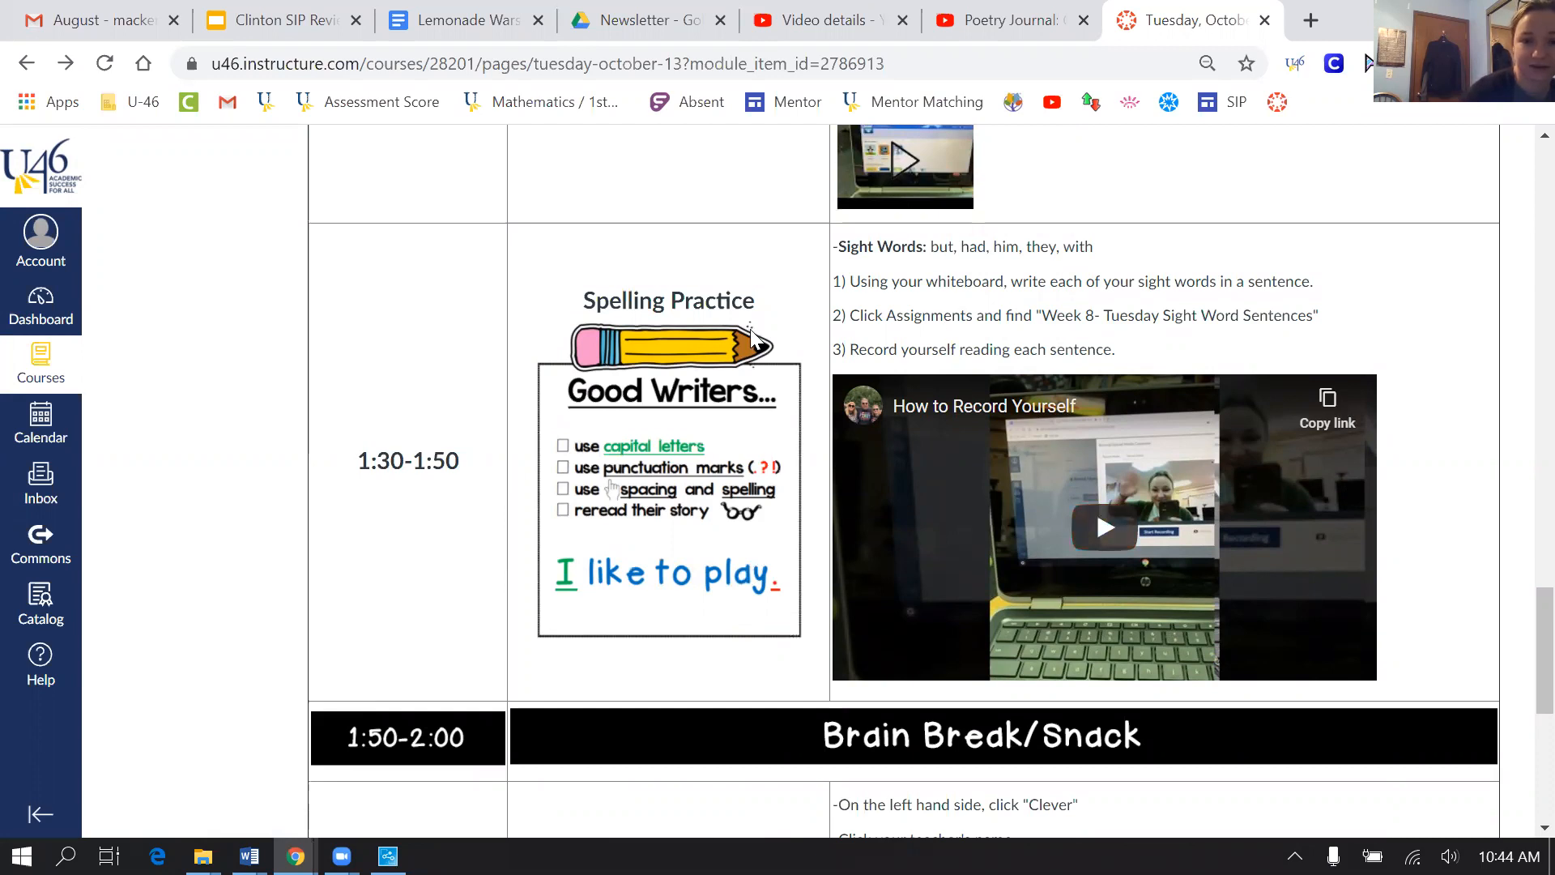
pyautogui.scroll(-3)
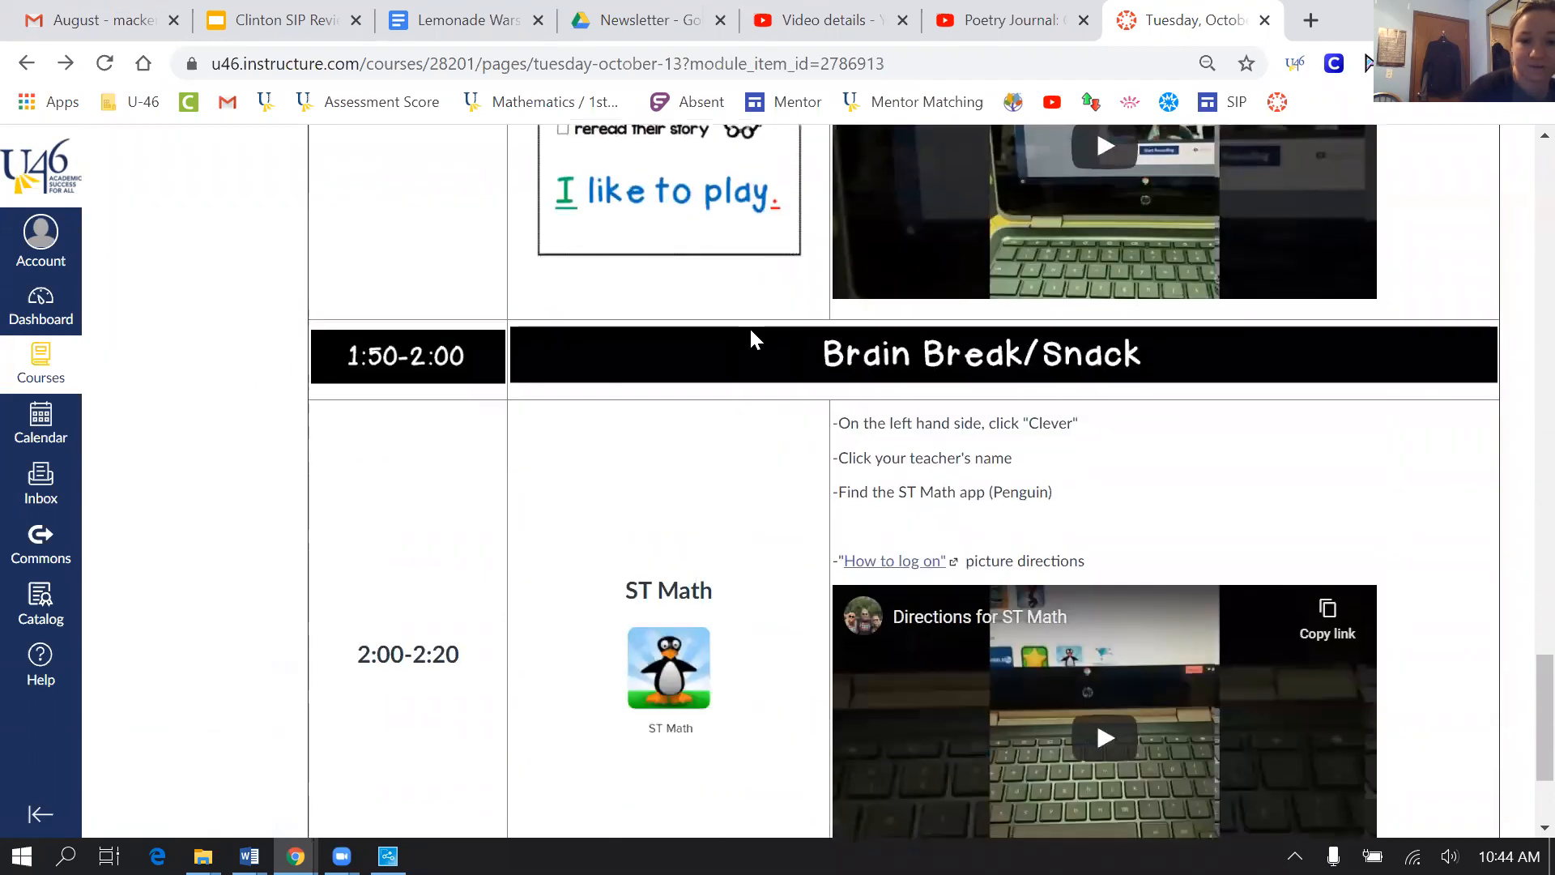
pyautogui.scroll(-3)
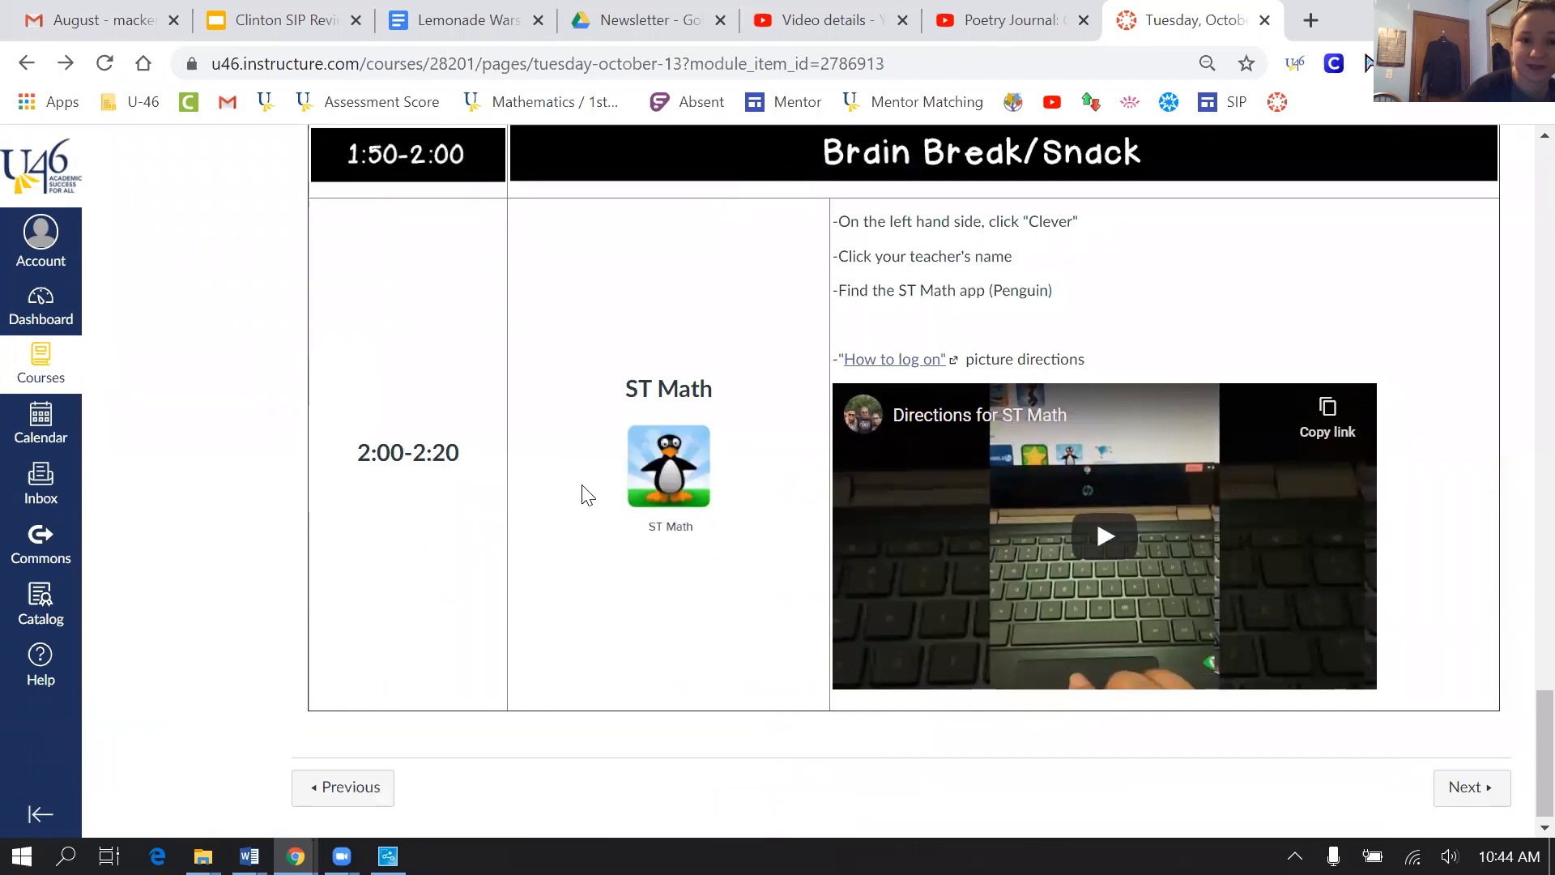
pyautogui.moveTo(940, 403)
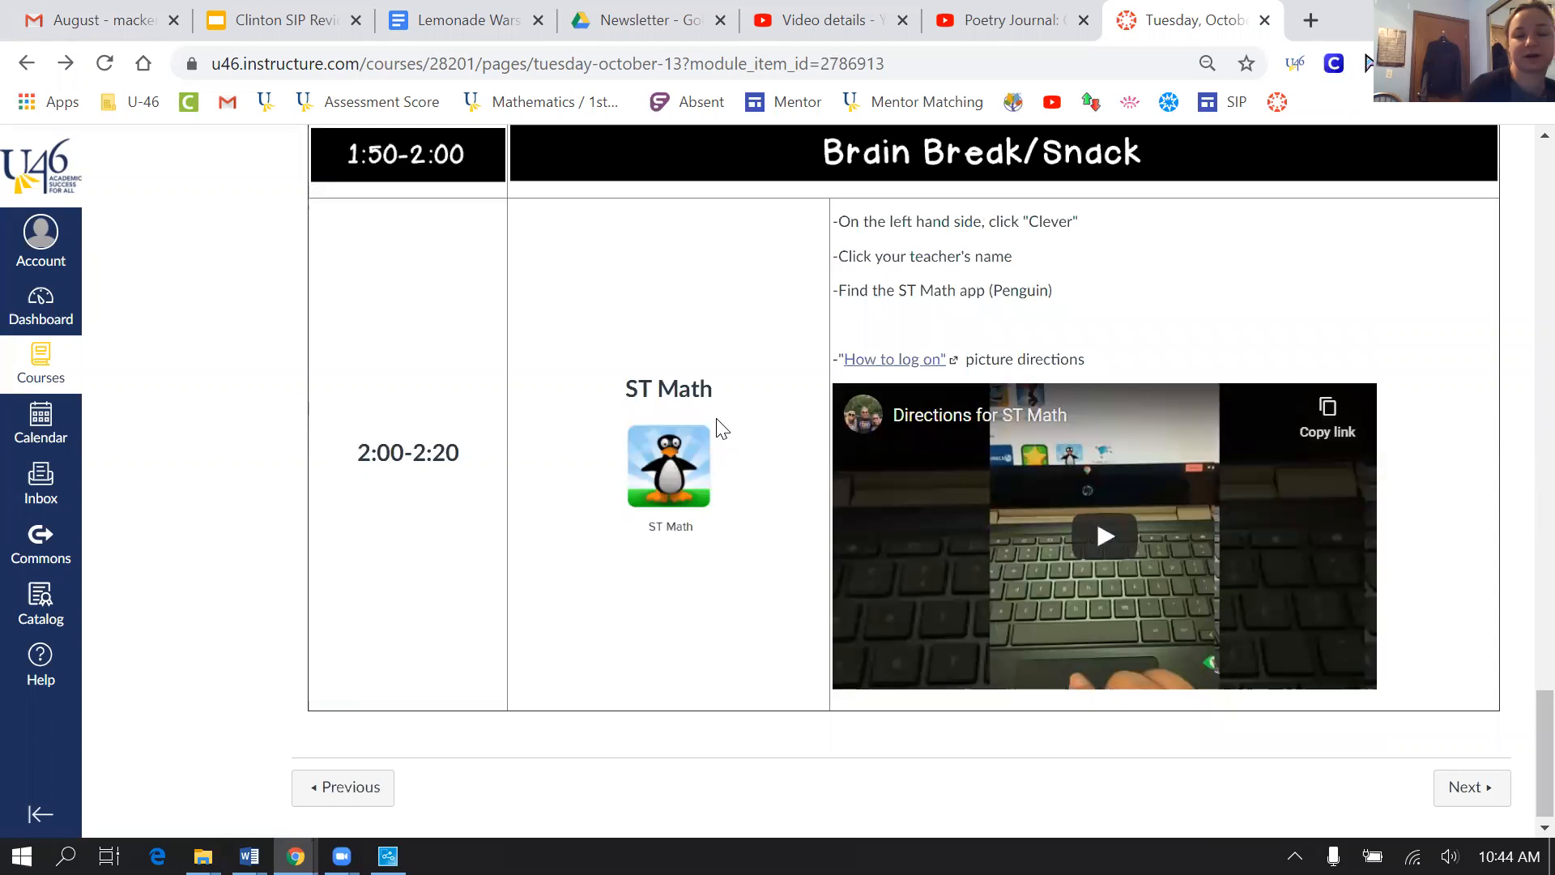
pyautogui.scroll(3)
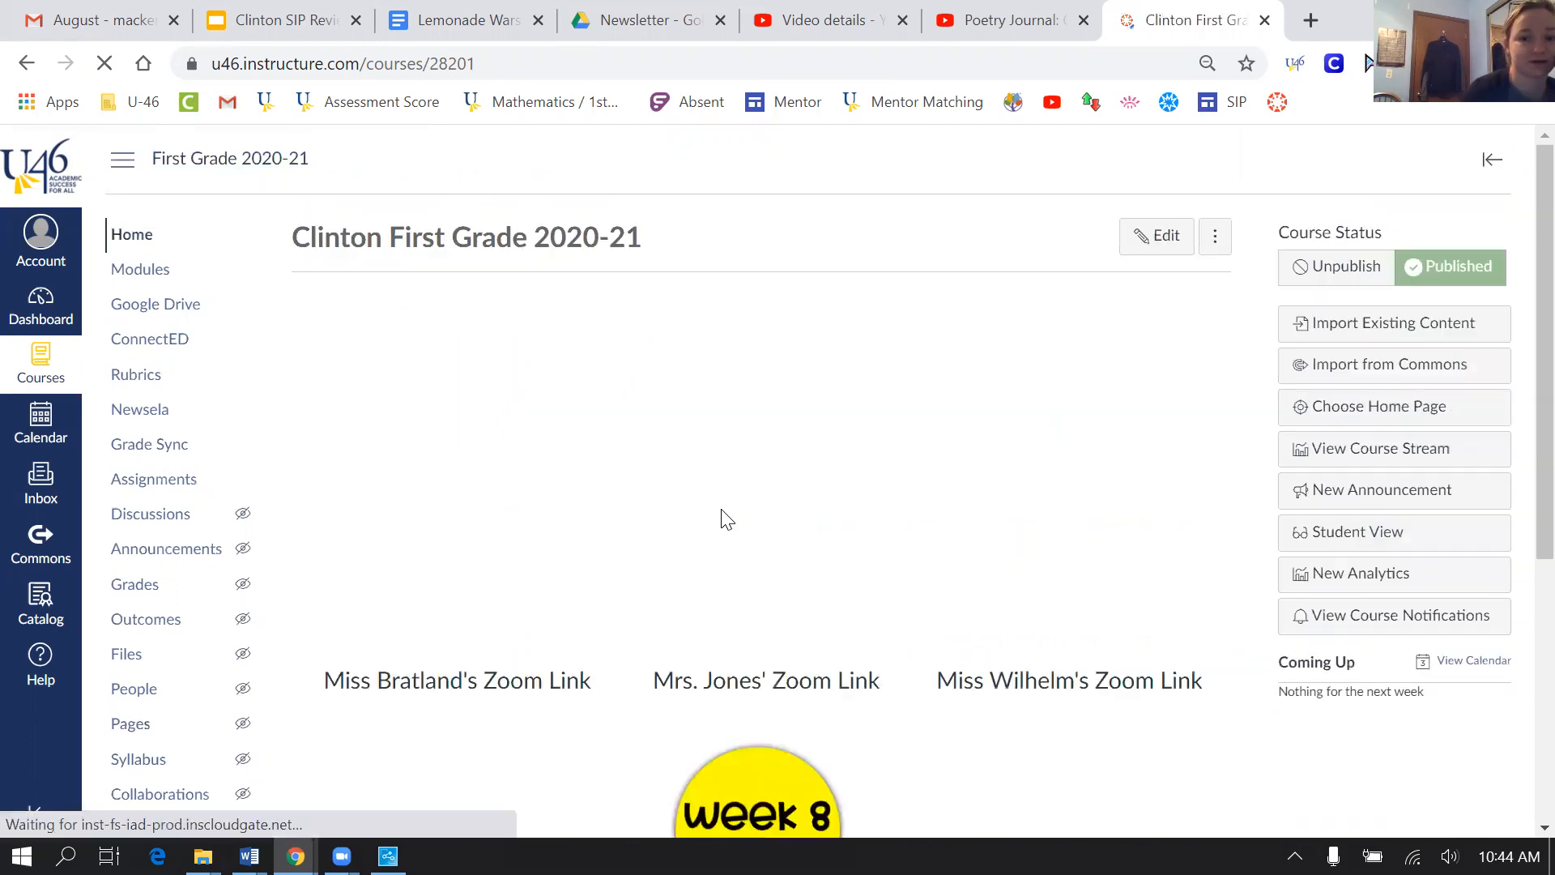
# Scroll to Week 8 in the modules list and open the Wednesday, October 14 page
pyautogui.scroll(-3)
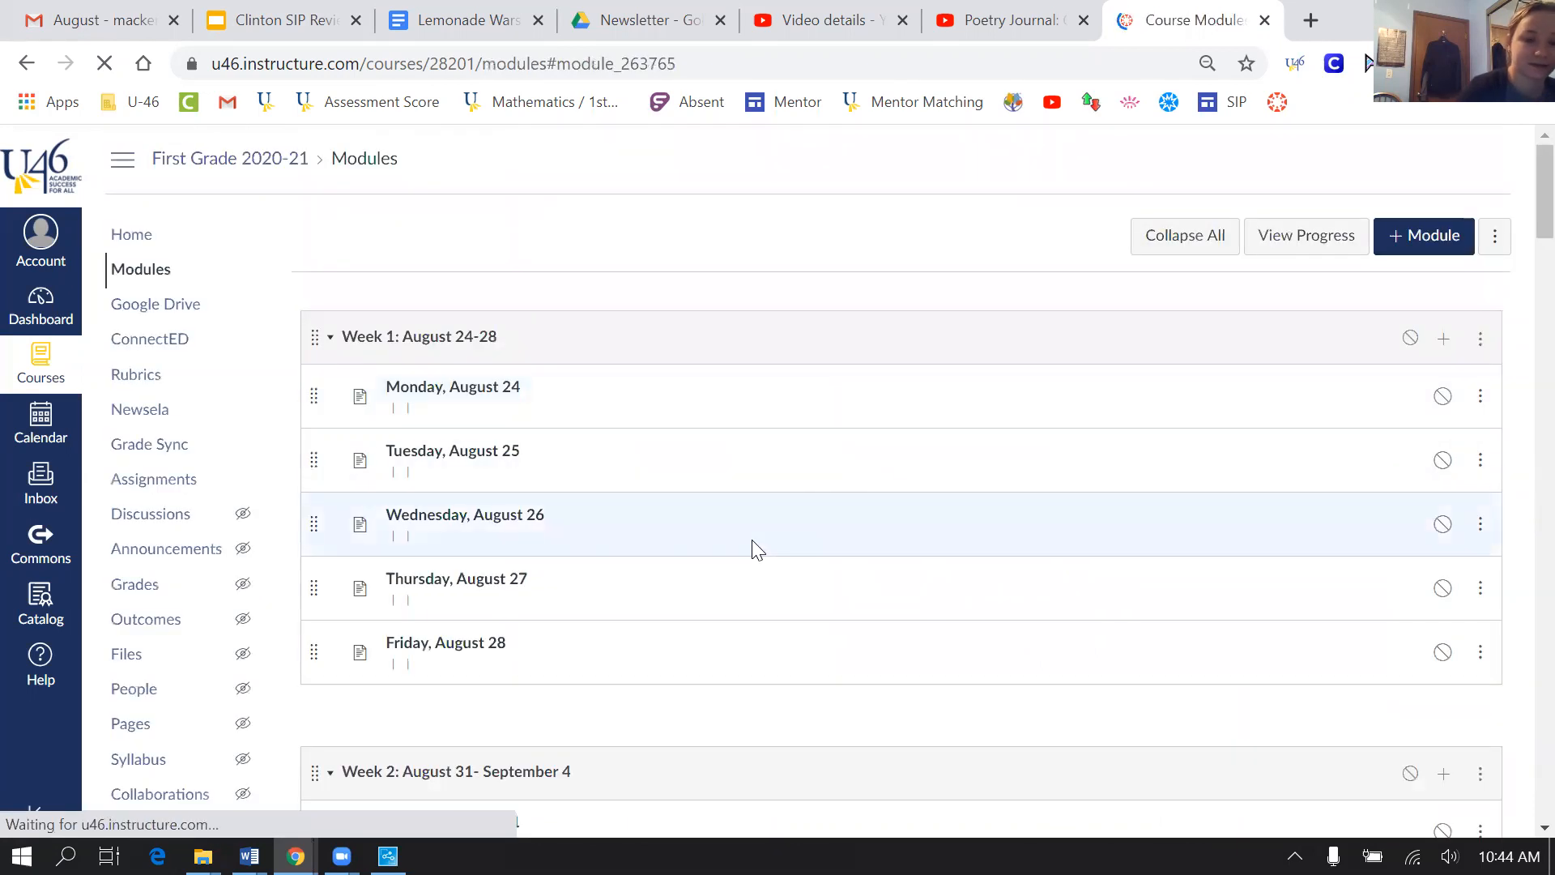
pyautogui.scroll(-3)
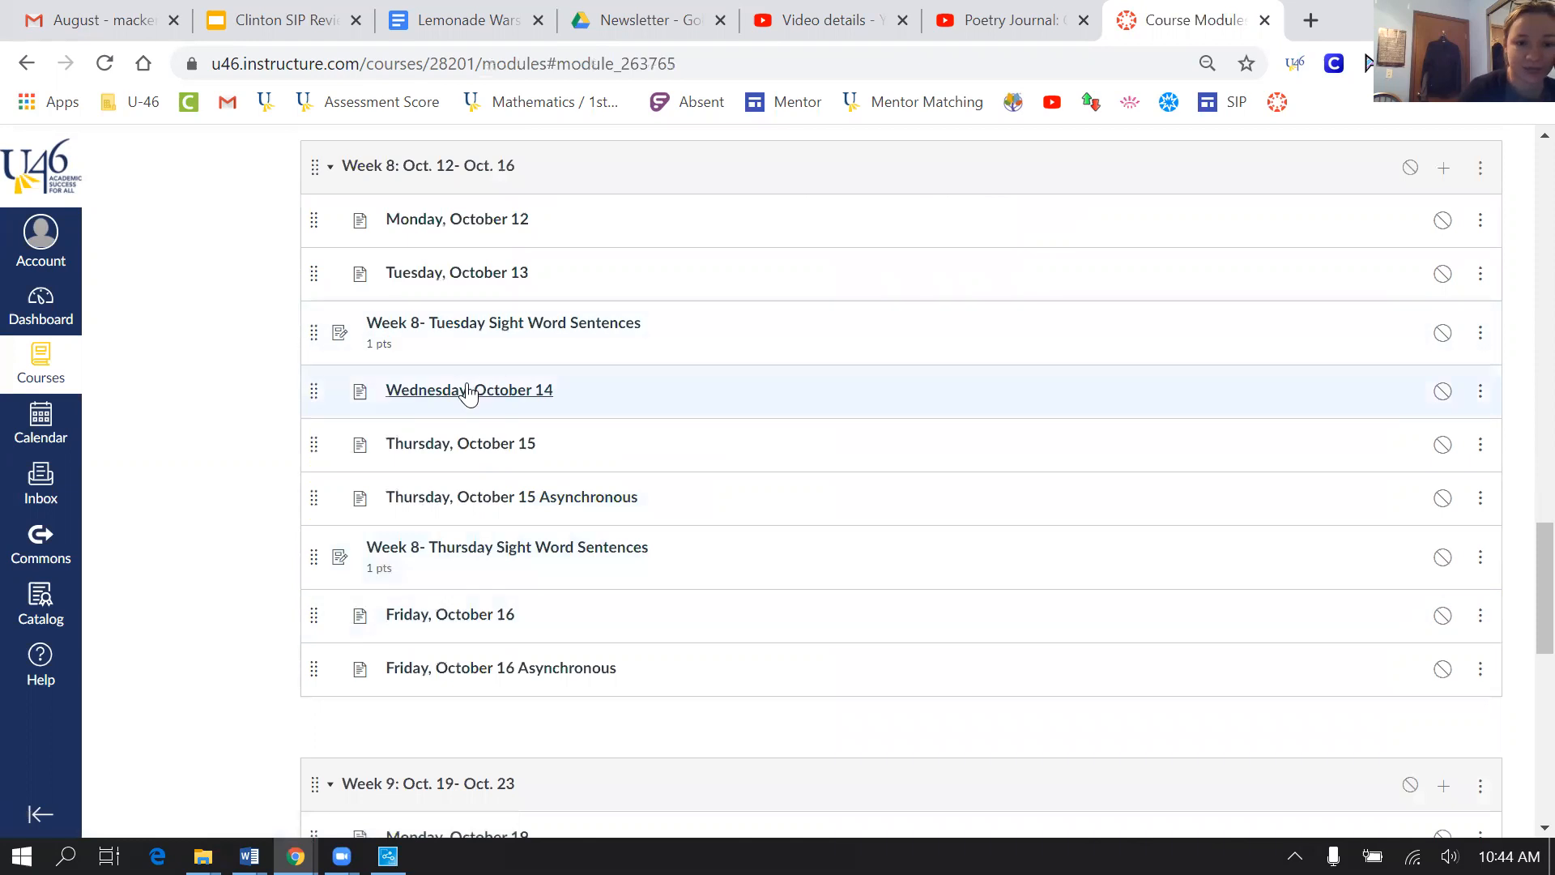
pyautogui.click(469, 389)
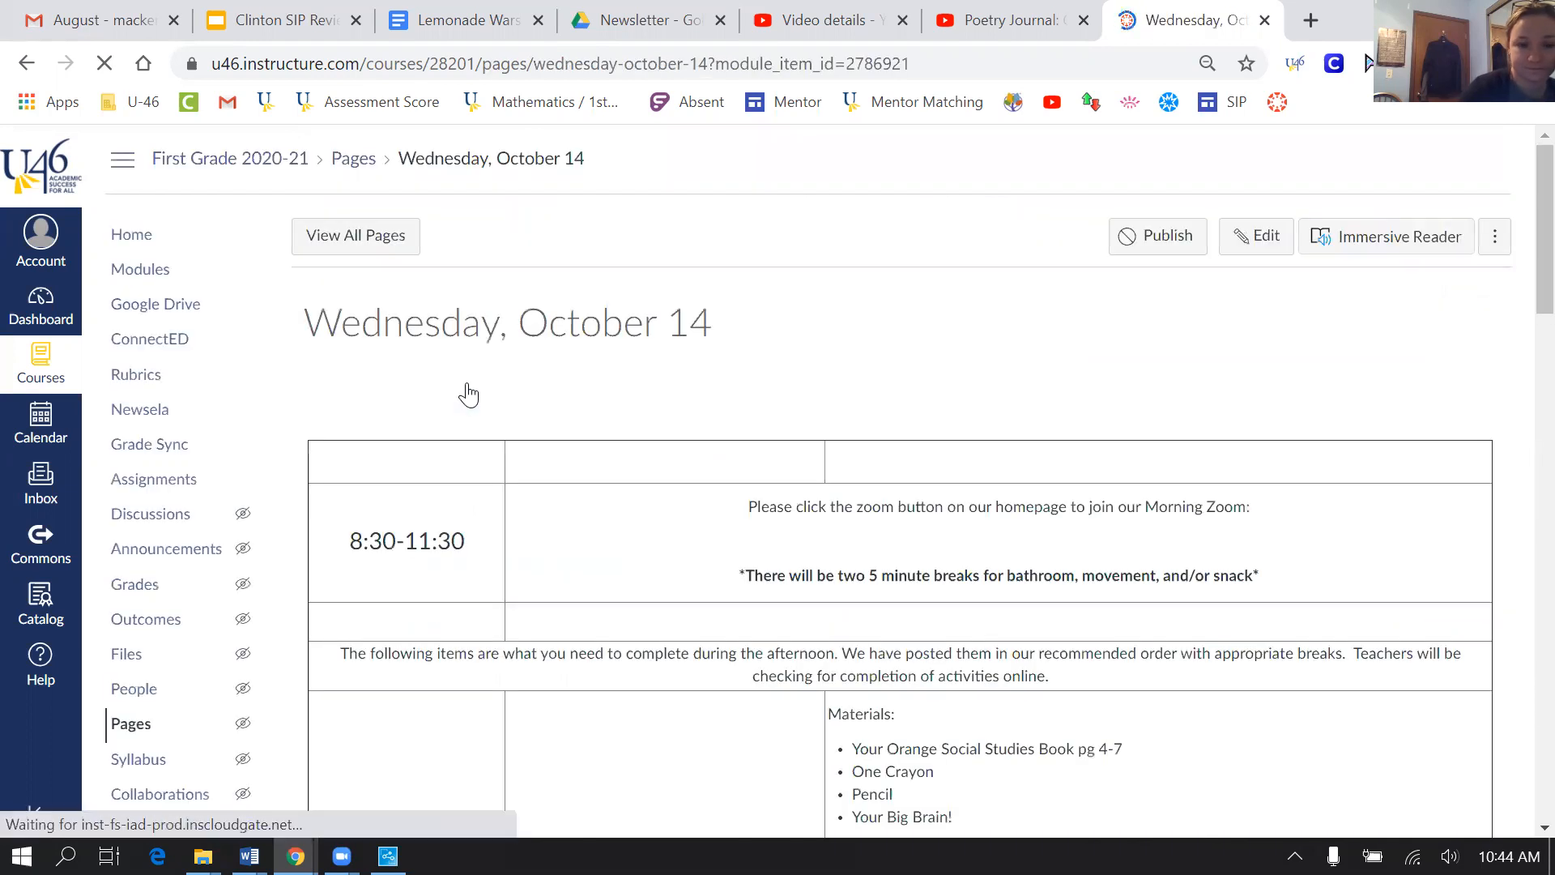
pyautogui.scroll(-3)
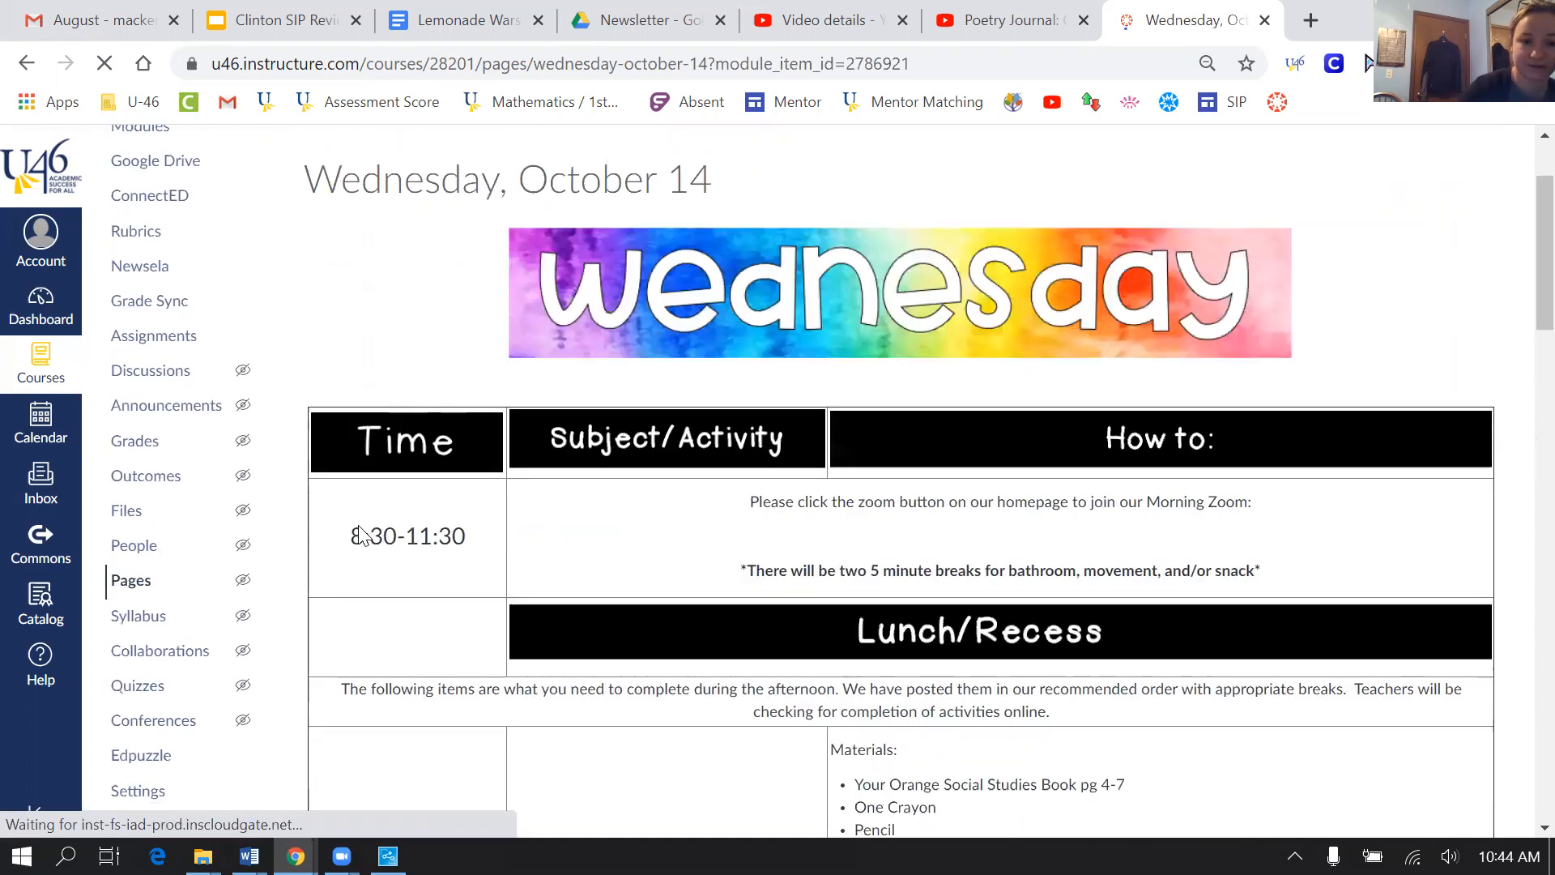
pyautogui.scroll(-3)
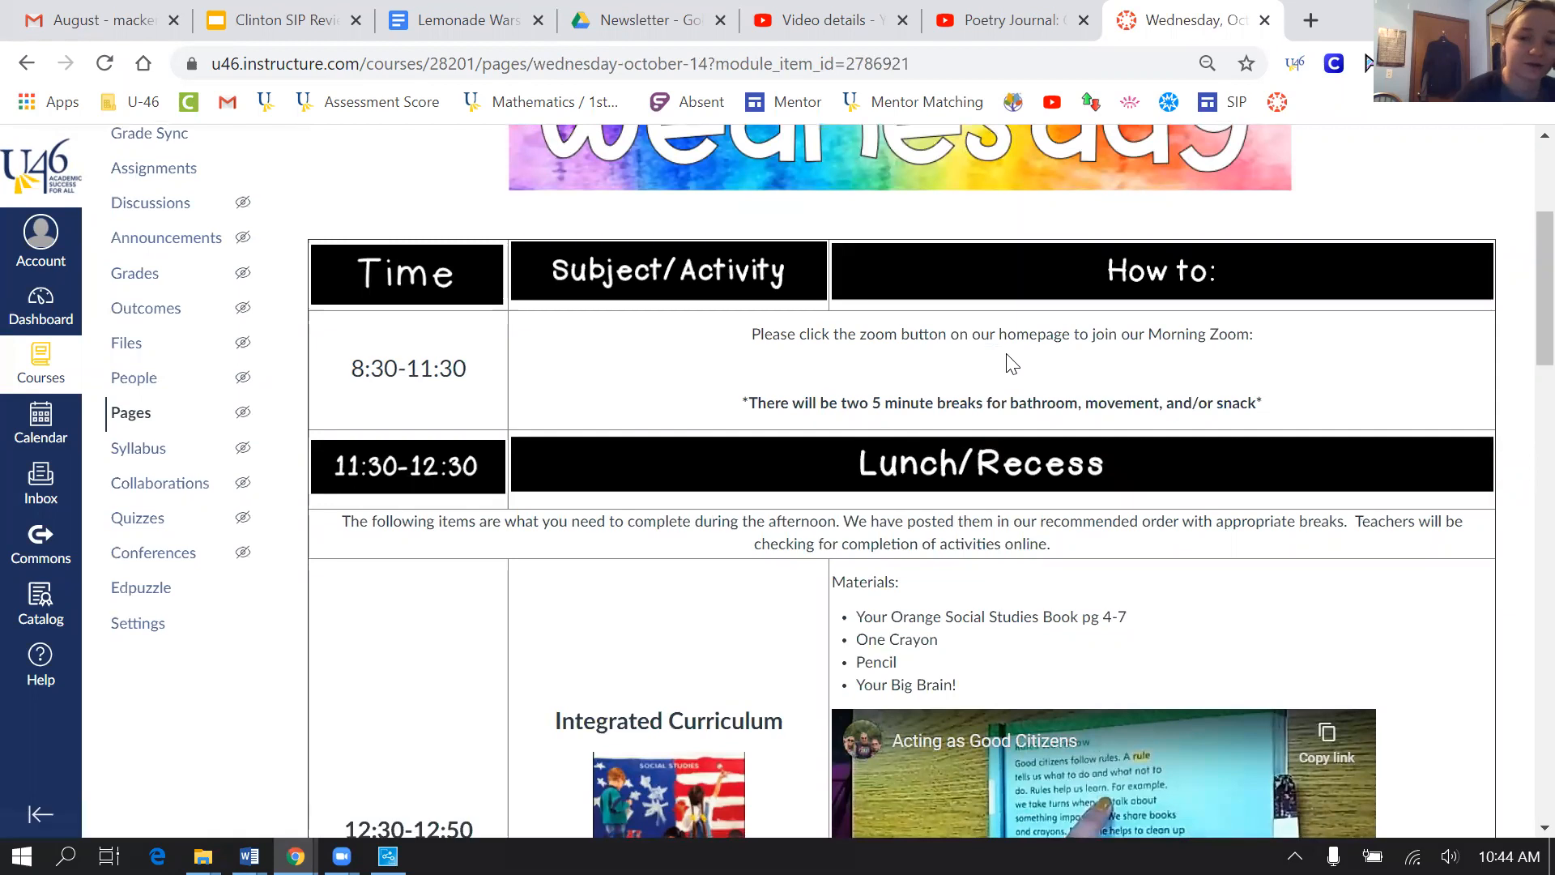
pyautogui.scroll(-3)
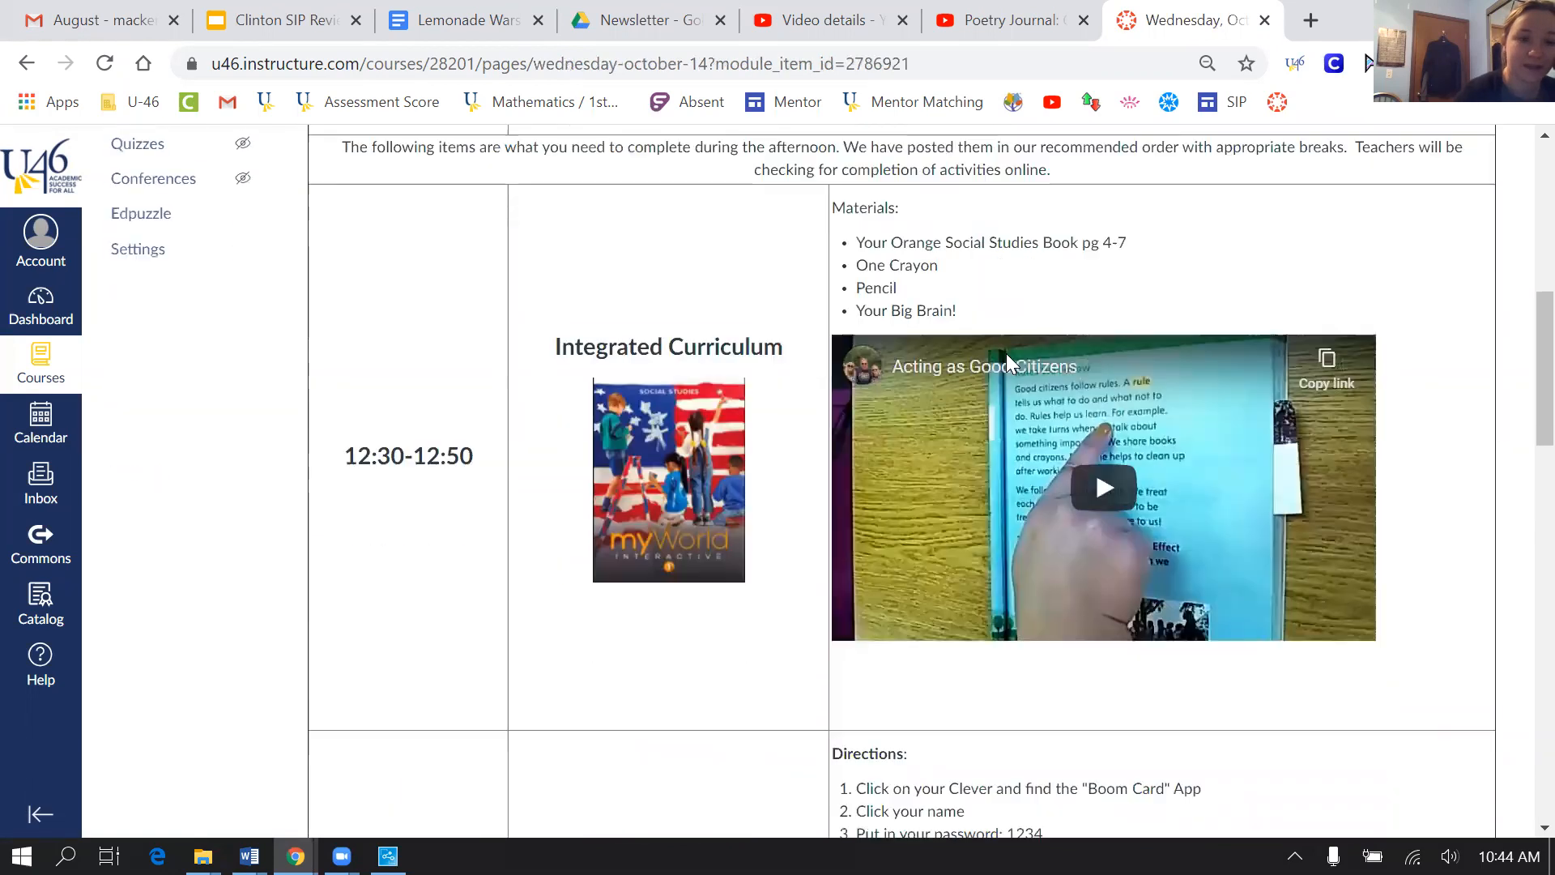
pyautogui.scroll(3)
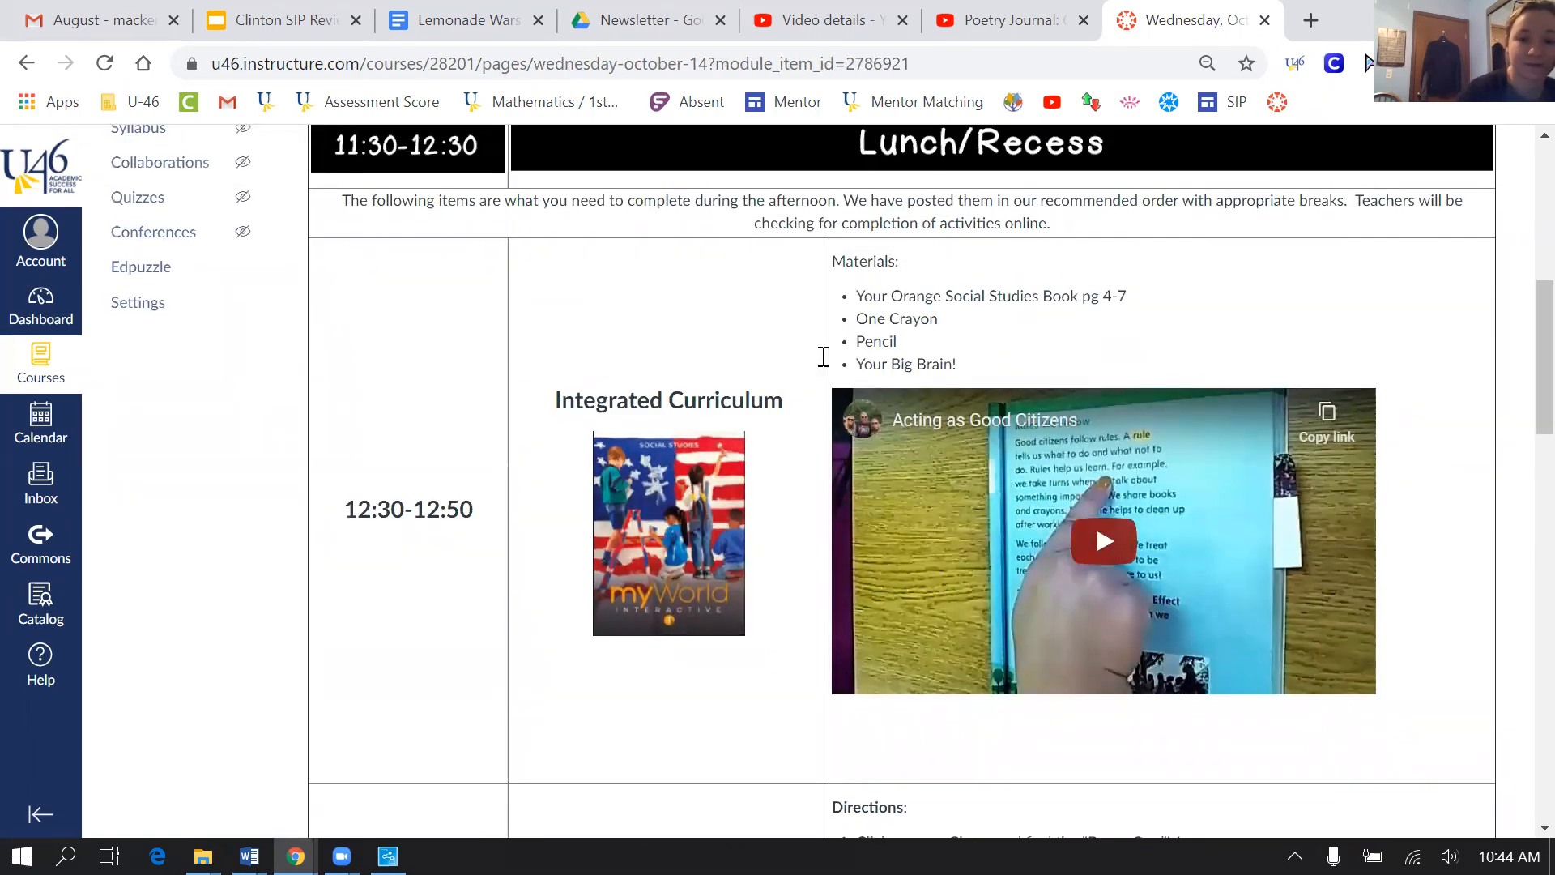
pyautogui.scroll(-3)
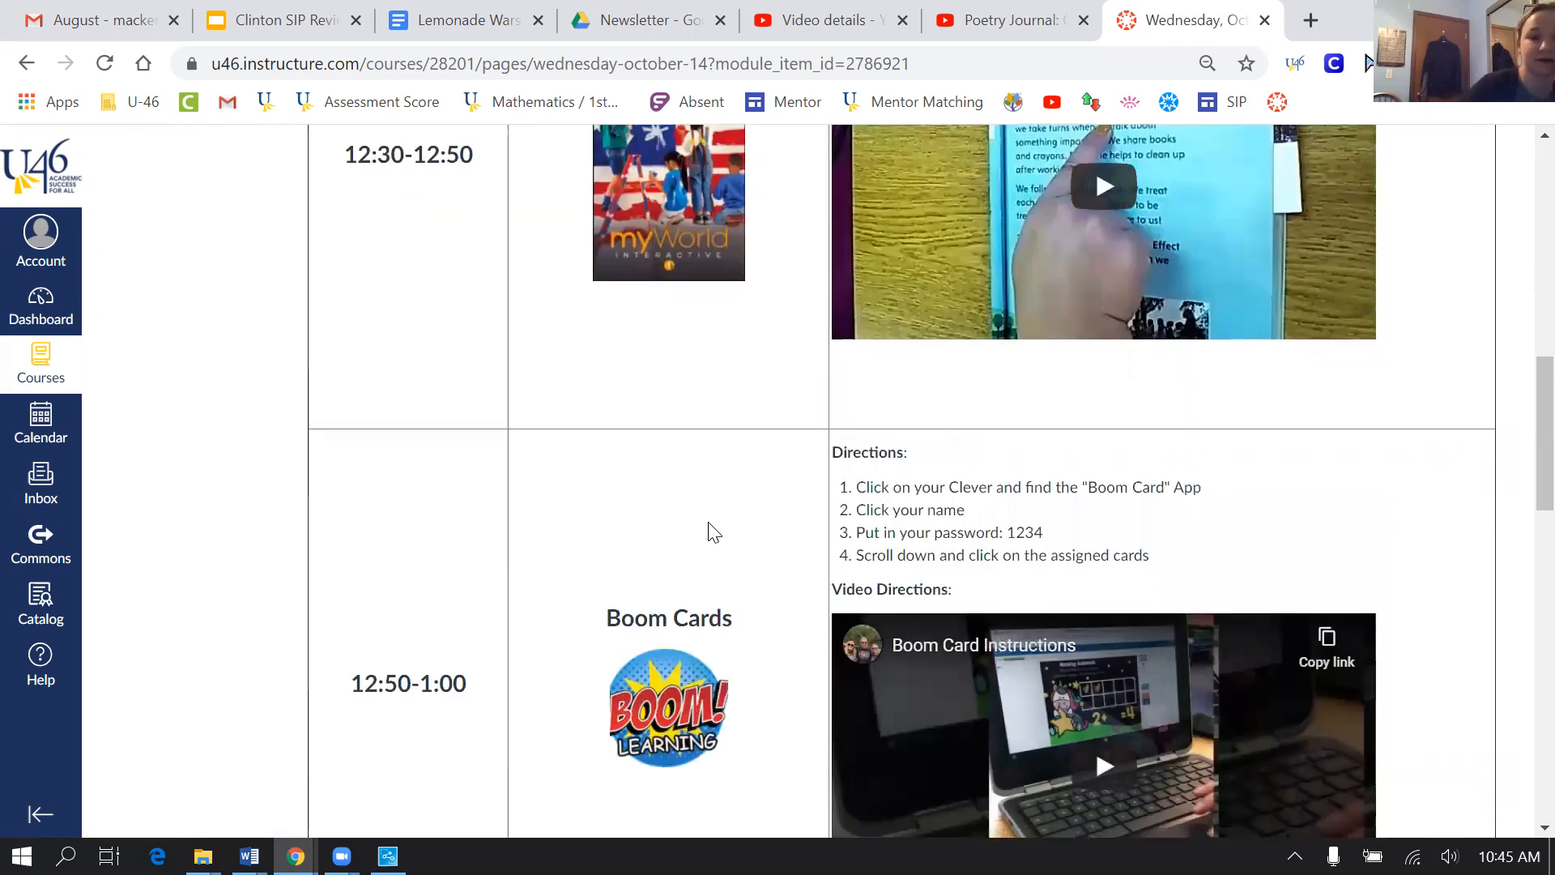
pyautogui.scroll(-3)
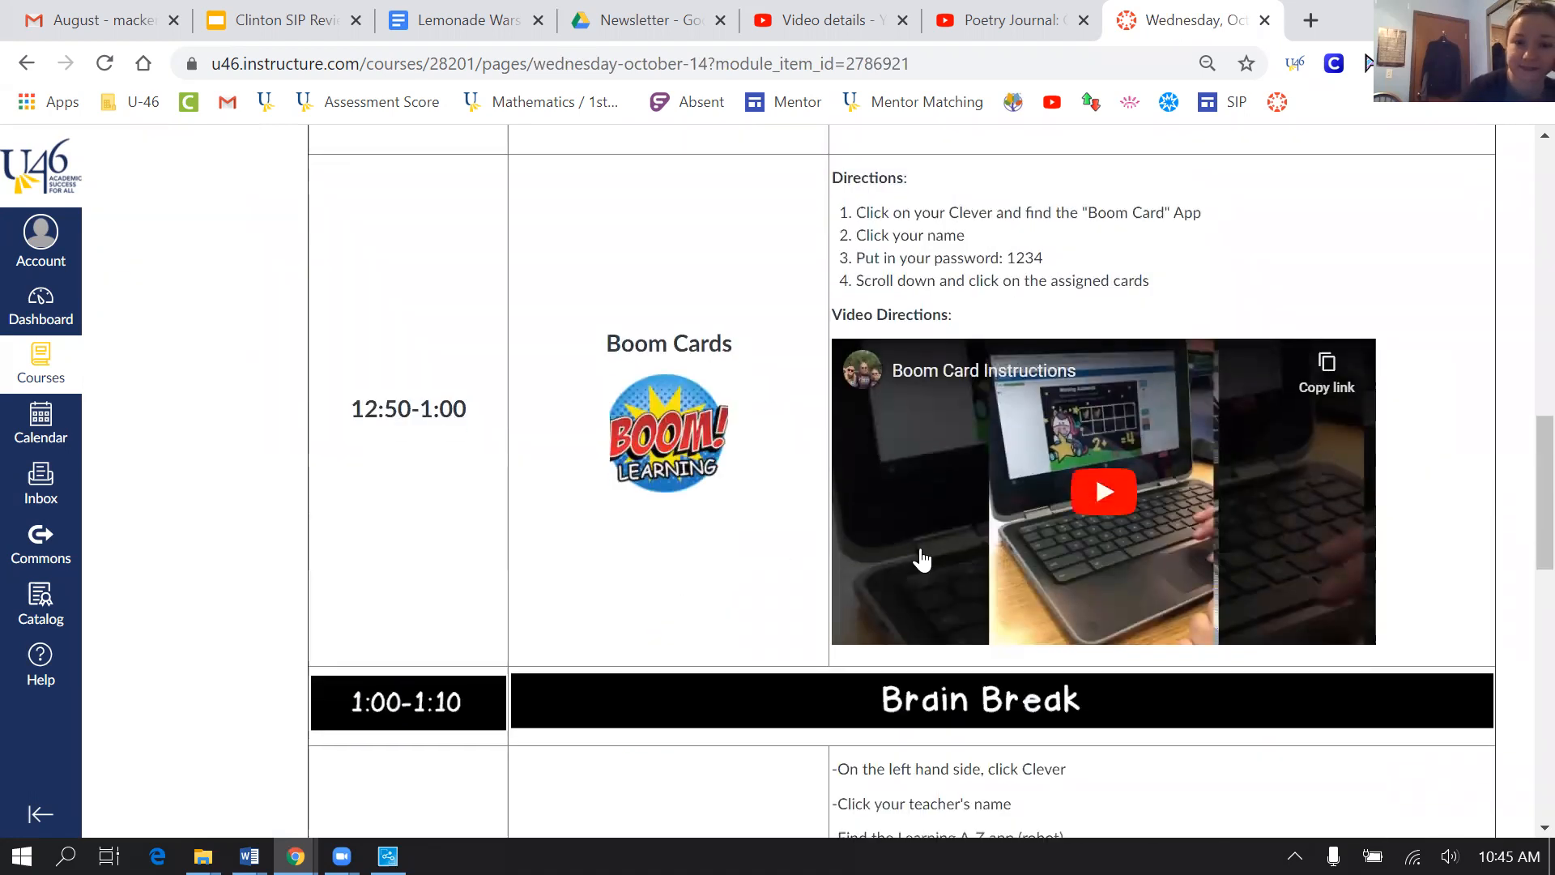
pyautogui.scroll(-3)
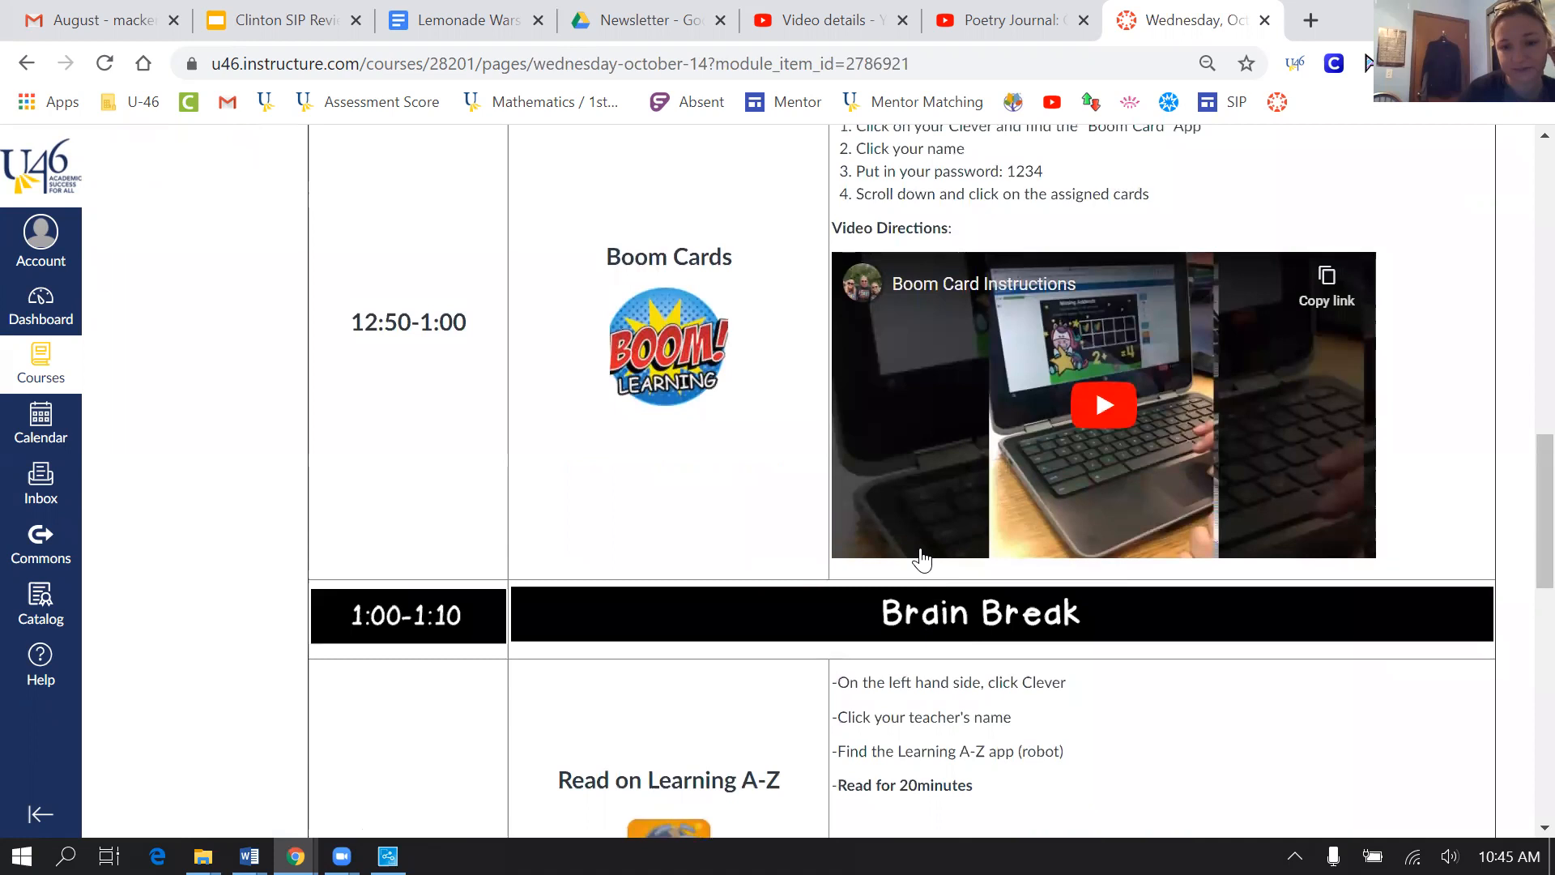
pyautogui.scroll(-3)
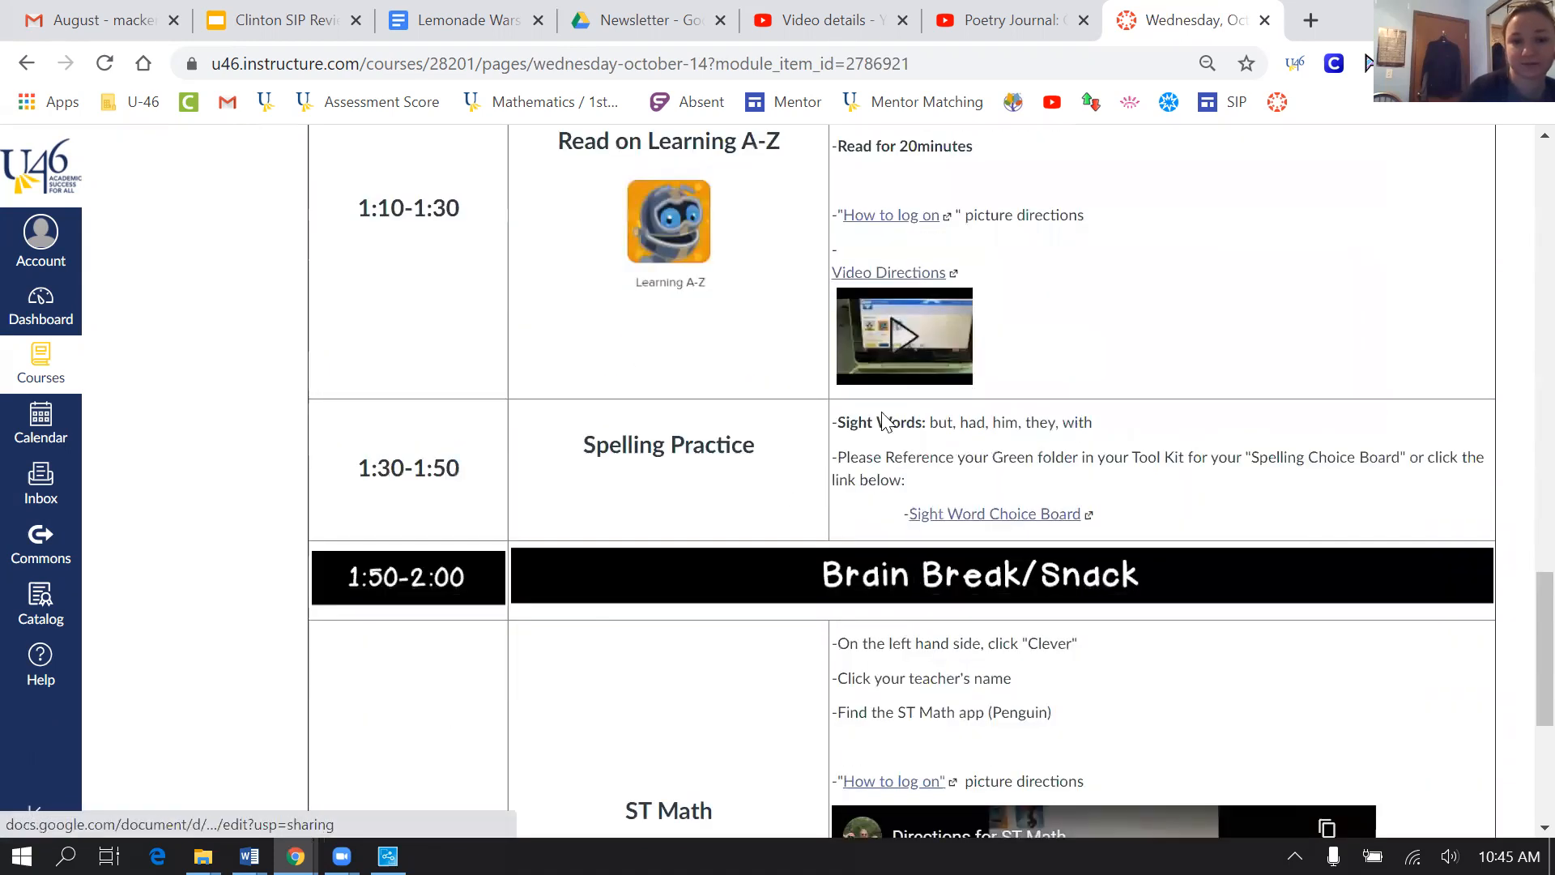
pyautogui.scroll(-3)
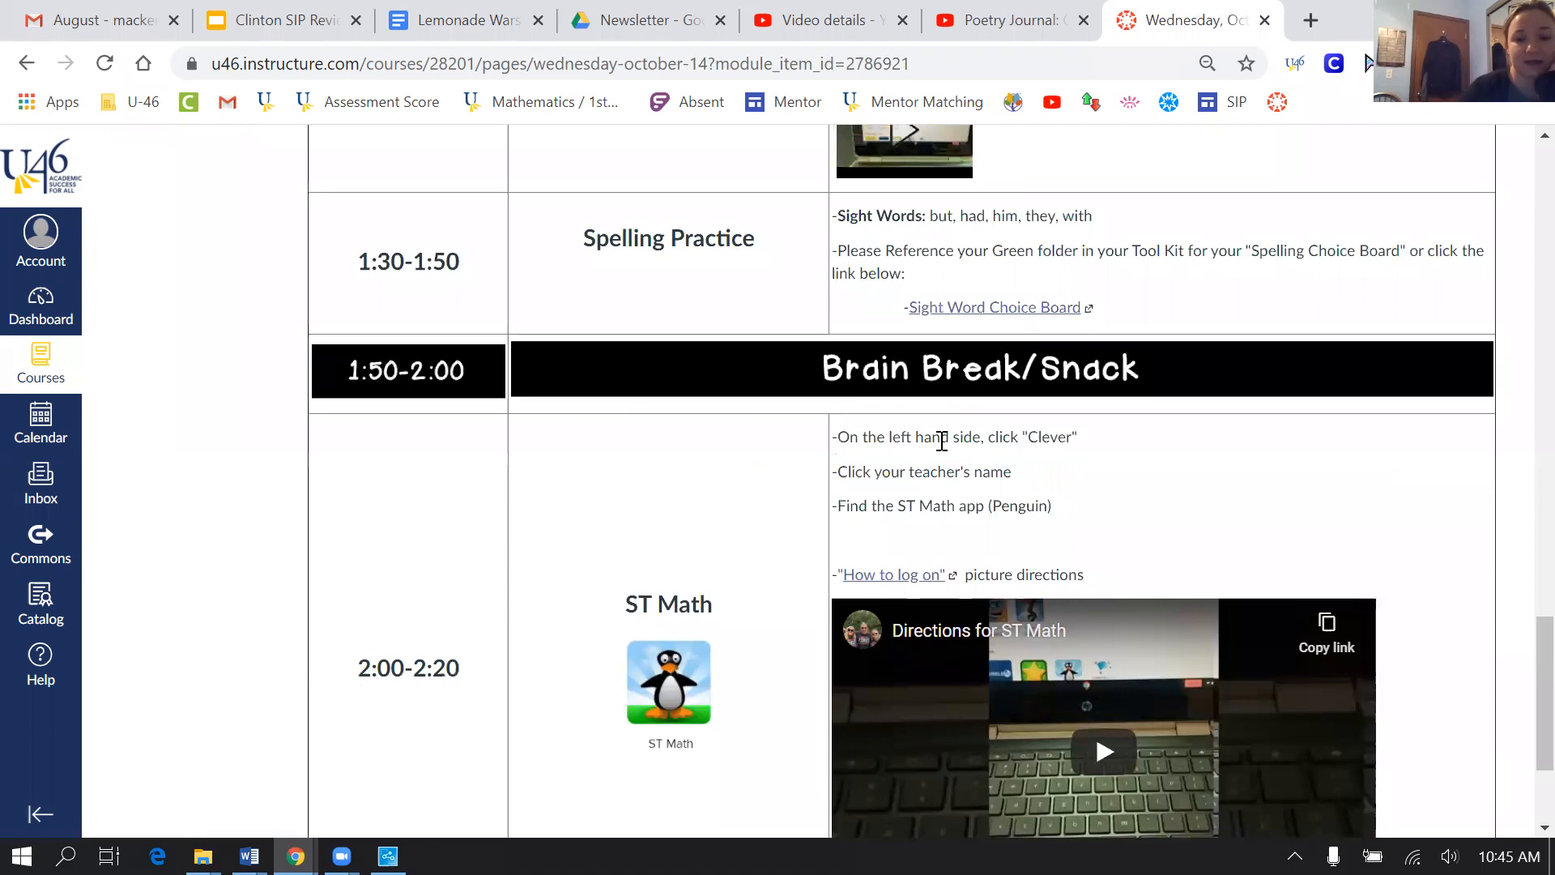
pyautogui.scroll(-3)
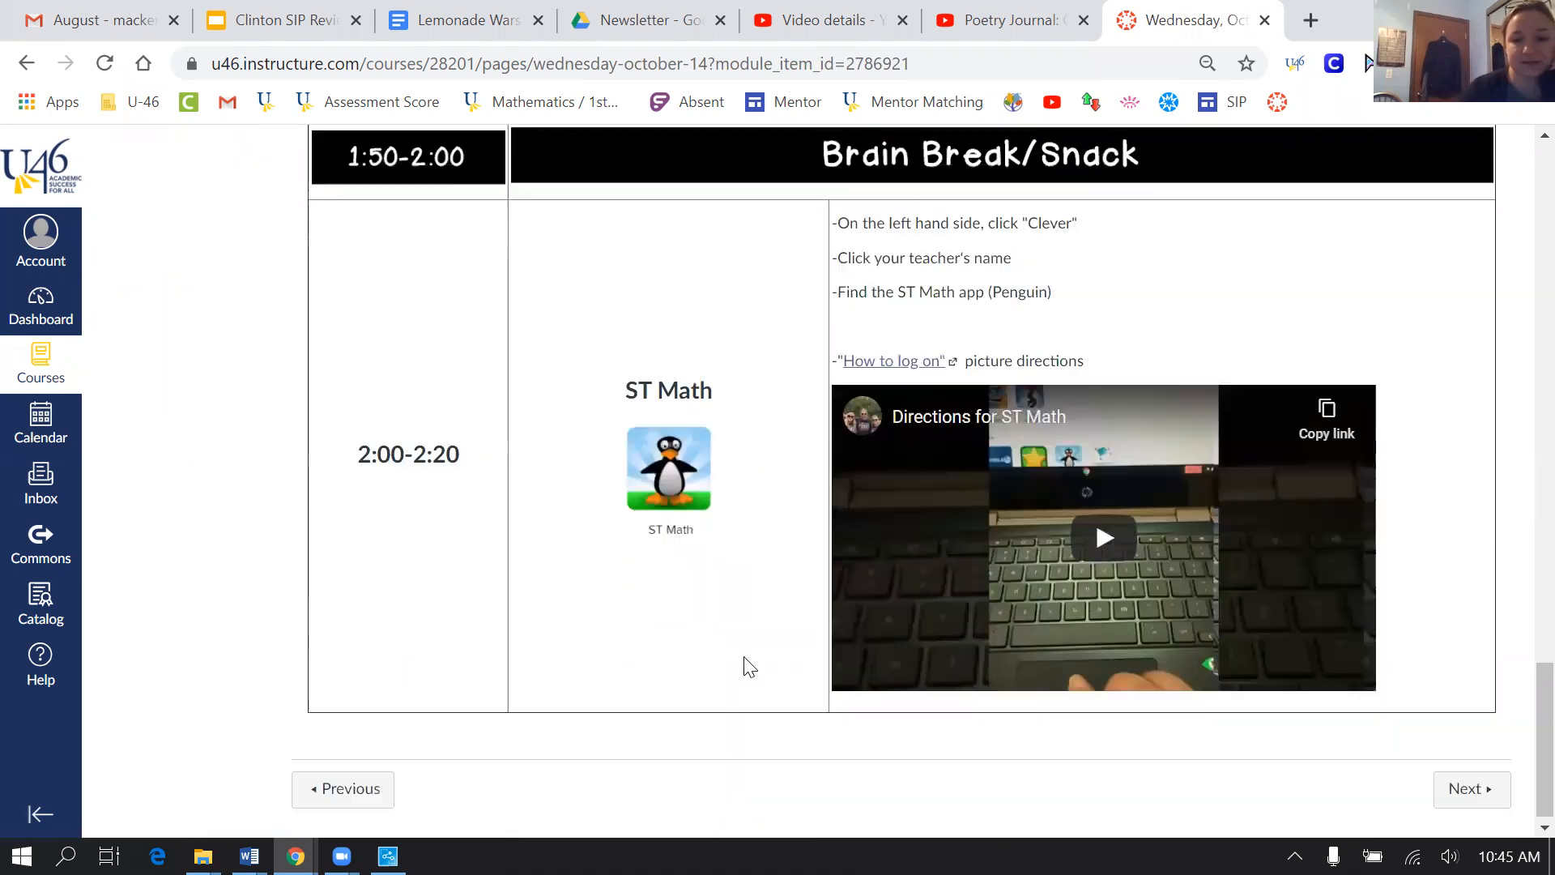
pyautogui.scroll(3)
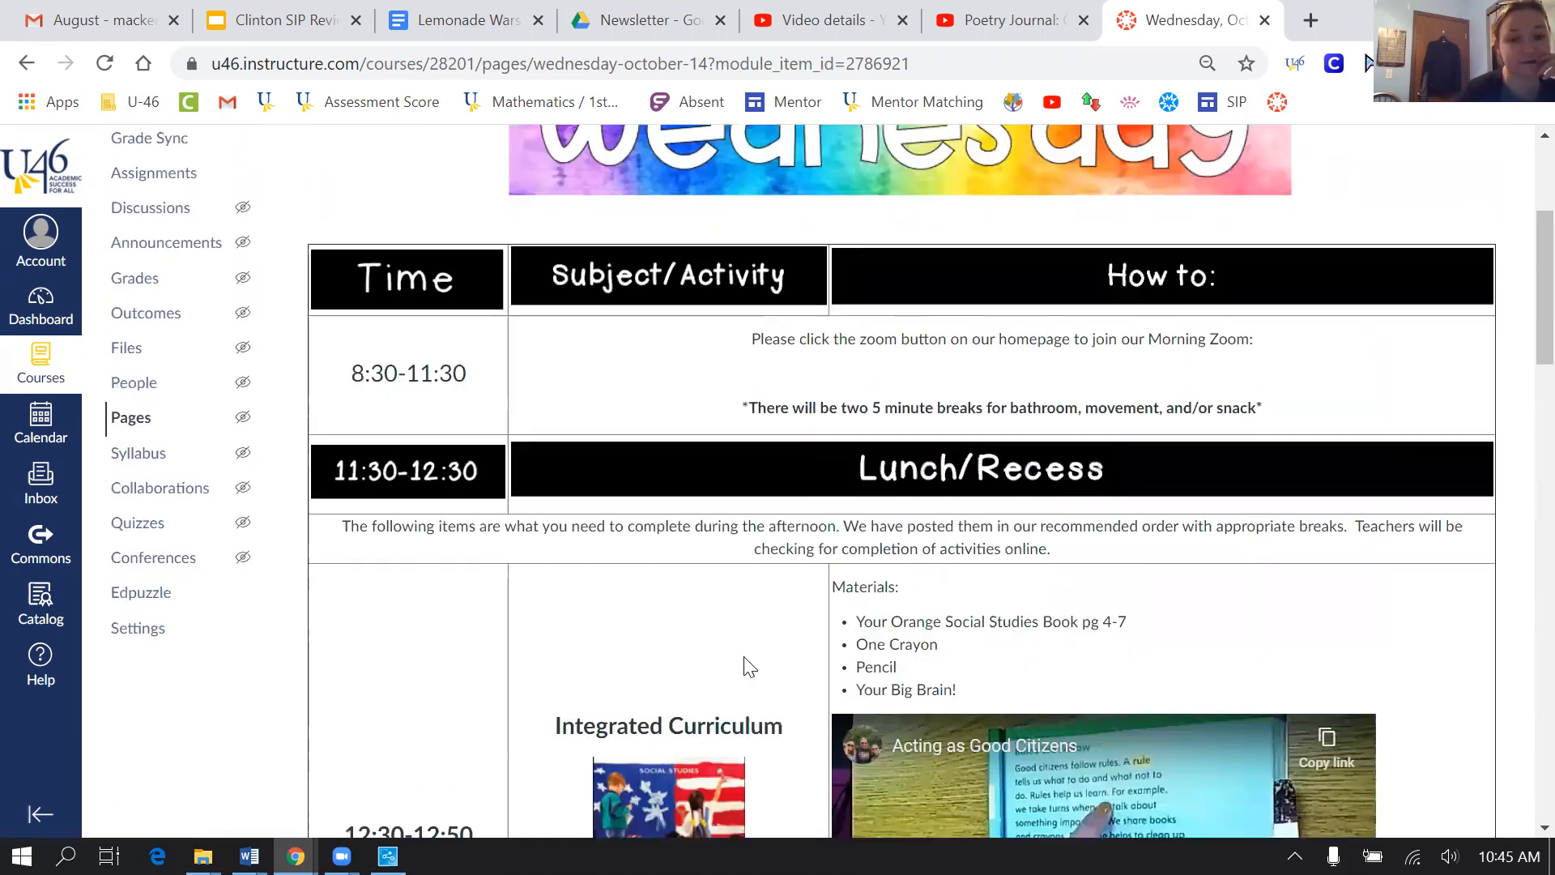
pyautogui.scroll(3)
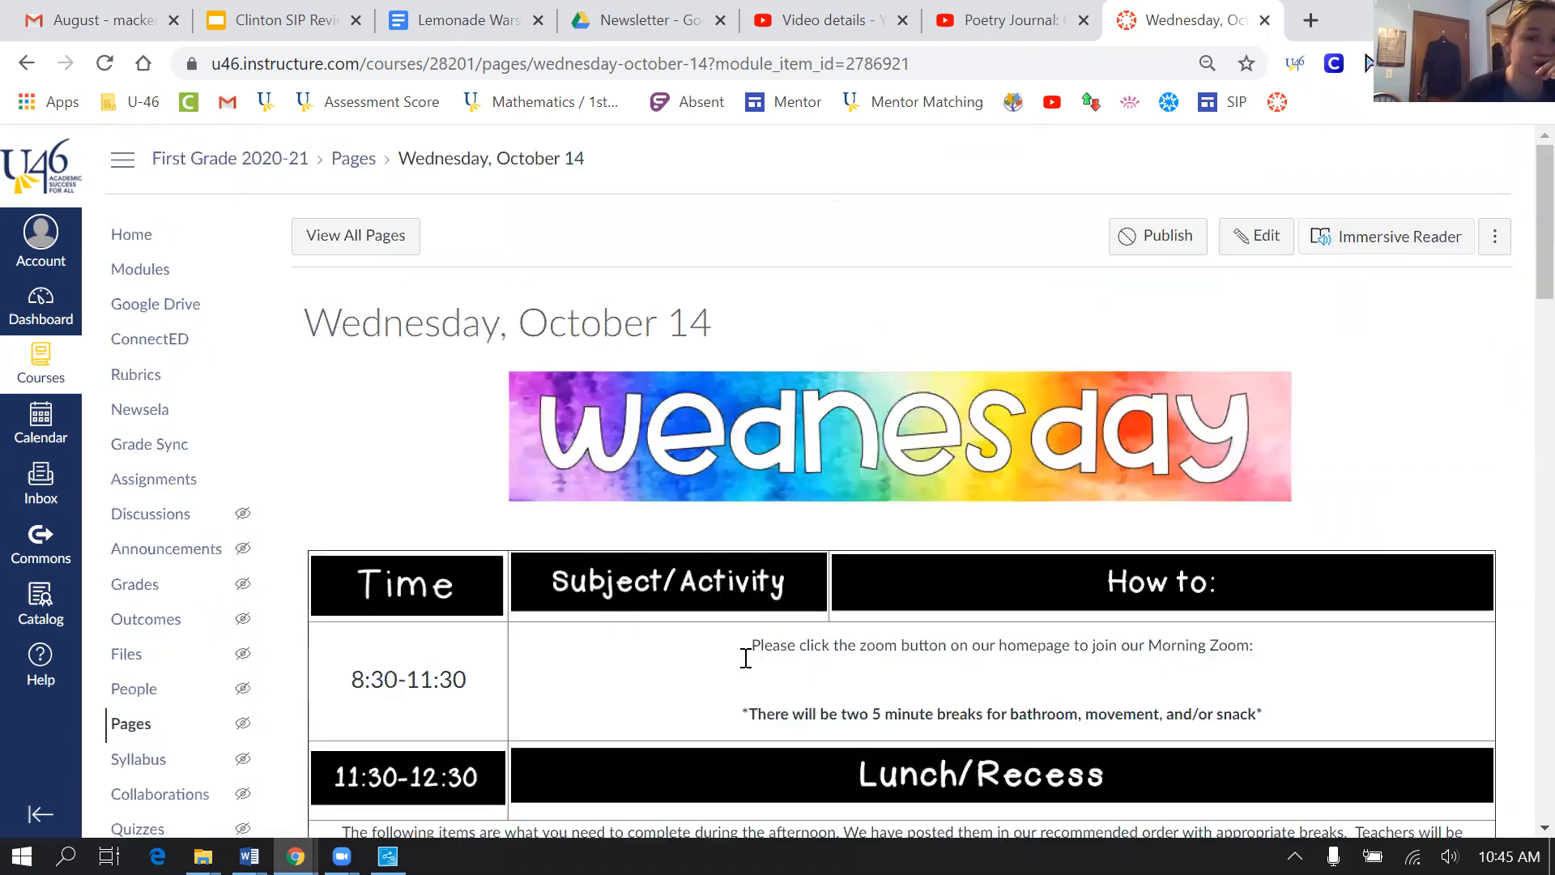
pyautogui.scroll(-3)
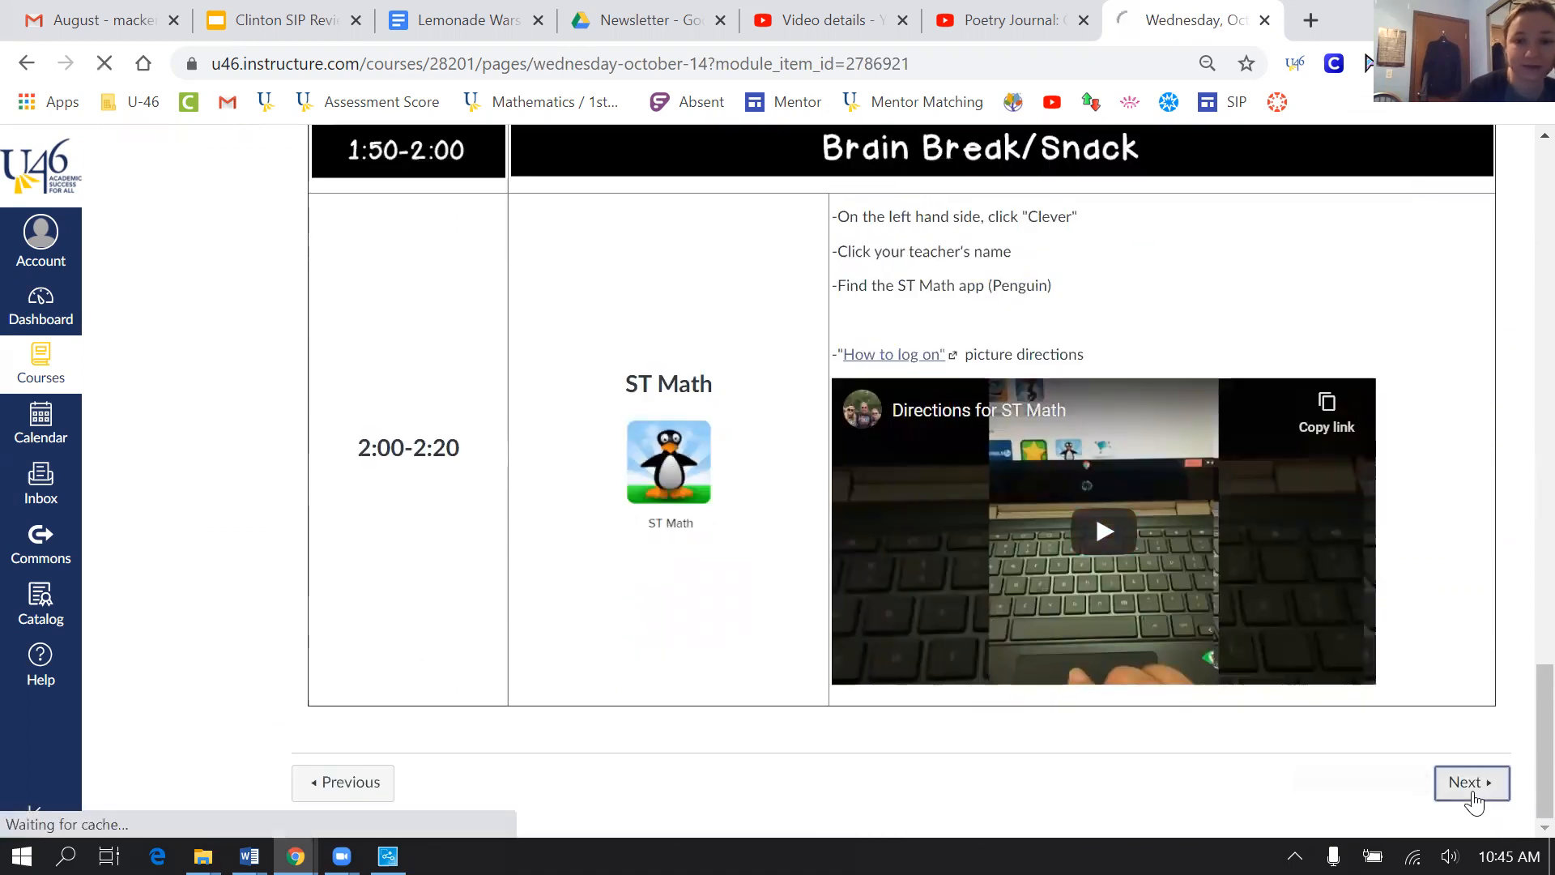
# Advance from Wednesday to Thursday, October 15, then to its Asynchronous page
pyautogui.click(1472, 782)
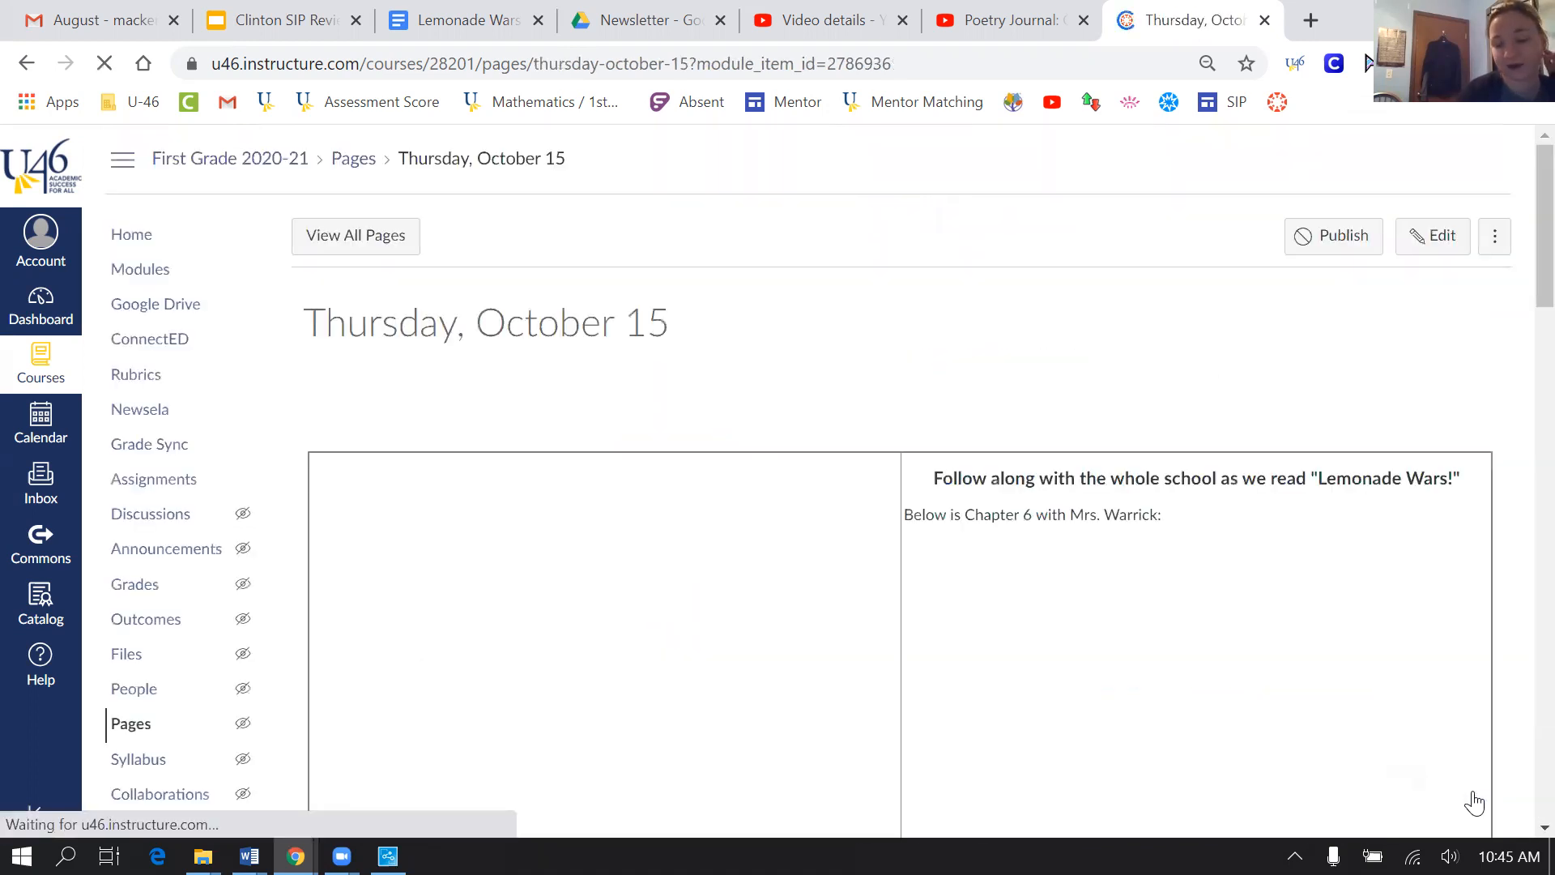
pyautogui.scroll(-3)
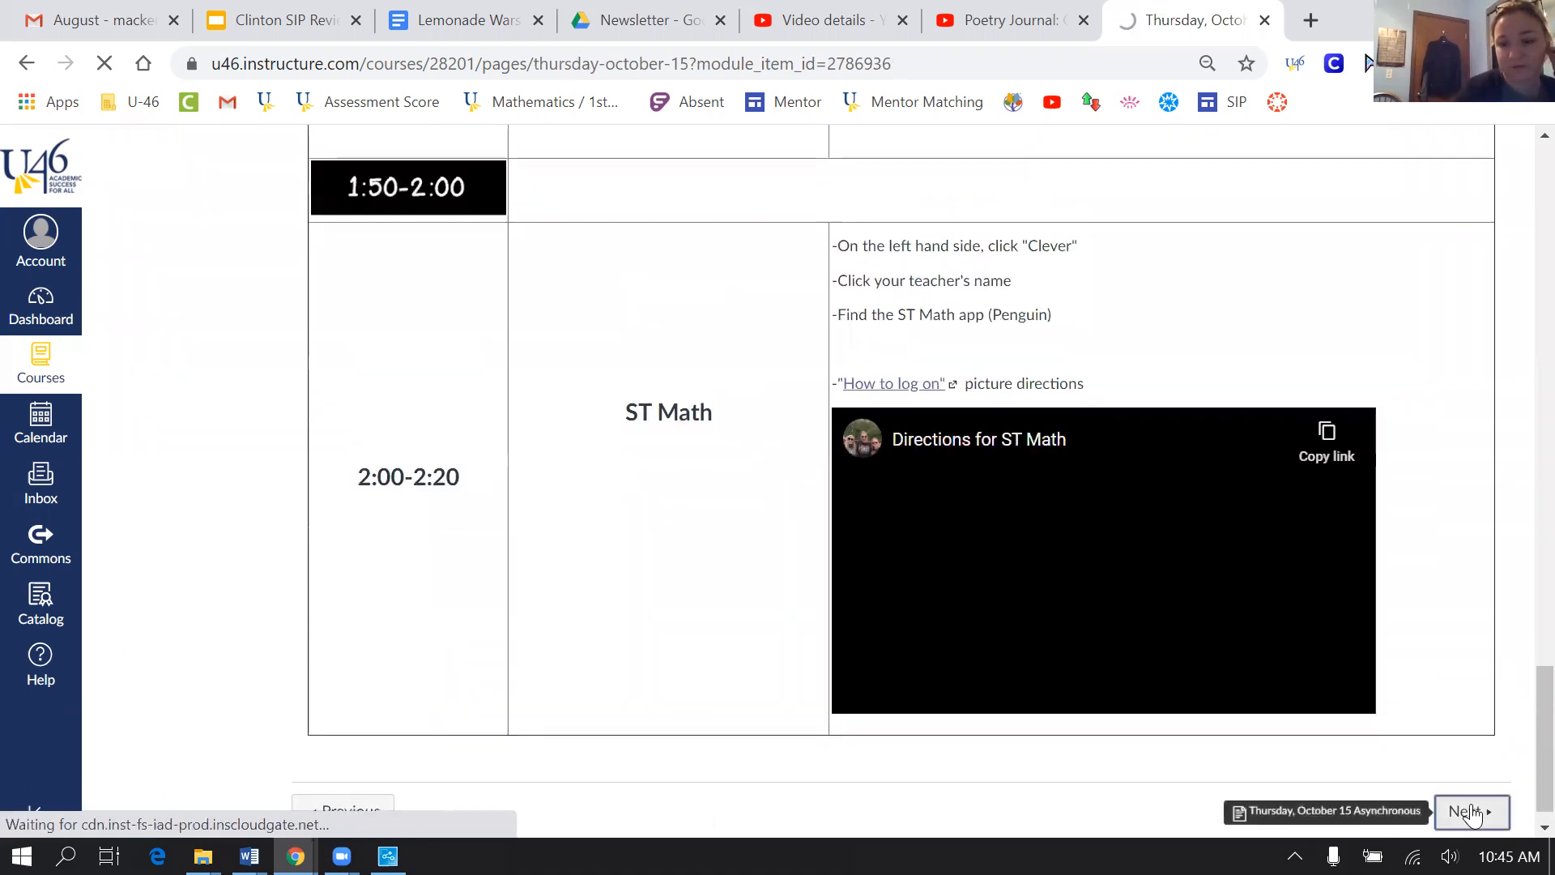
pyautogui.click(1469, 811)
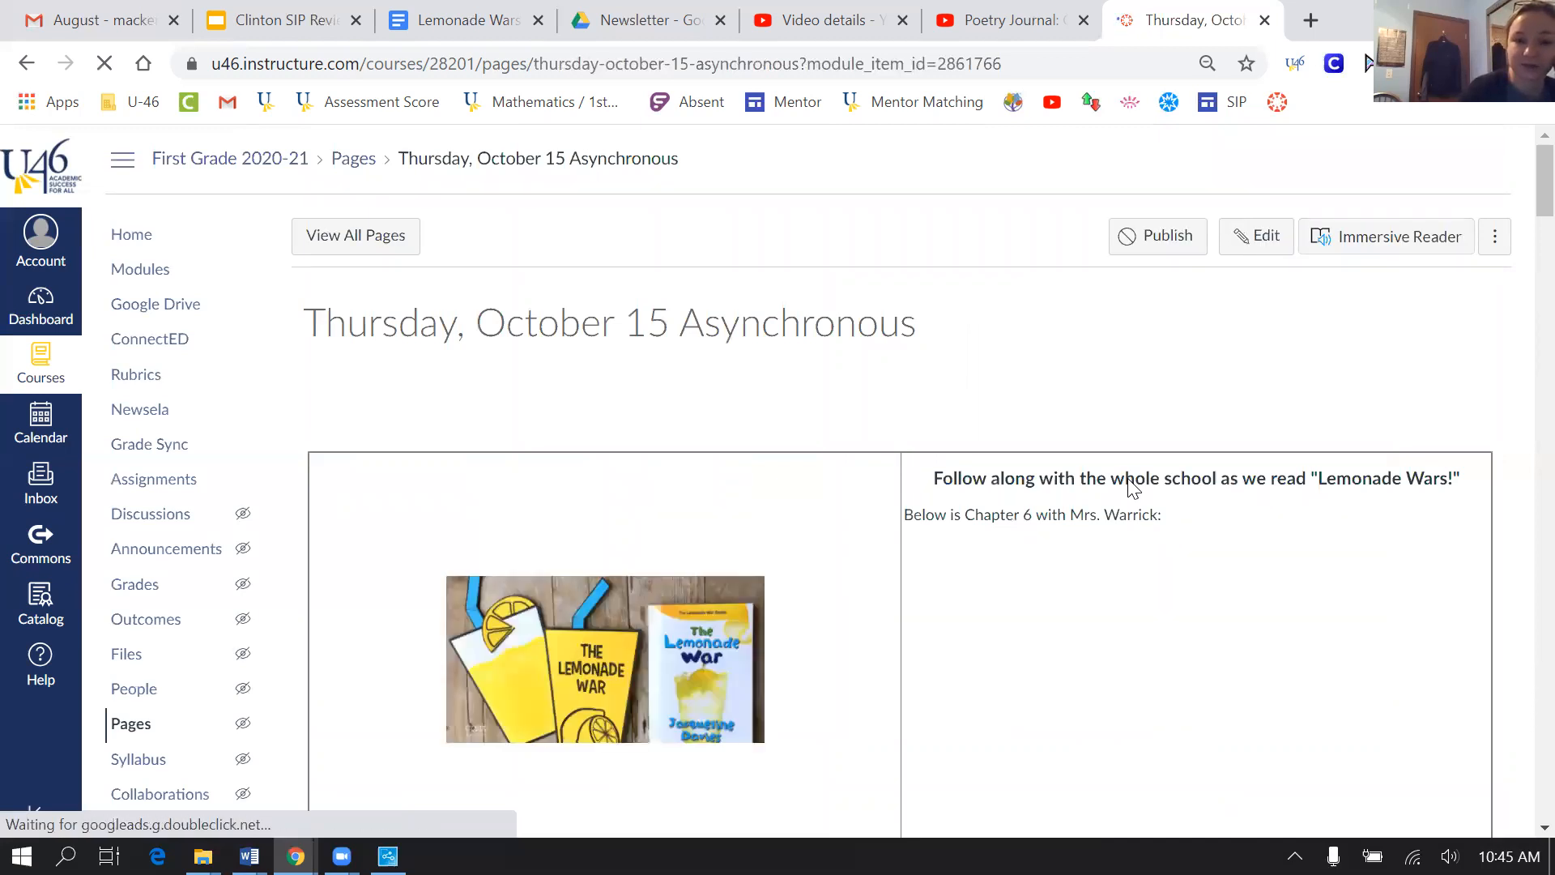
# Read through the Asynchronous page: Lemonade Wars, Poetry, Build-A-Sentences, math, reading, ST Math
pyautogui.scroll(-3)
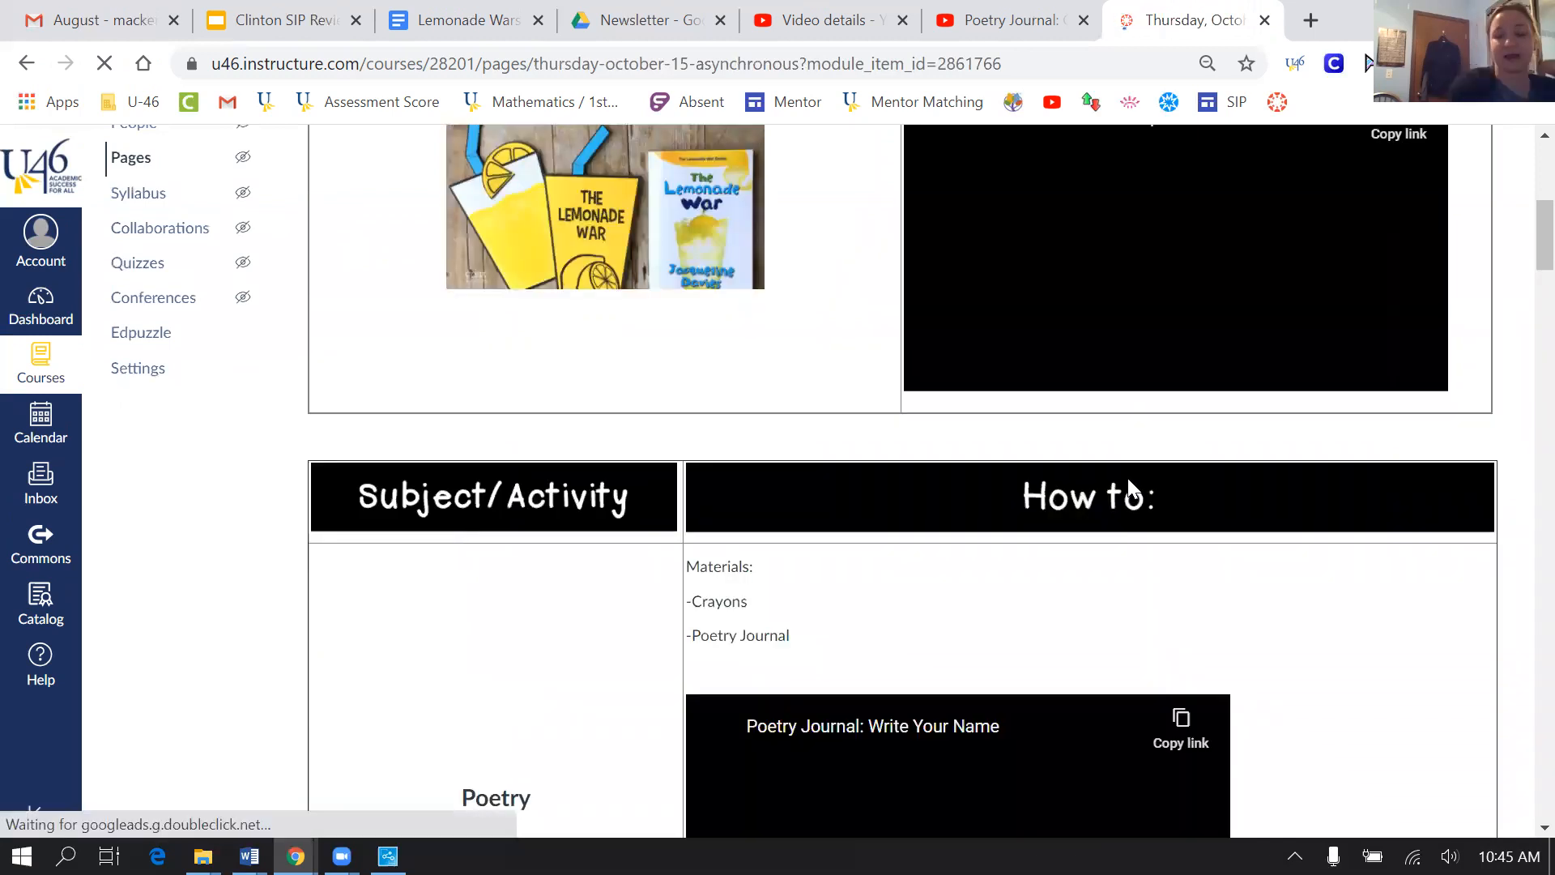
pyautogui.scroll(-3)
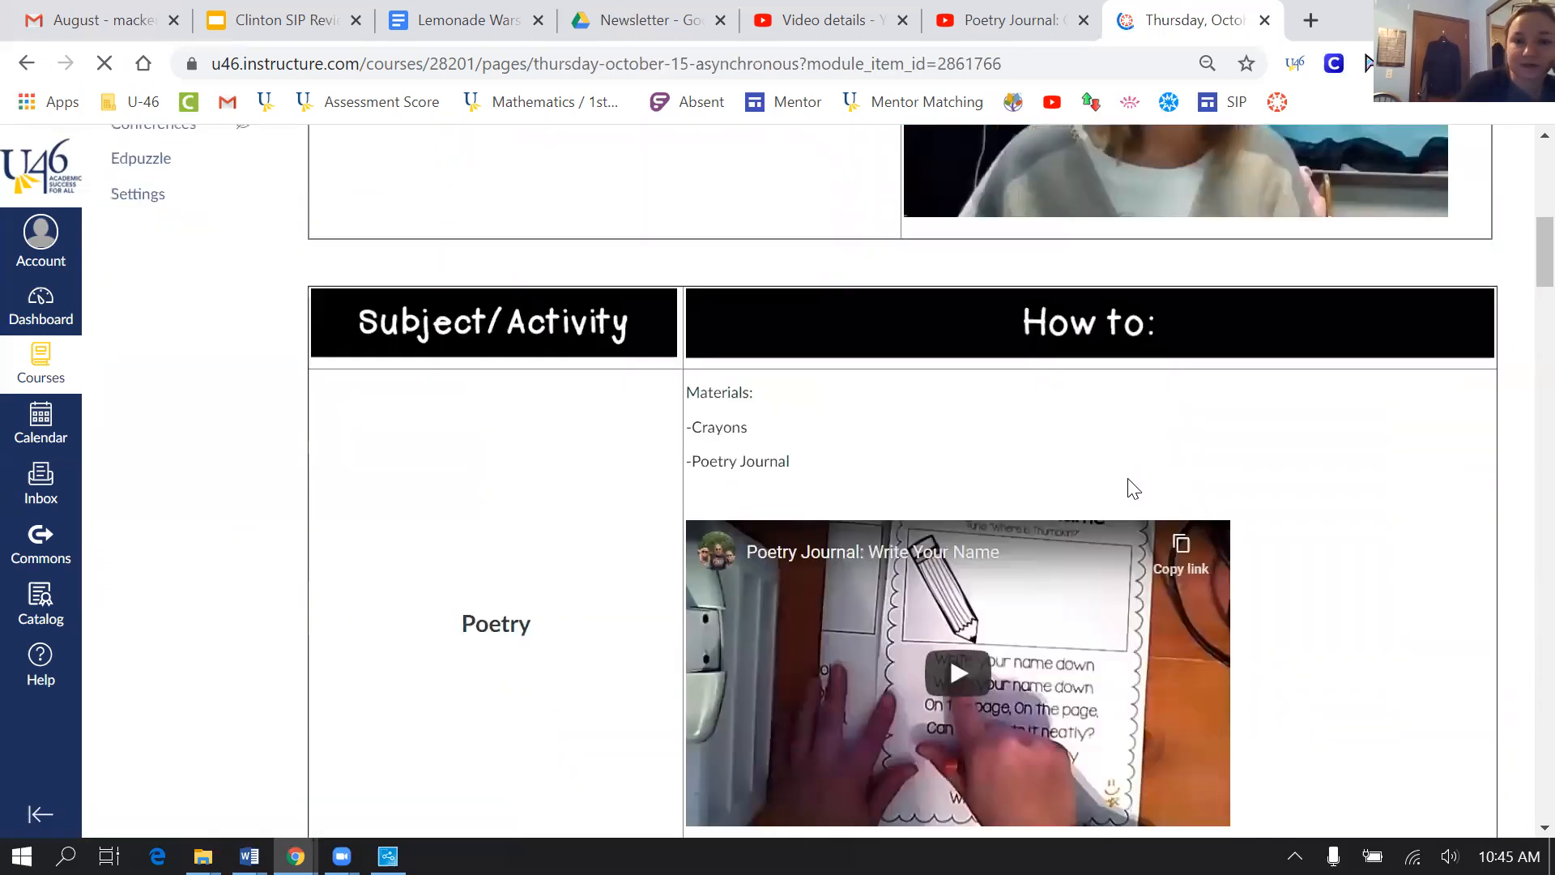
pyautogui.scroll(-3)
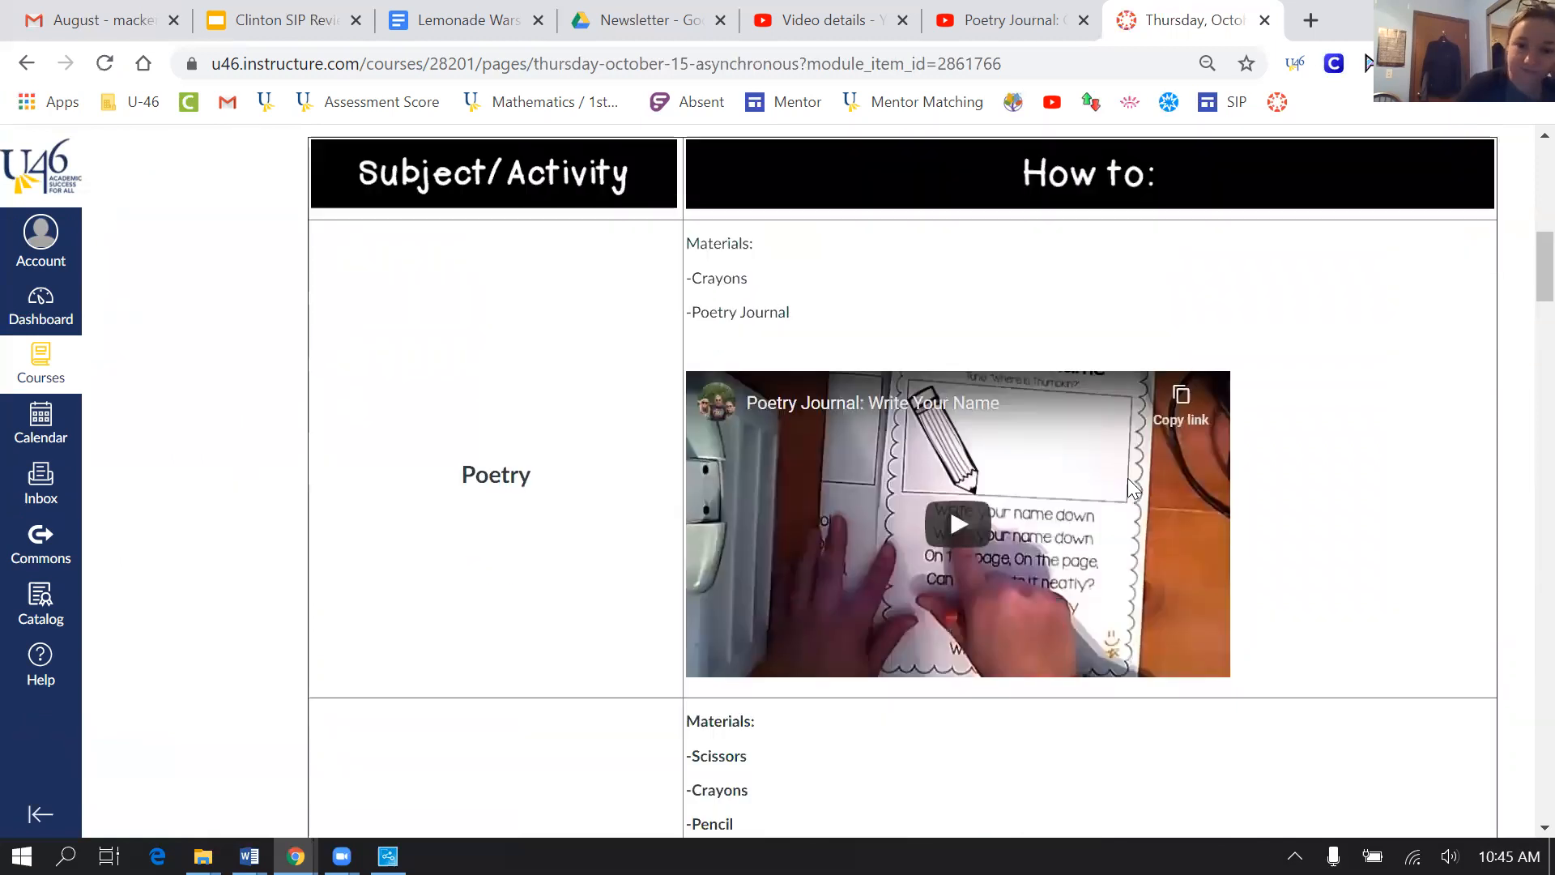
pyautogui.scroll(-3)
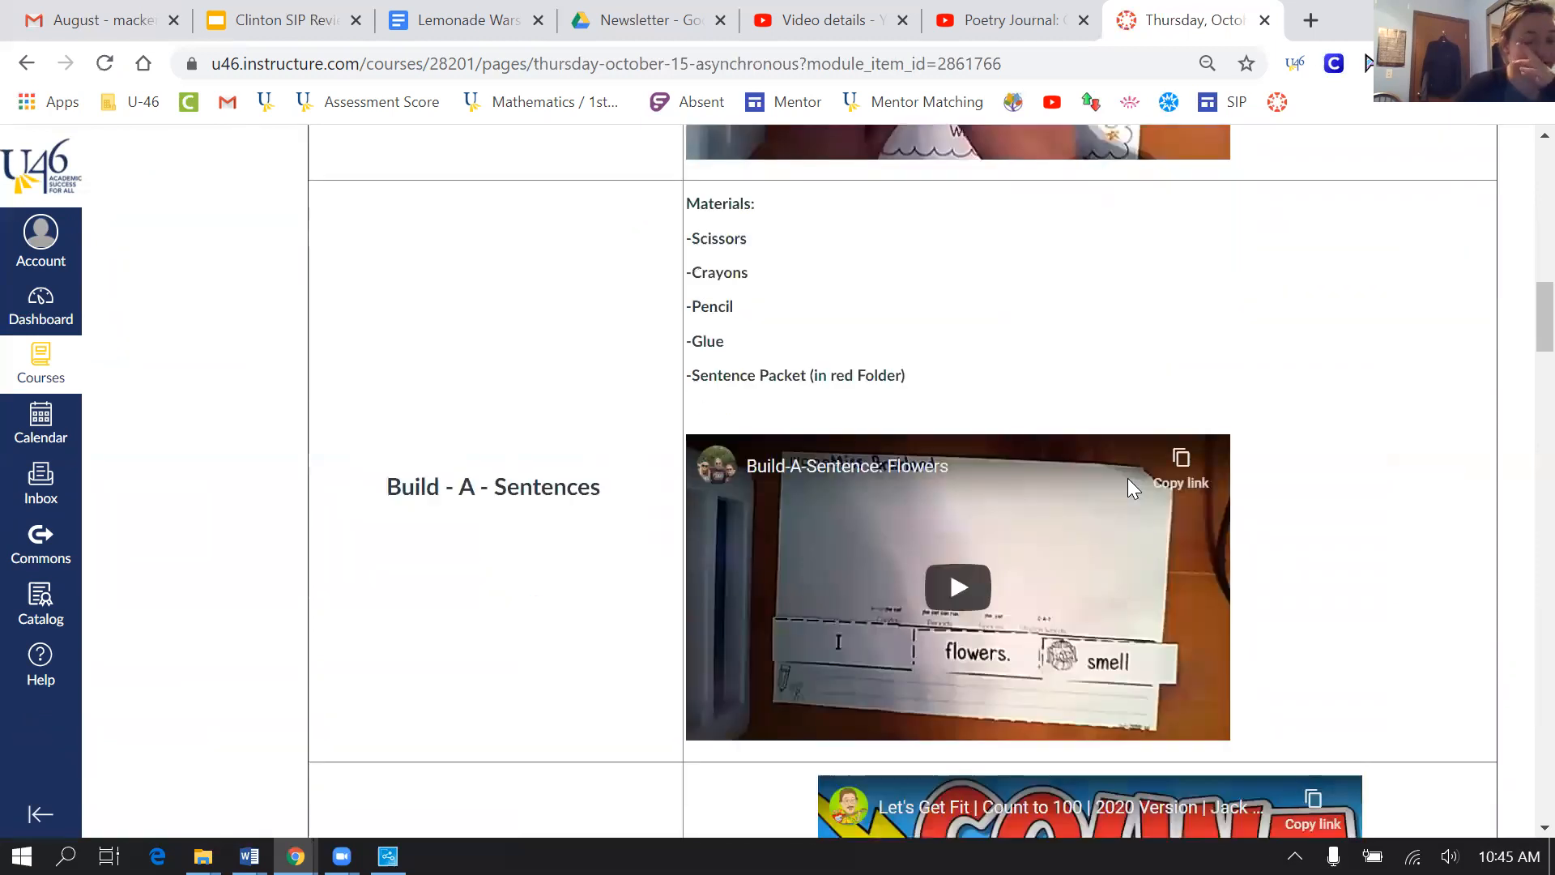
pyautogui.scroll(3)
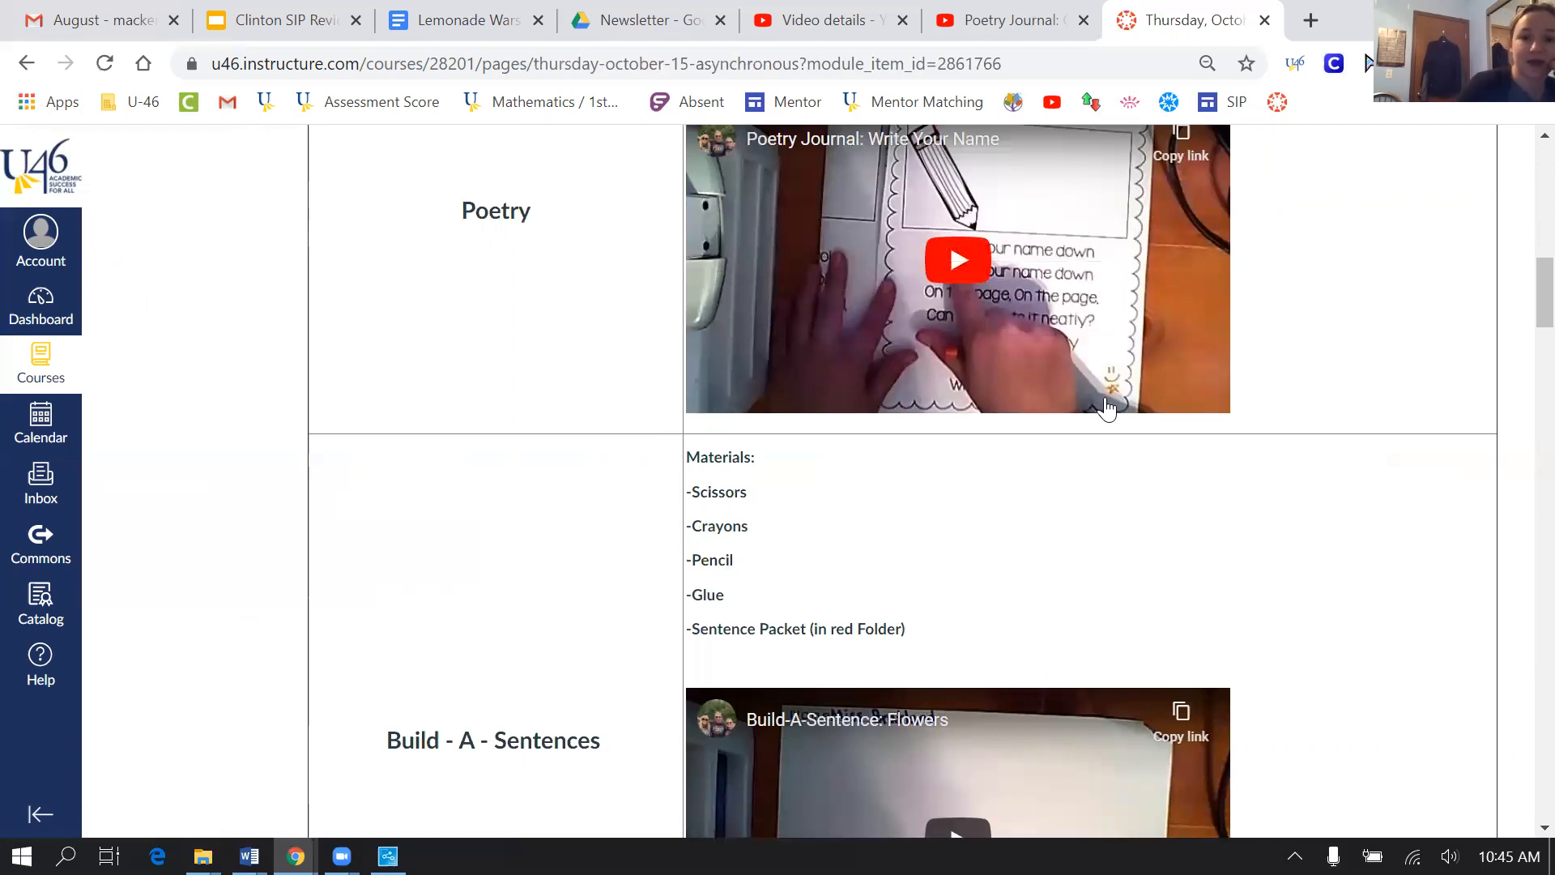
pyautogui.scroll(-3)
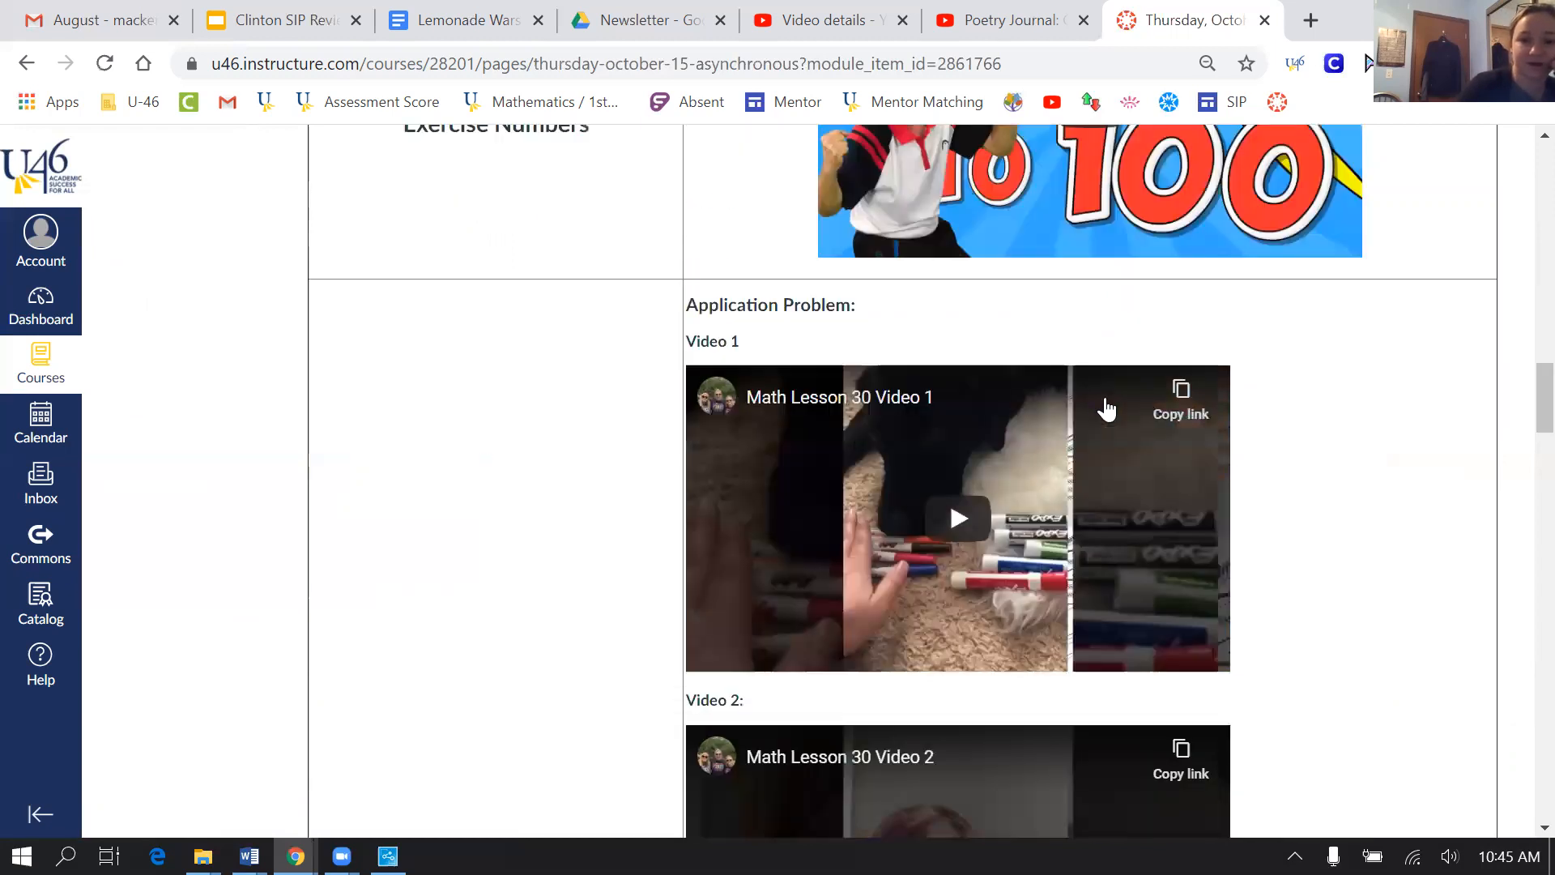
pyautogui.scroll(-3)
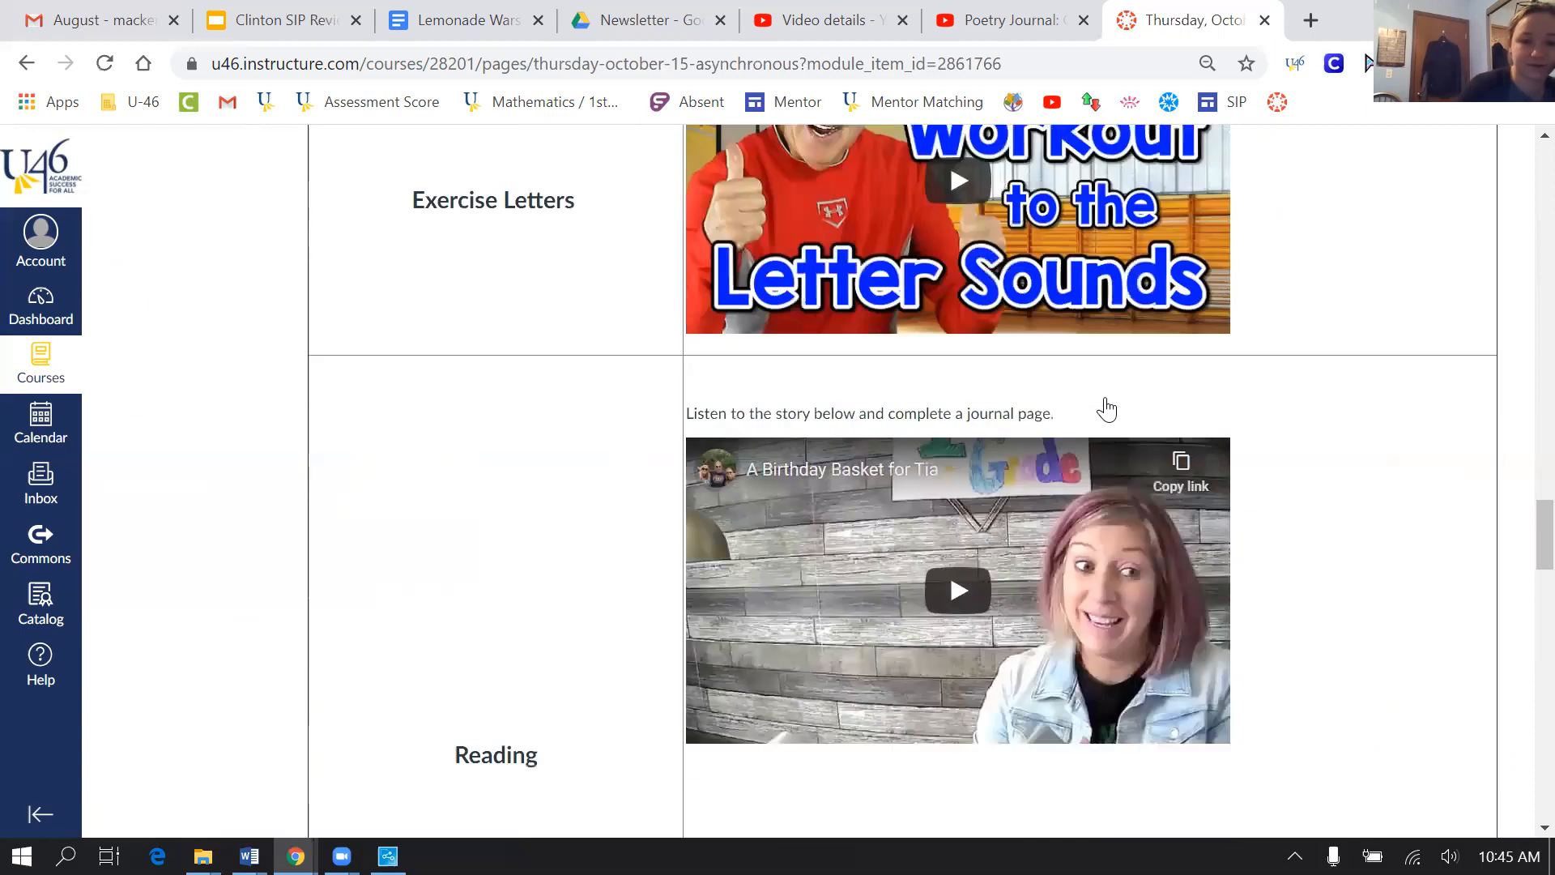
pyautogui.scroll(-3)
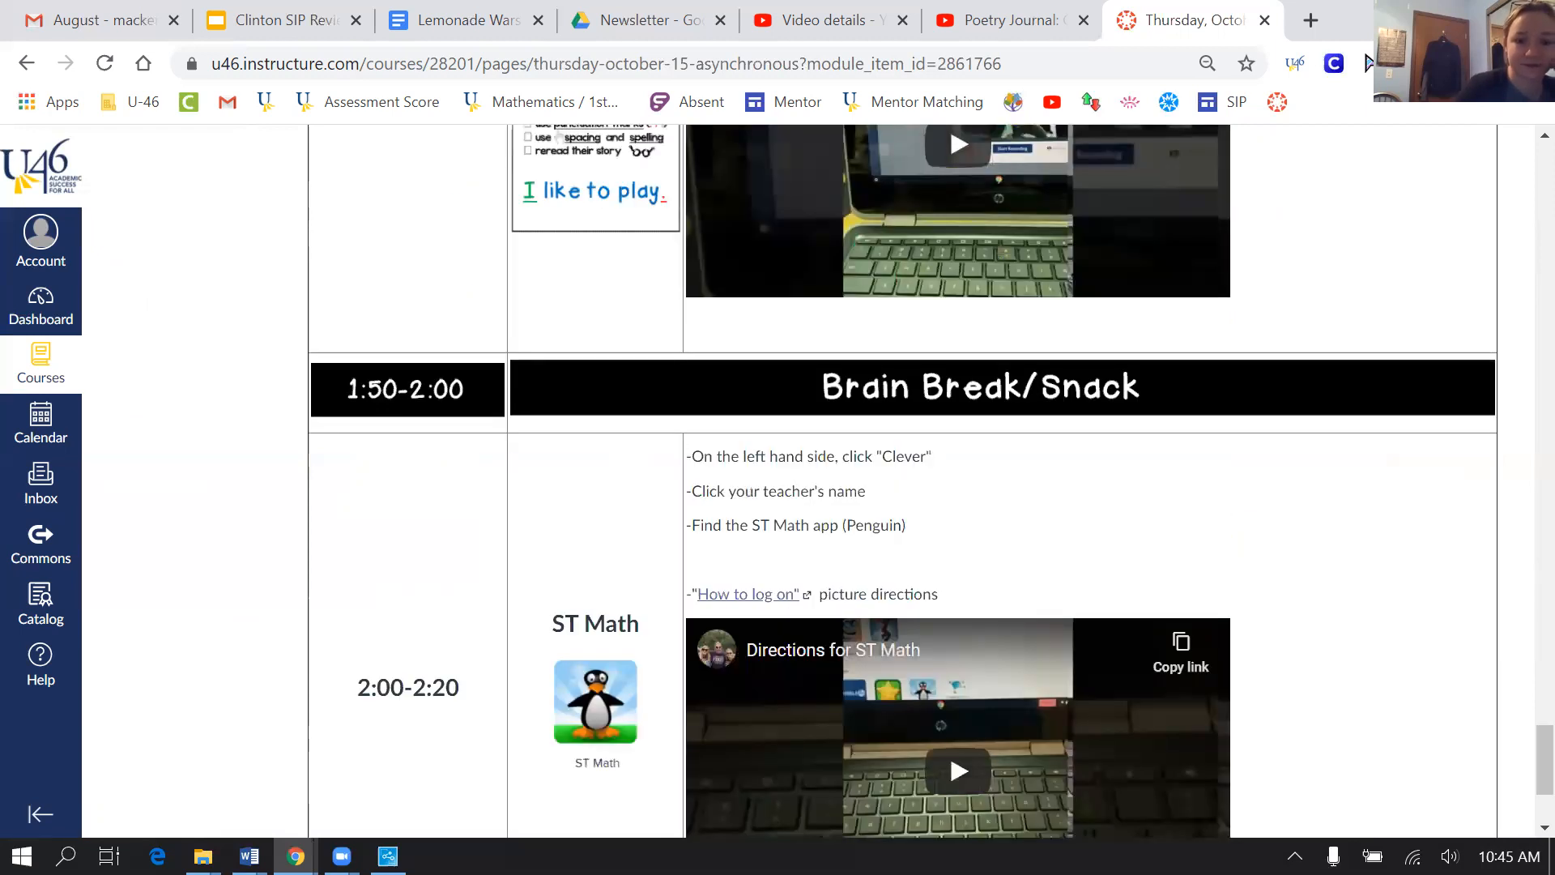